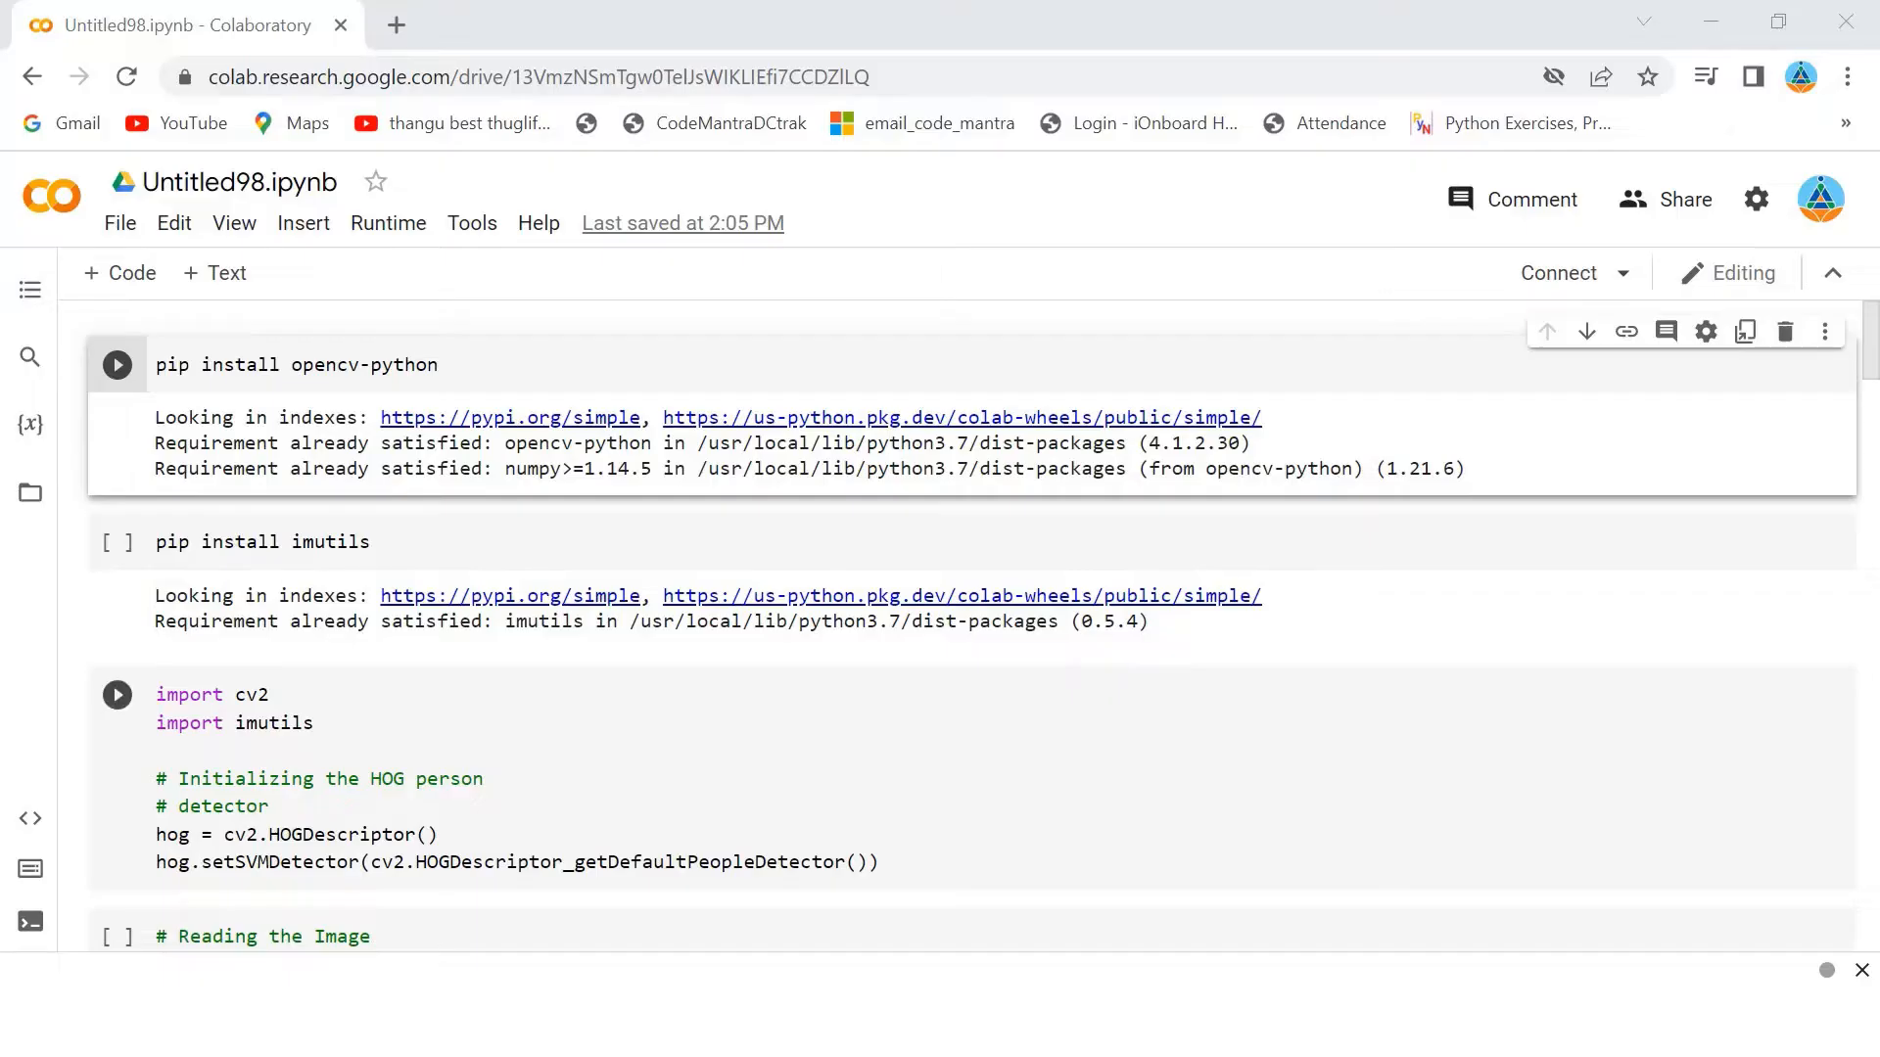
View the pedestrian image file from the Pedestrian DETECTION folder in File Explorer
{"action": "left_click", "coordinate": [479, 750]}
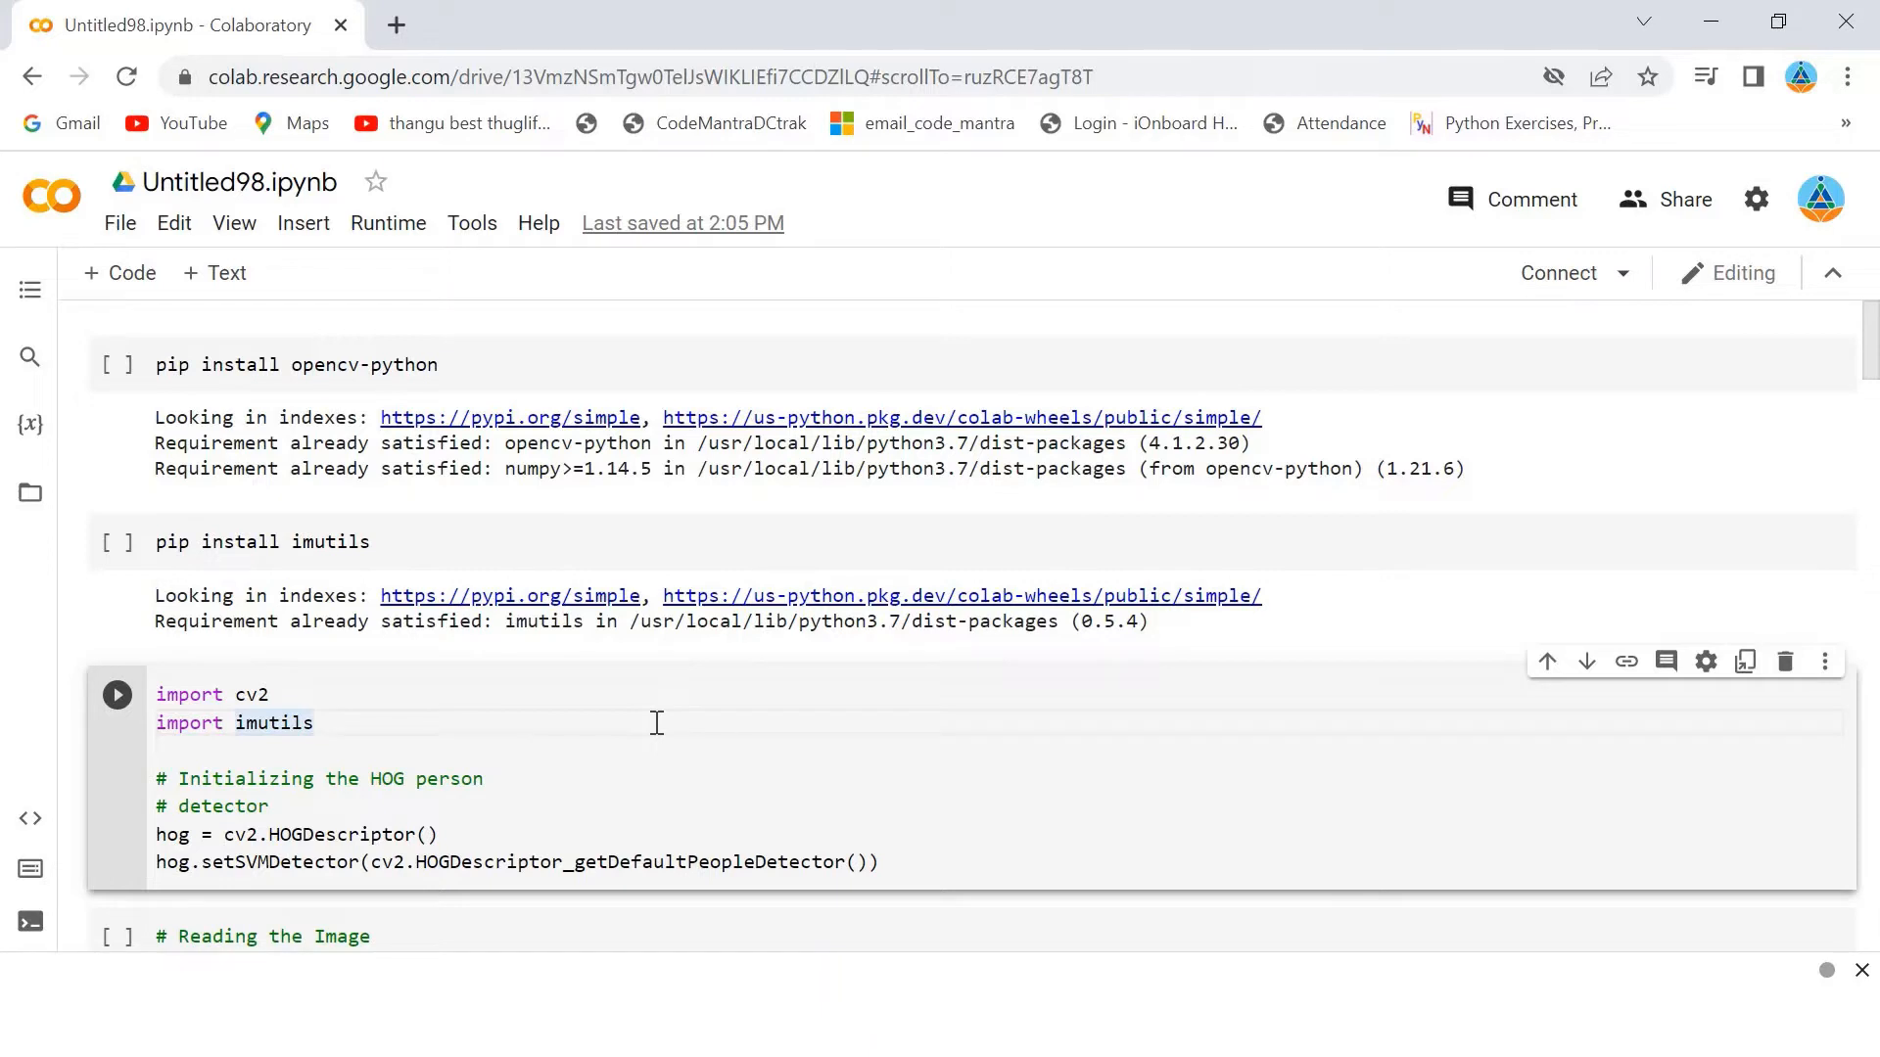
{"action": "mouse_move", "coordinate": [333, 462]}
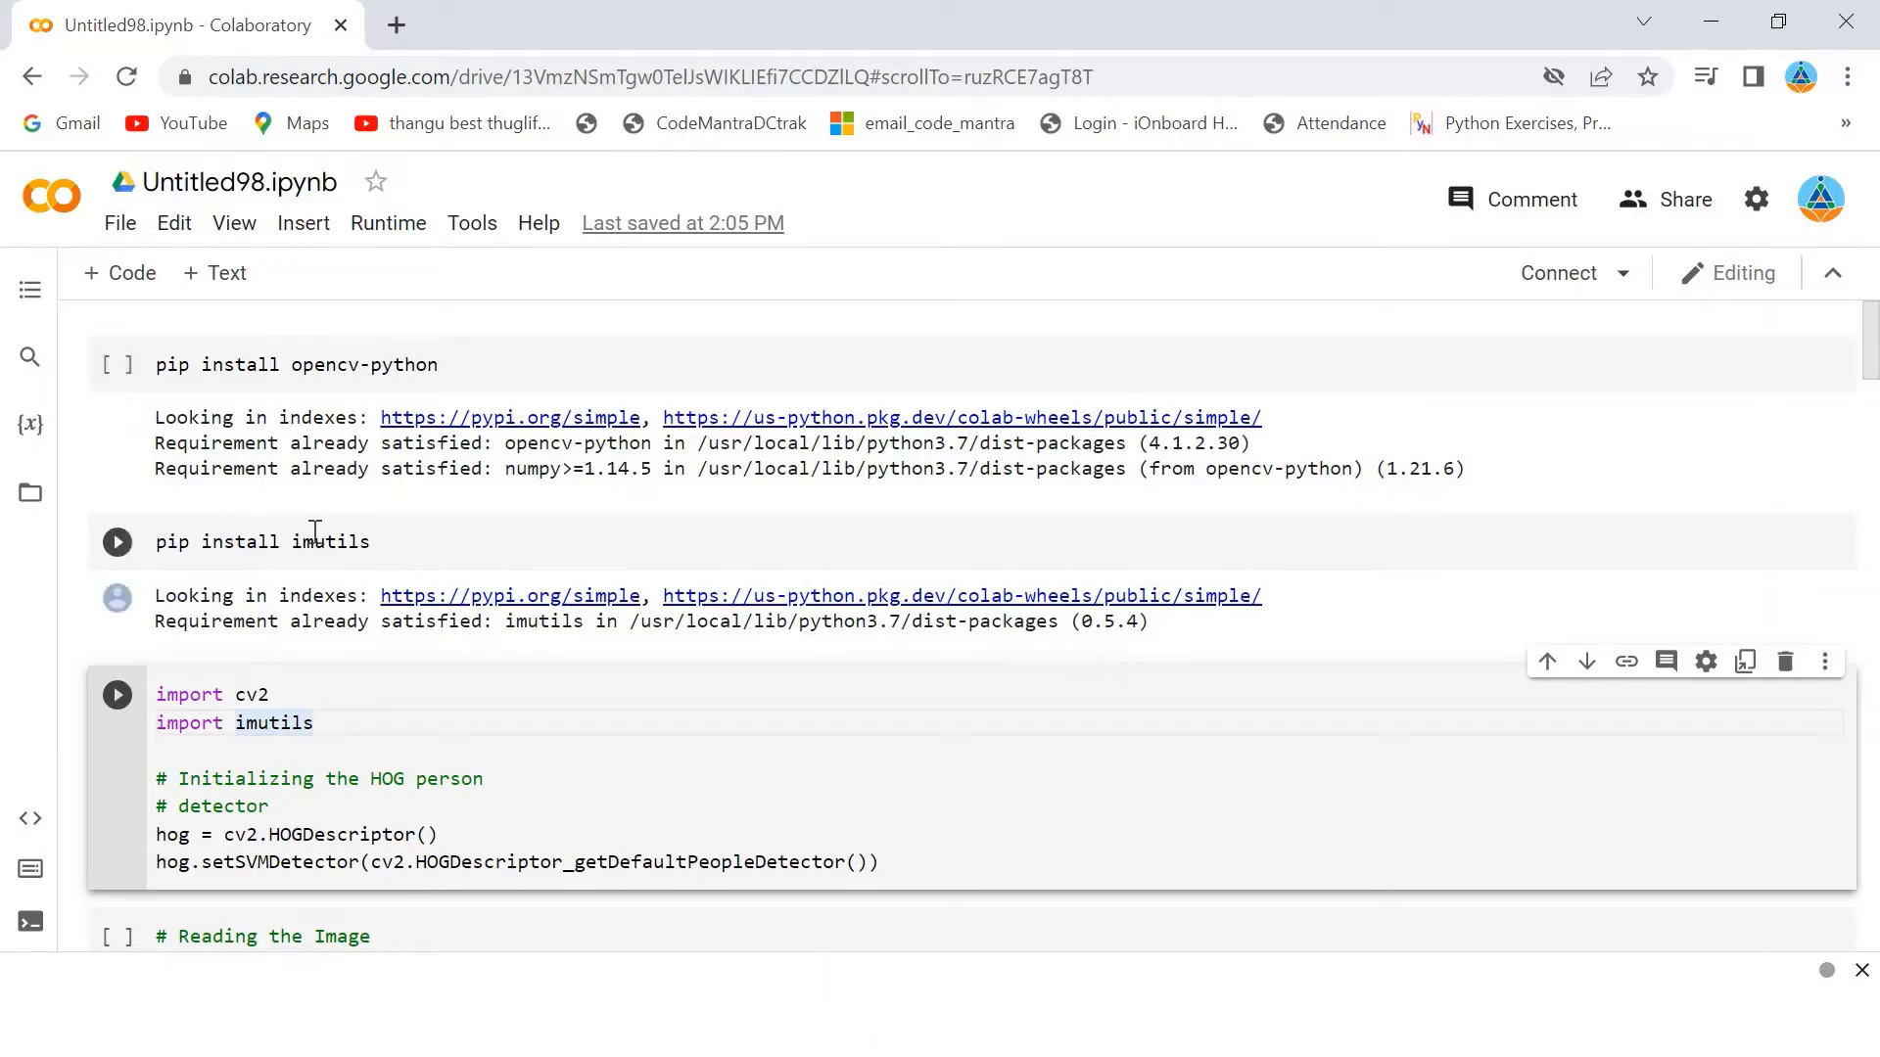
{"action": "mouse_move", "coordinate": [257, 706]}
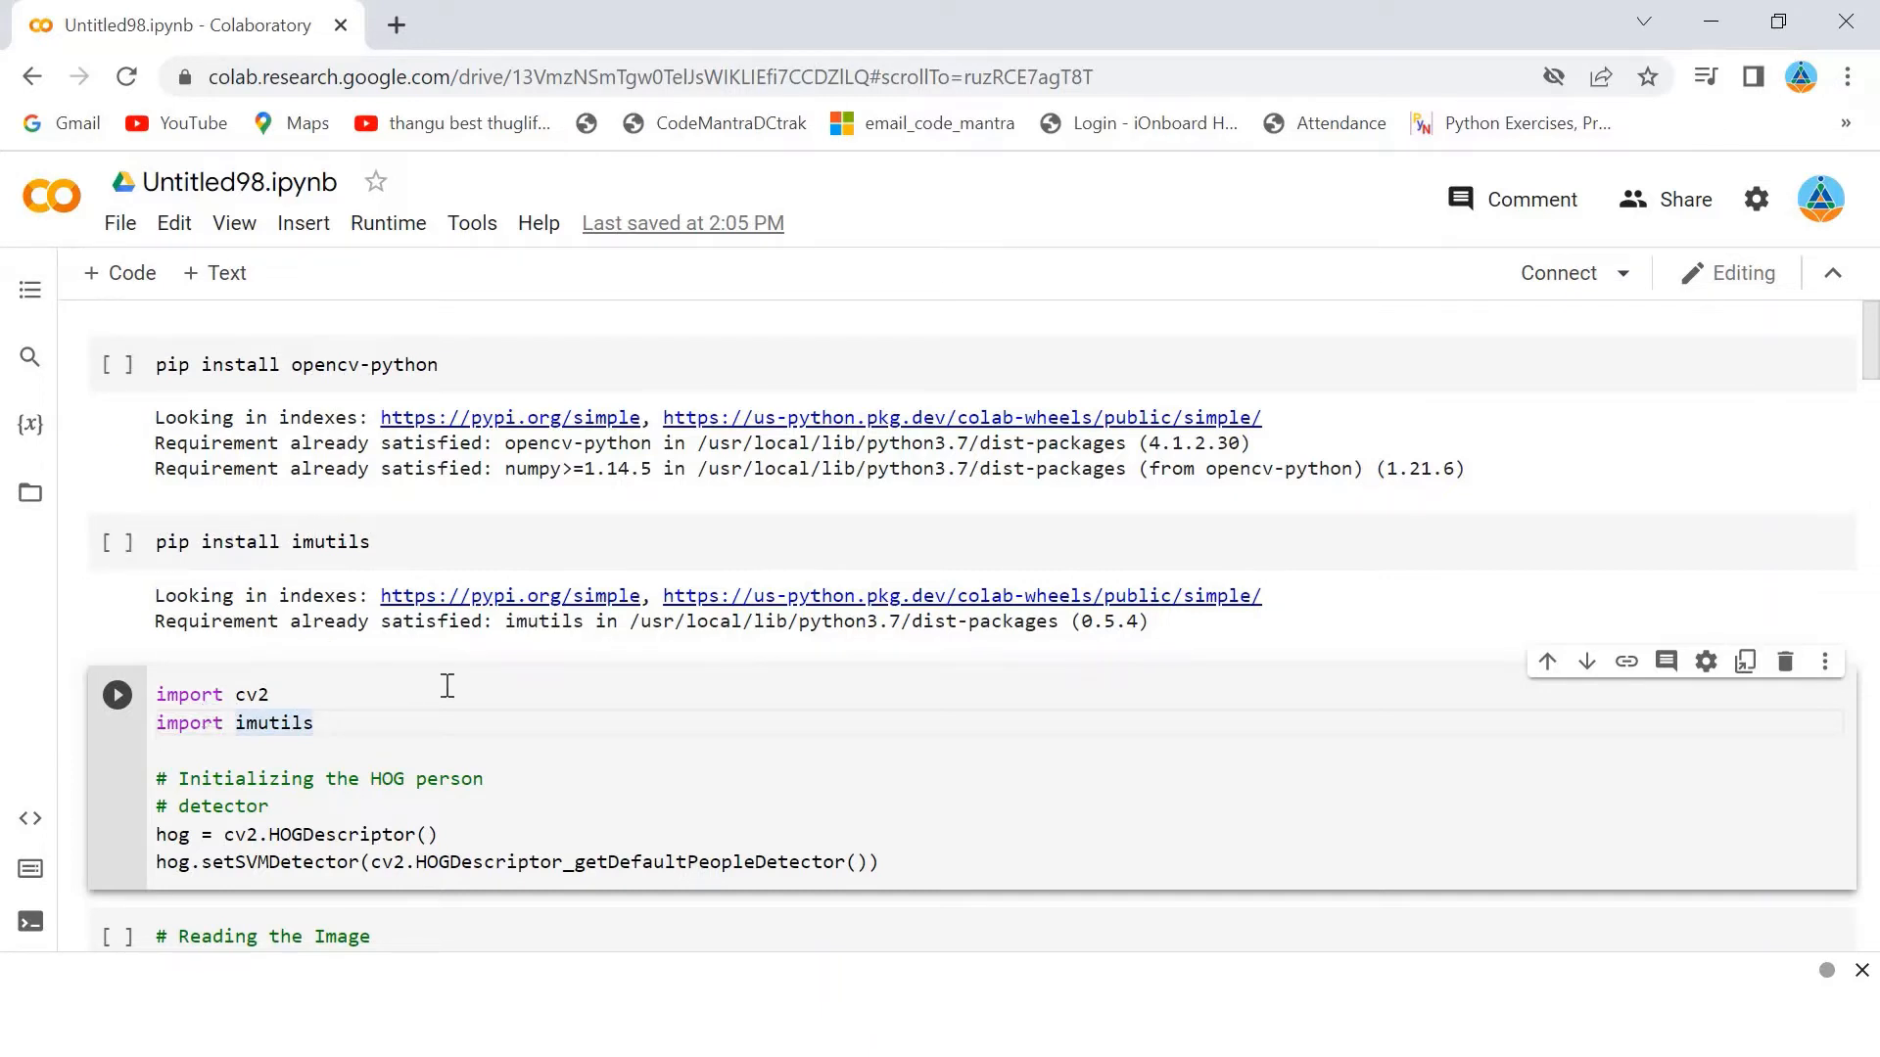
{"action": "mouse_move", "coordinate": [717, 701]}
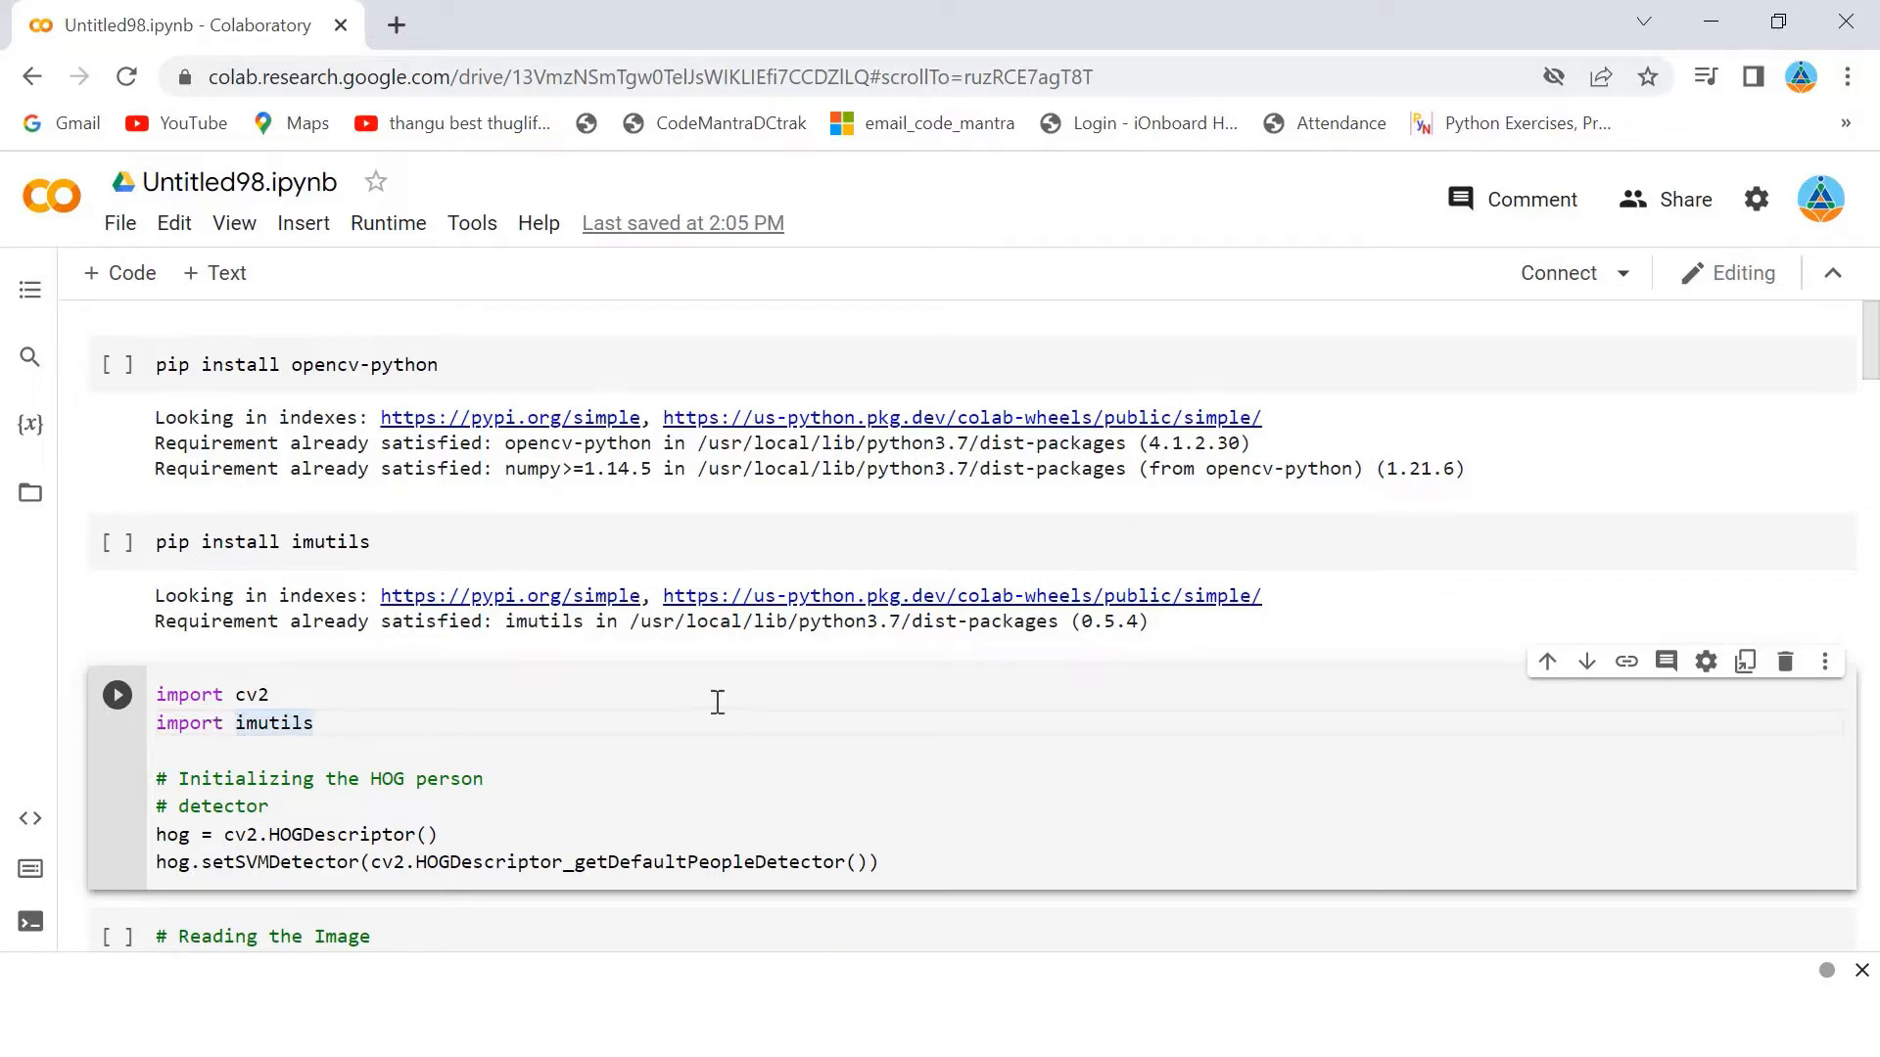
{"action": "mouse_move", "coordinate": [1868, 339]}
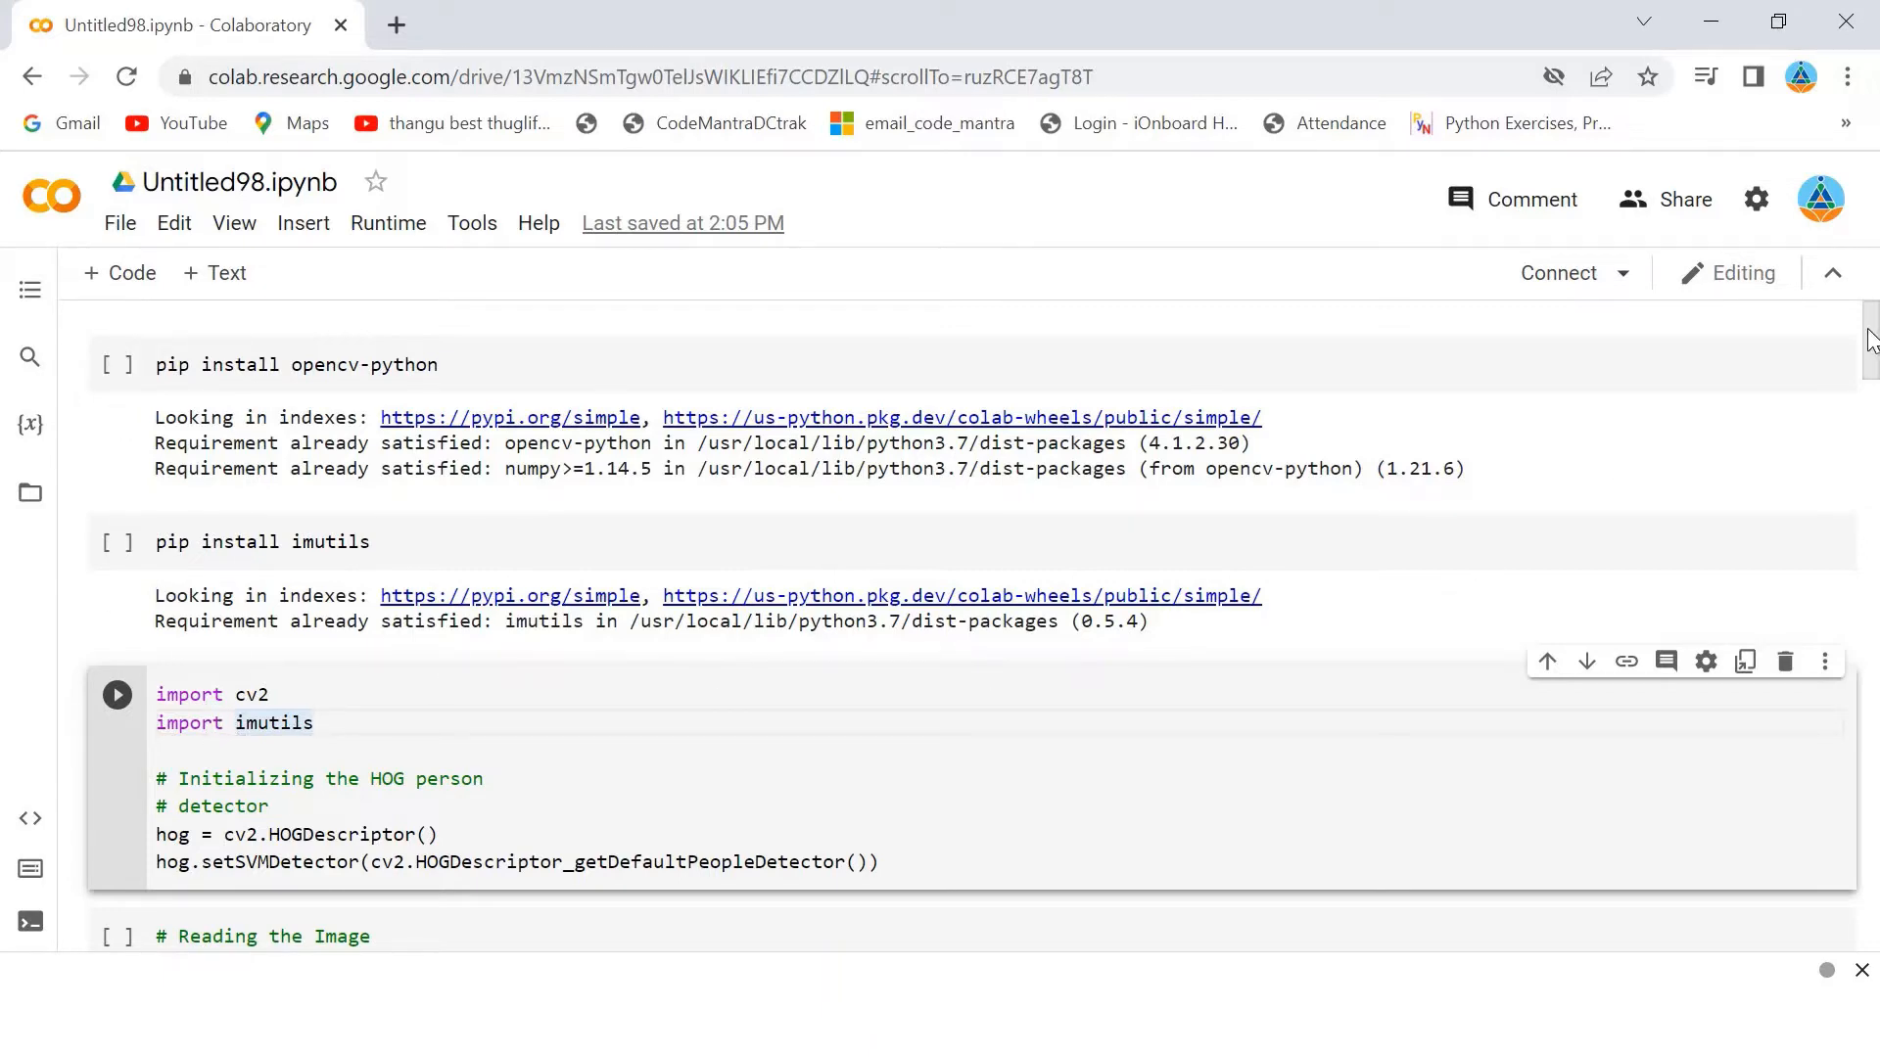
{"action": "scroll", "scroll_direction": "down", "scroll_amount": 3}
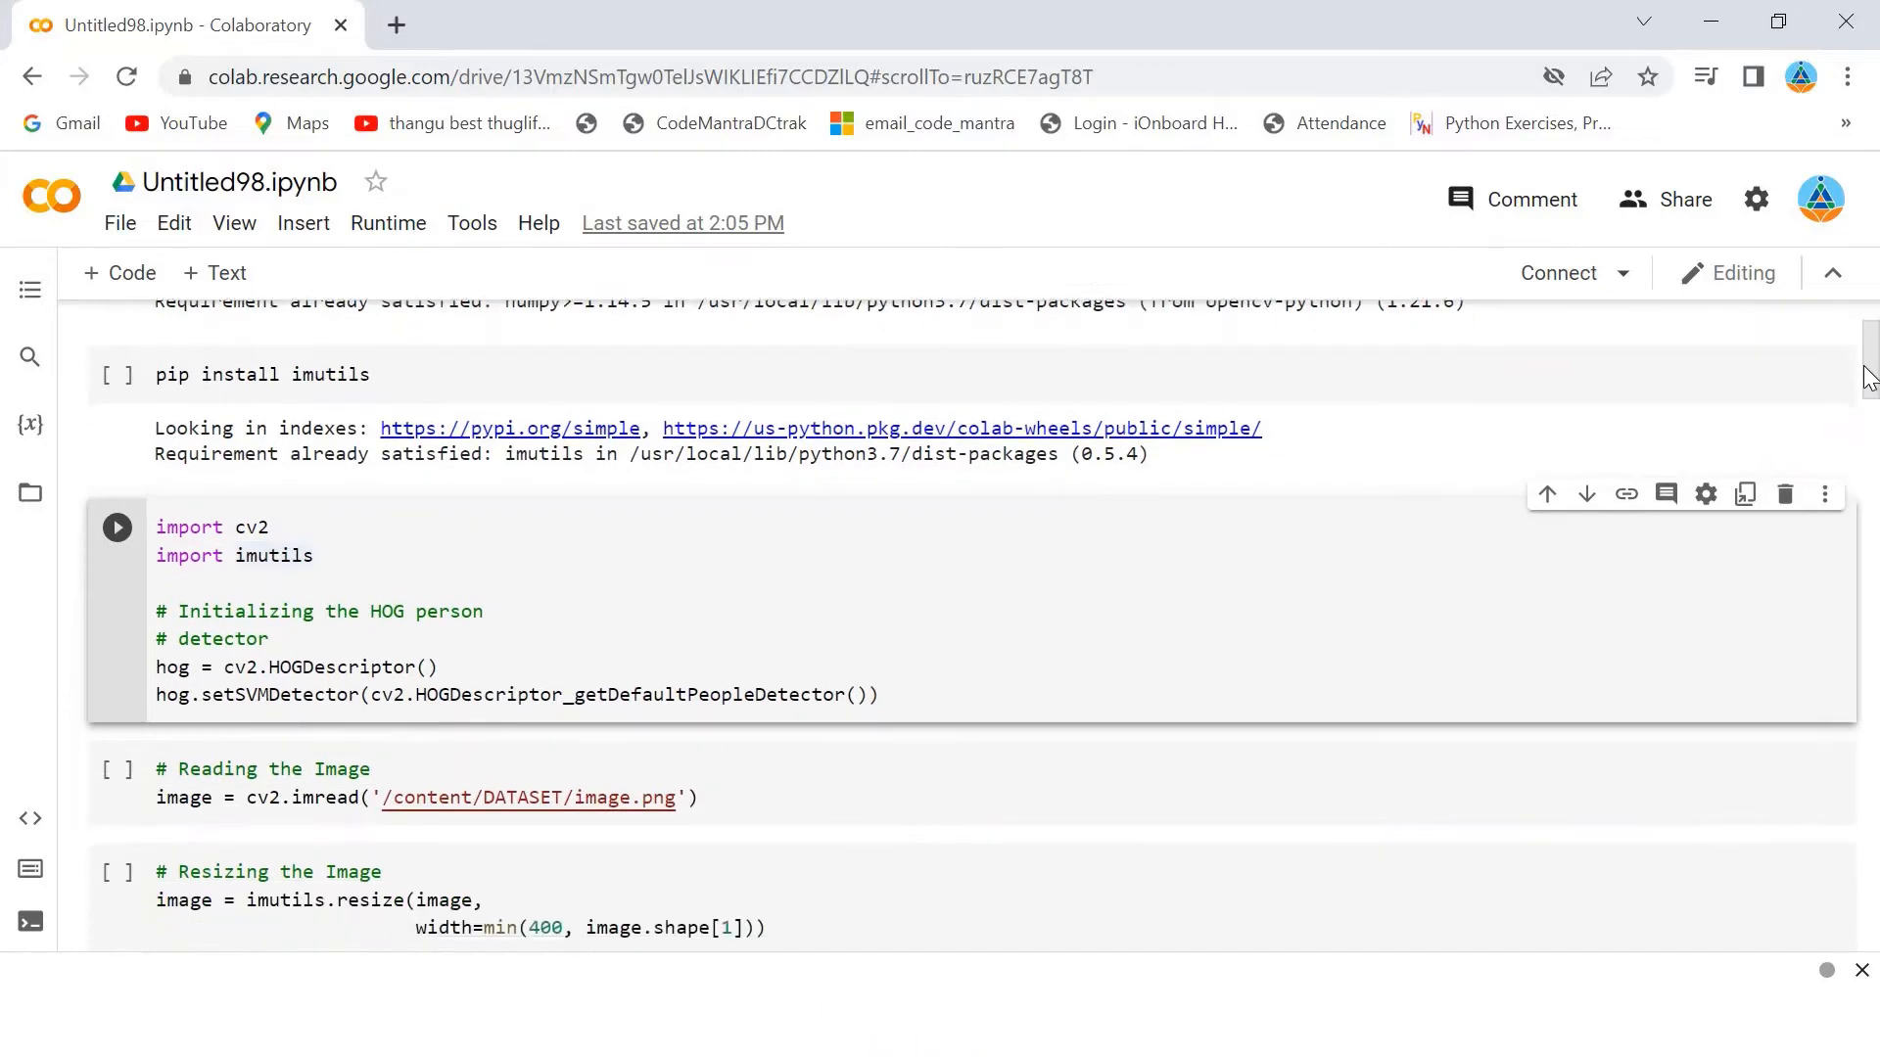
{"action": "scroll", "scroll_direction": "down", "scroll_amount": 3}
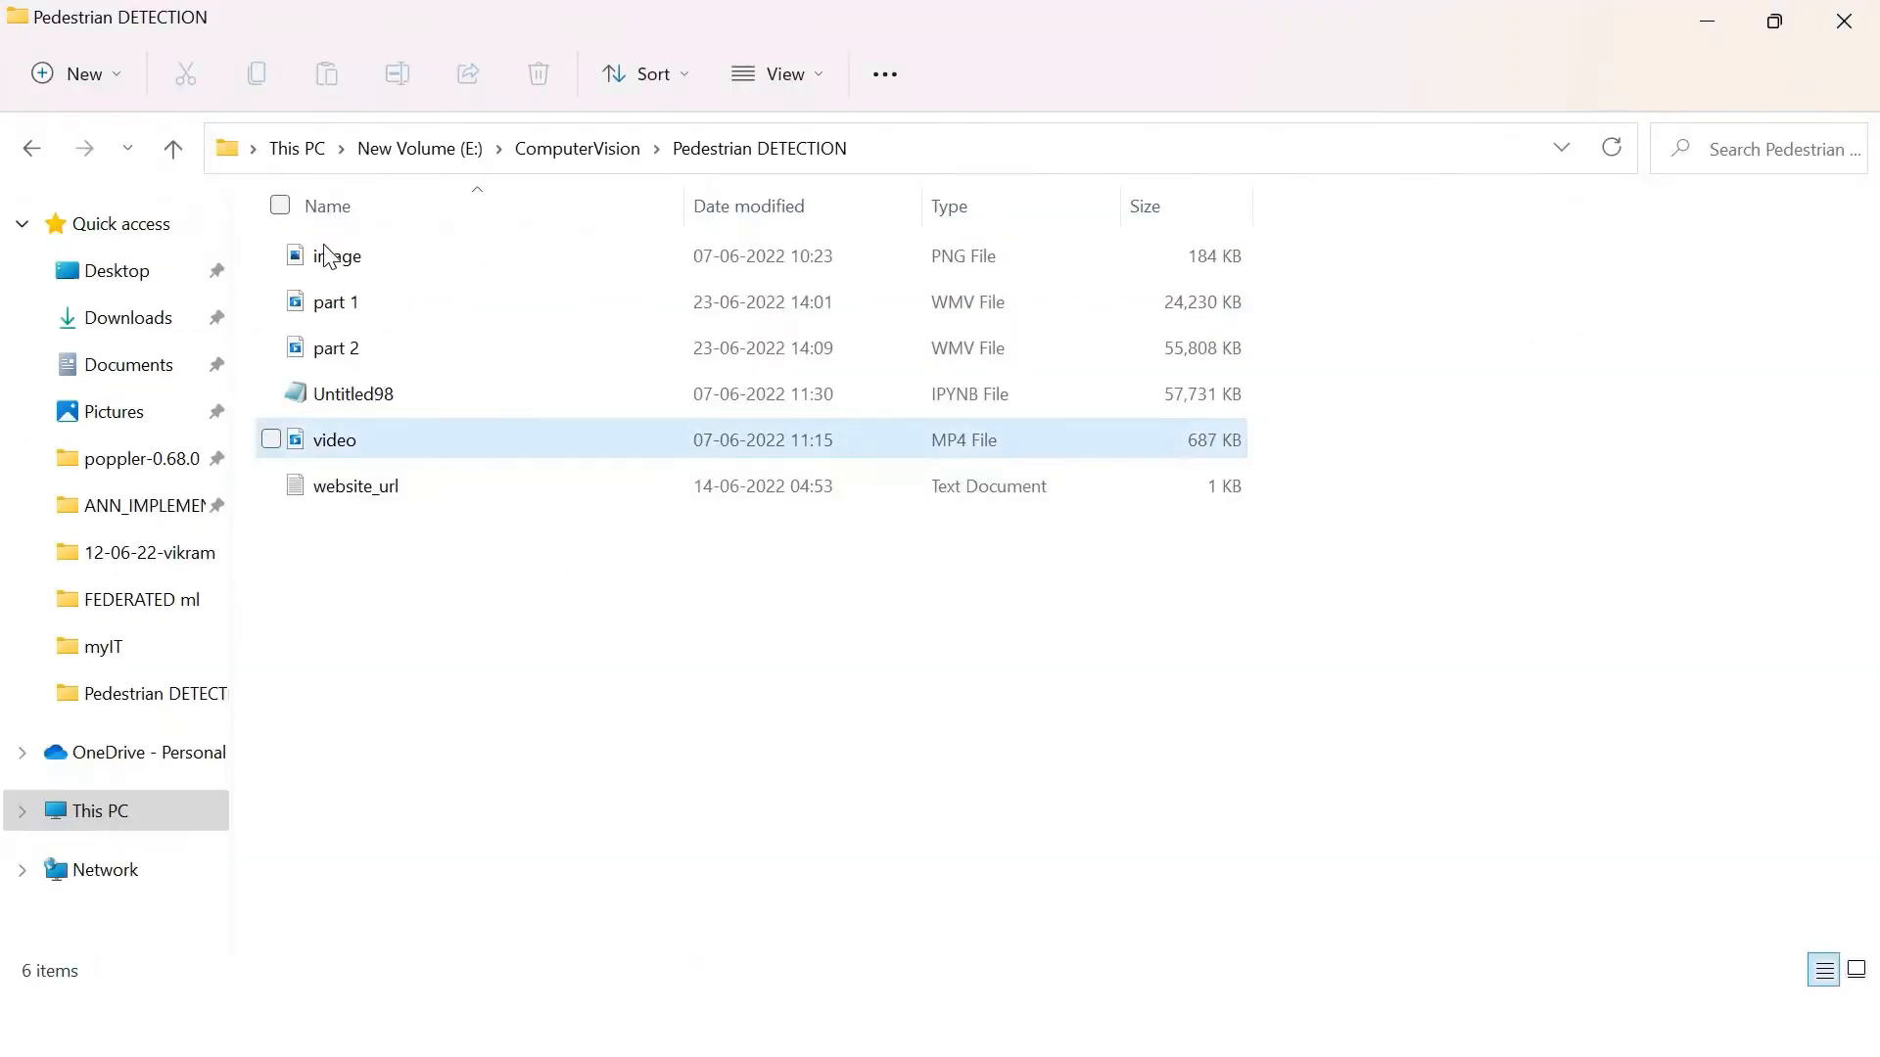
{"action": "left_click", "coordinate": [337, 255]}
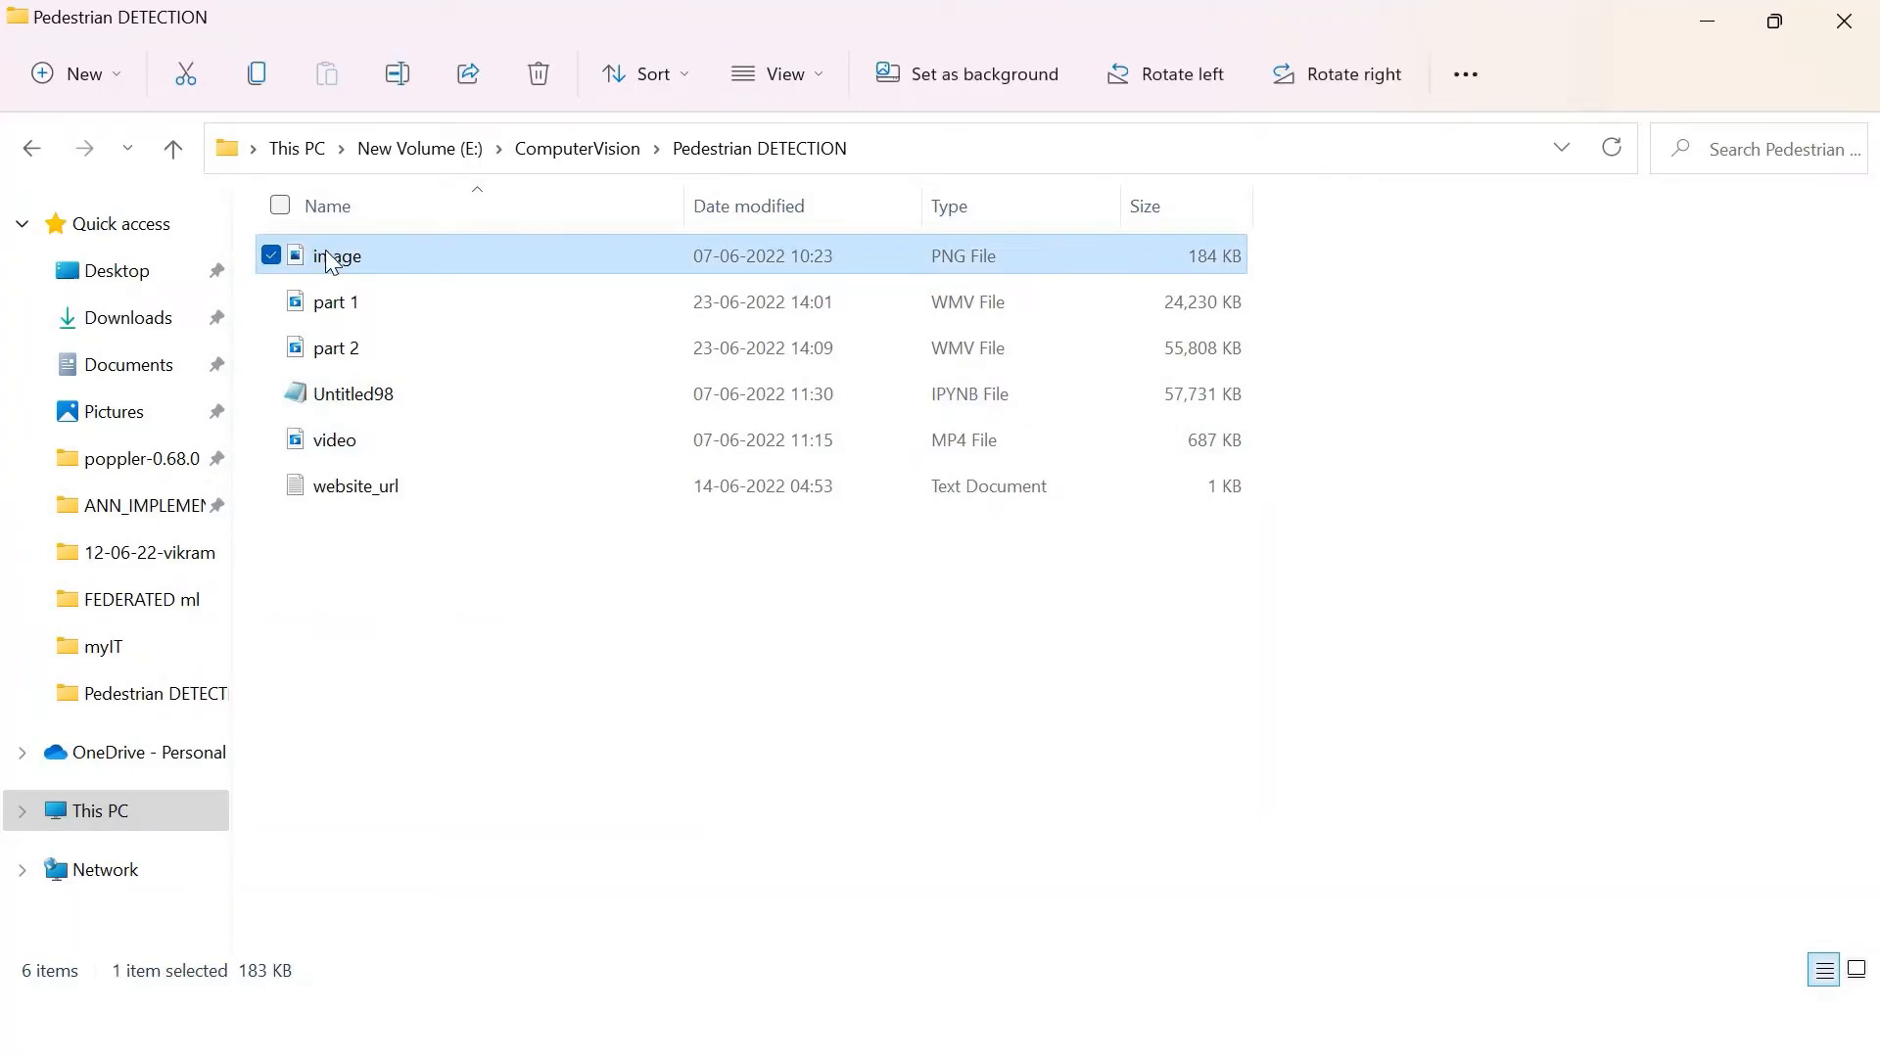
{"action": "double_click", "coordinate": [335, 254]}
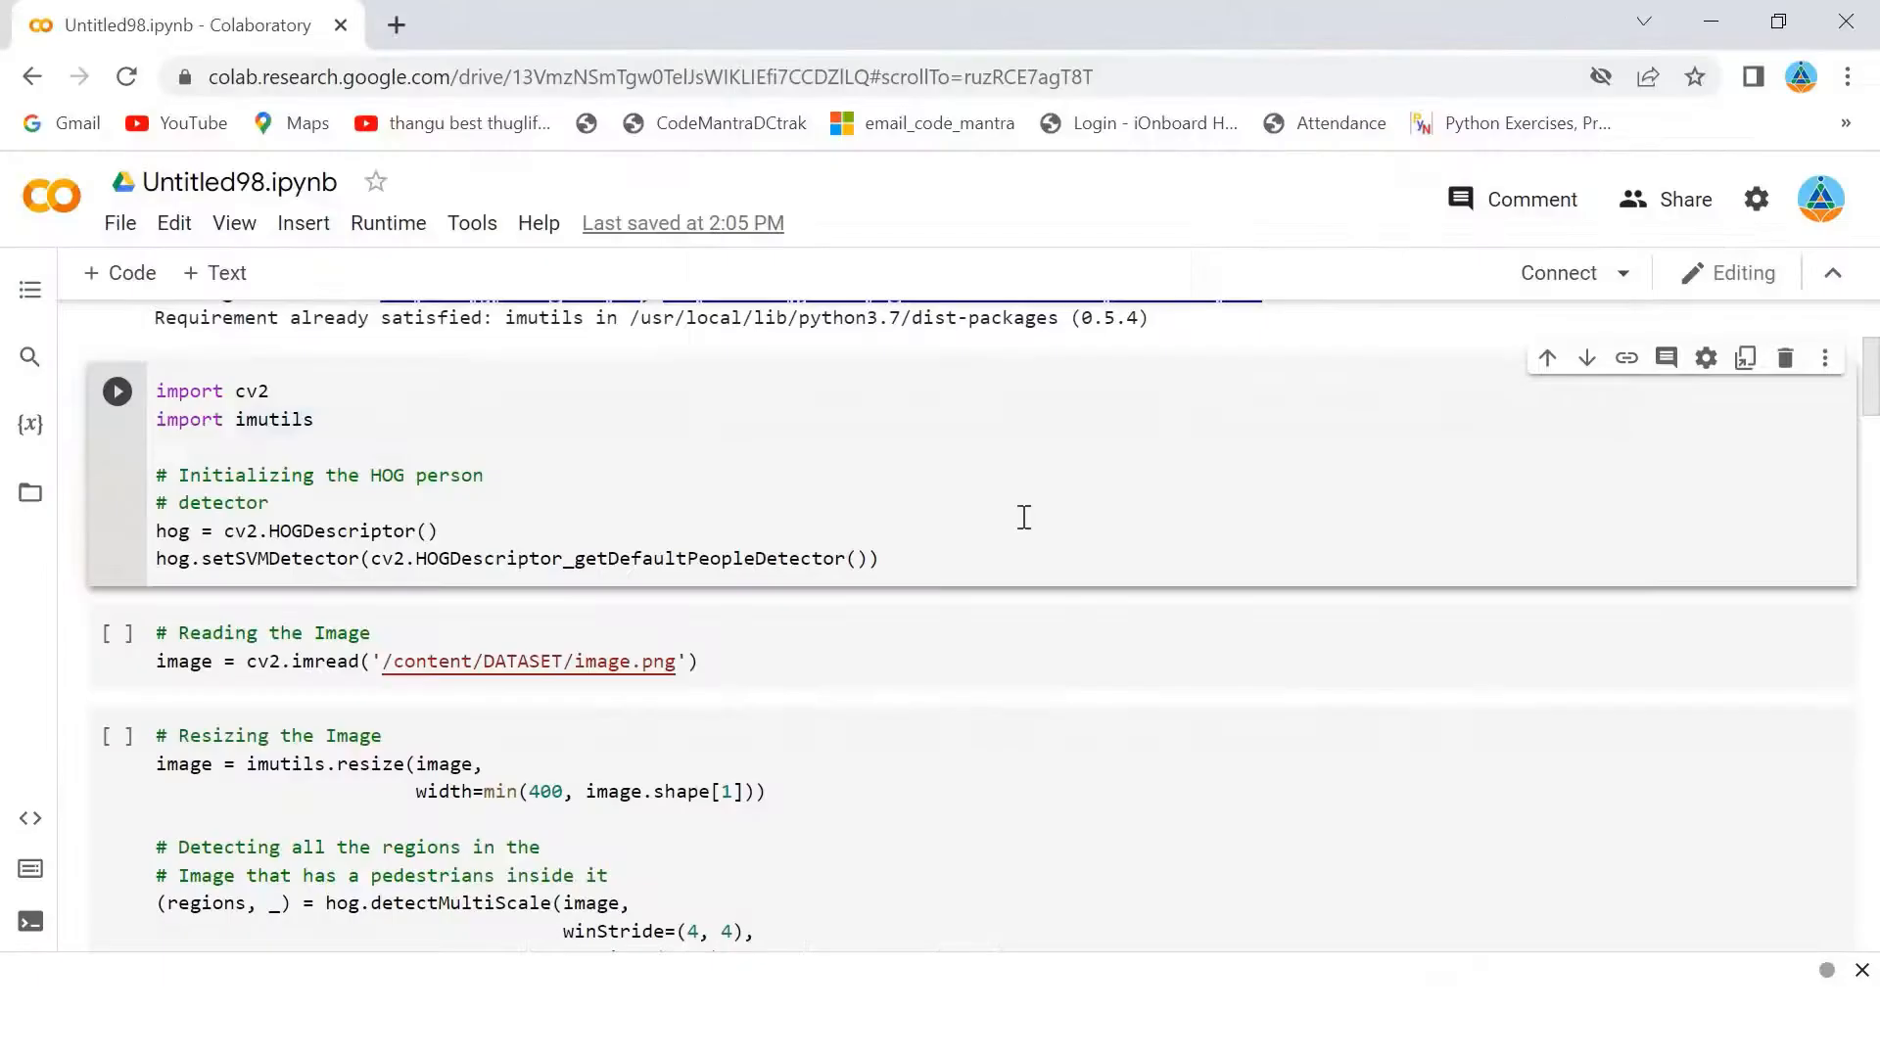
{"action": "mouse_move", "coordinate": [1471, 688]}
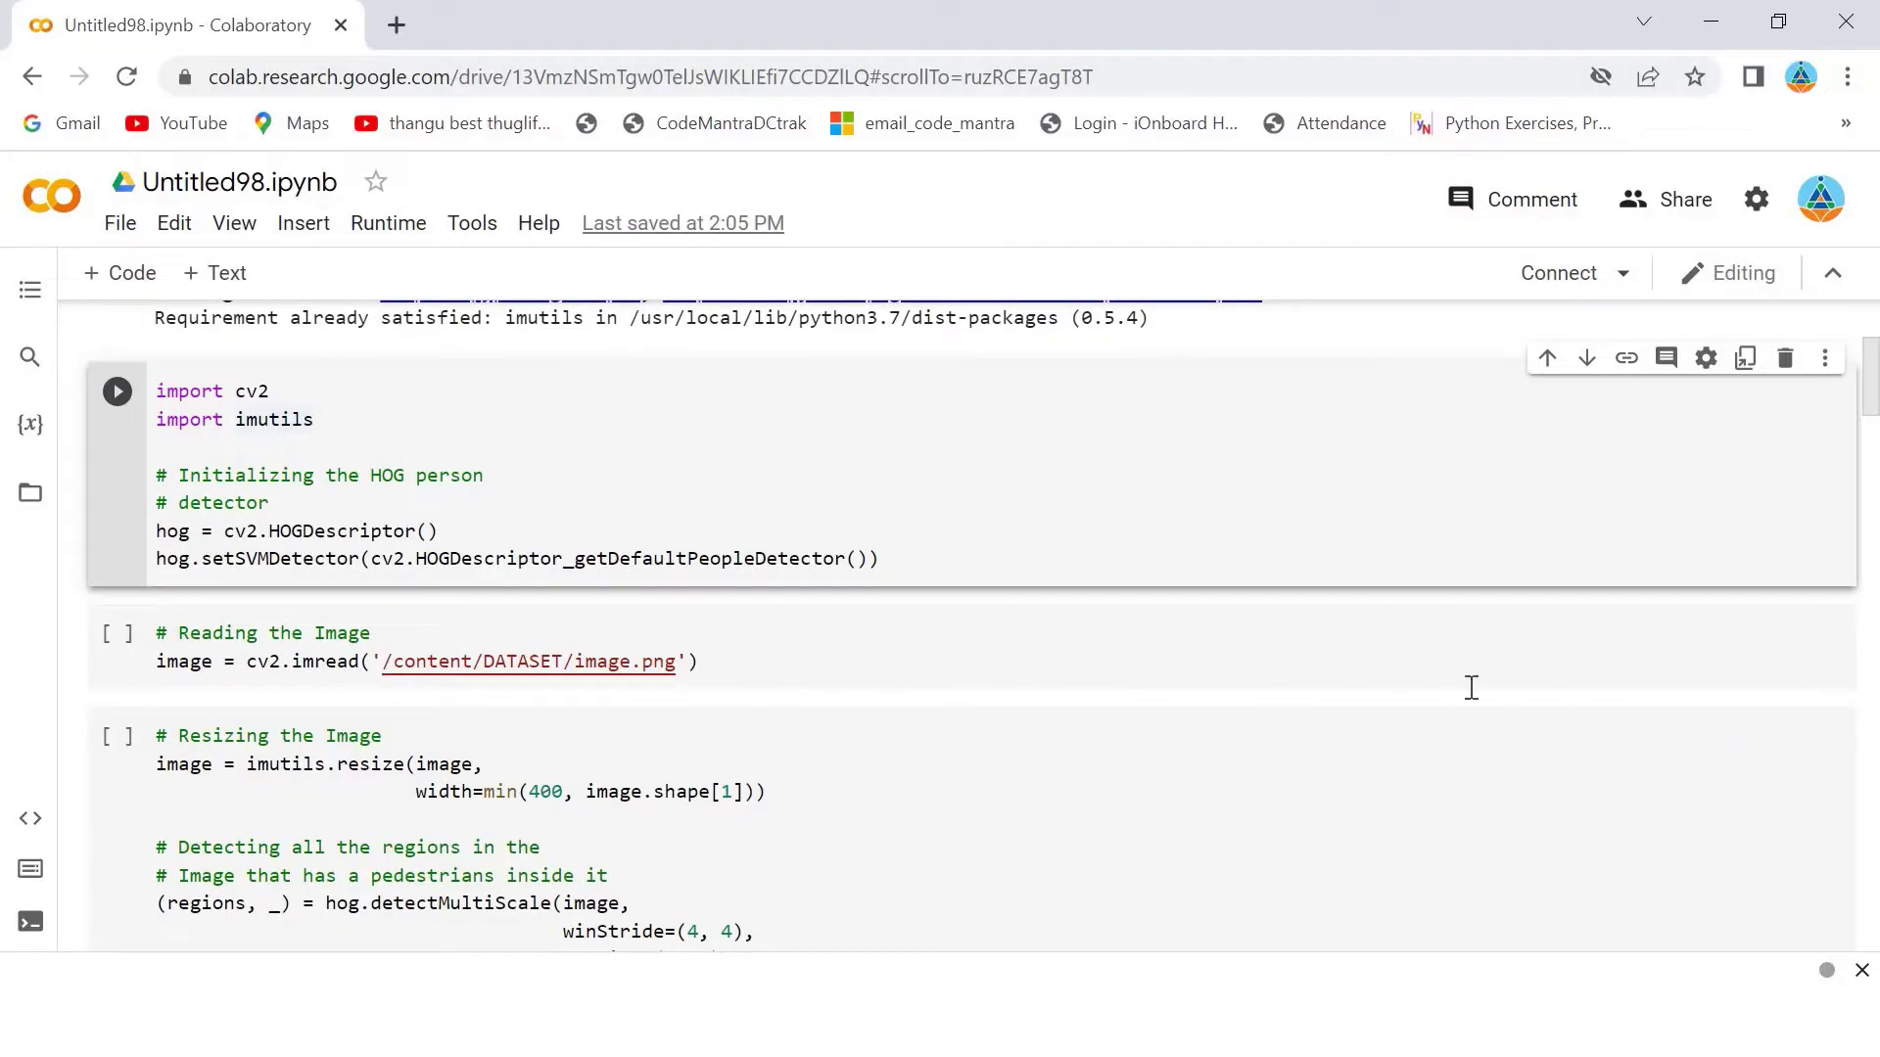
{"action": "mouse_move", "coordinate": [1870, 408]}
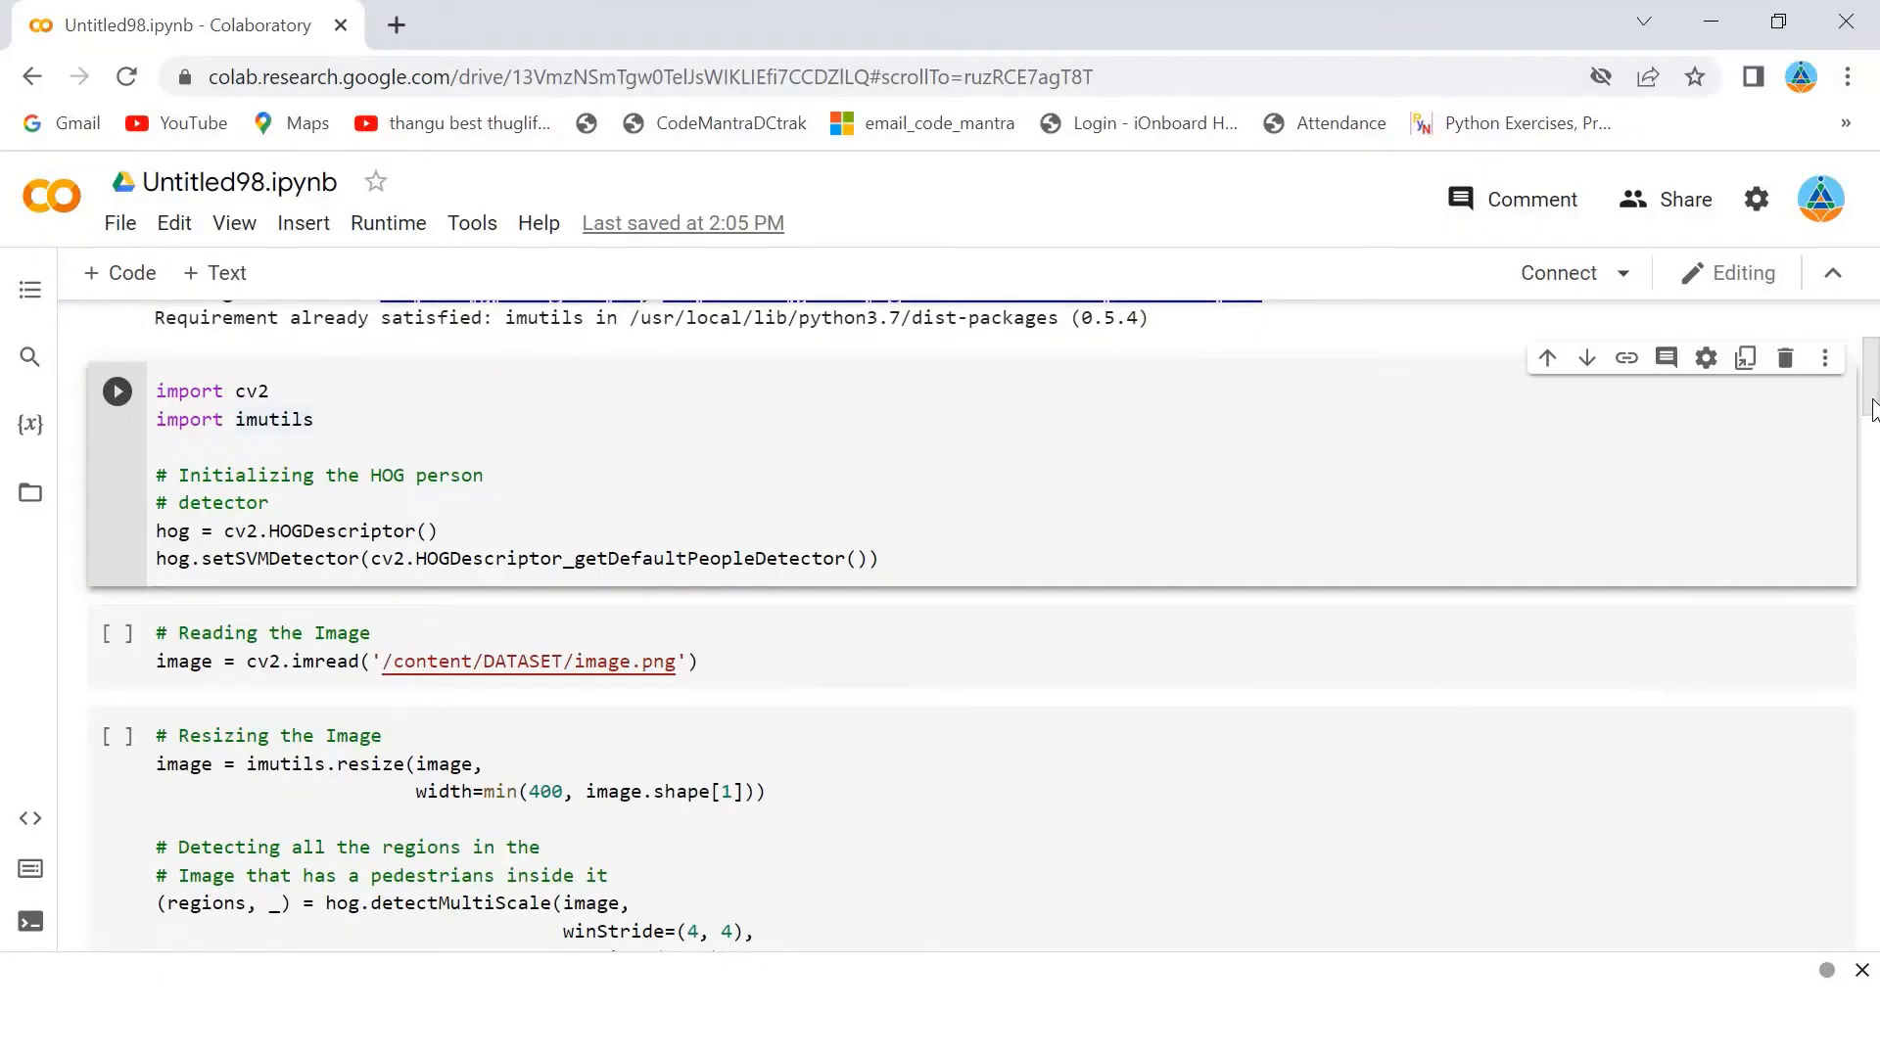
{"action": "scroll", "scroll_direction": "down", "scroll_amount": 3}
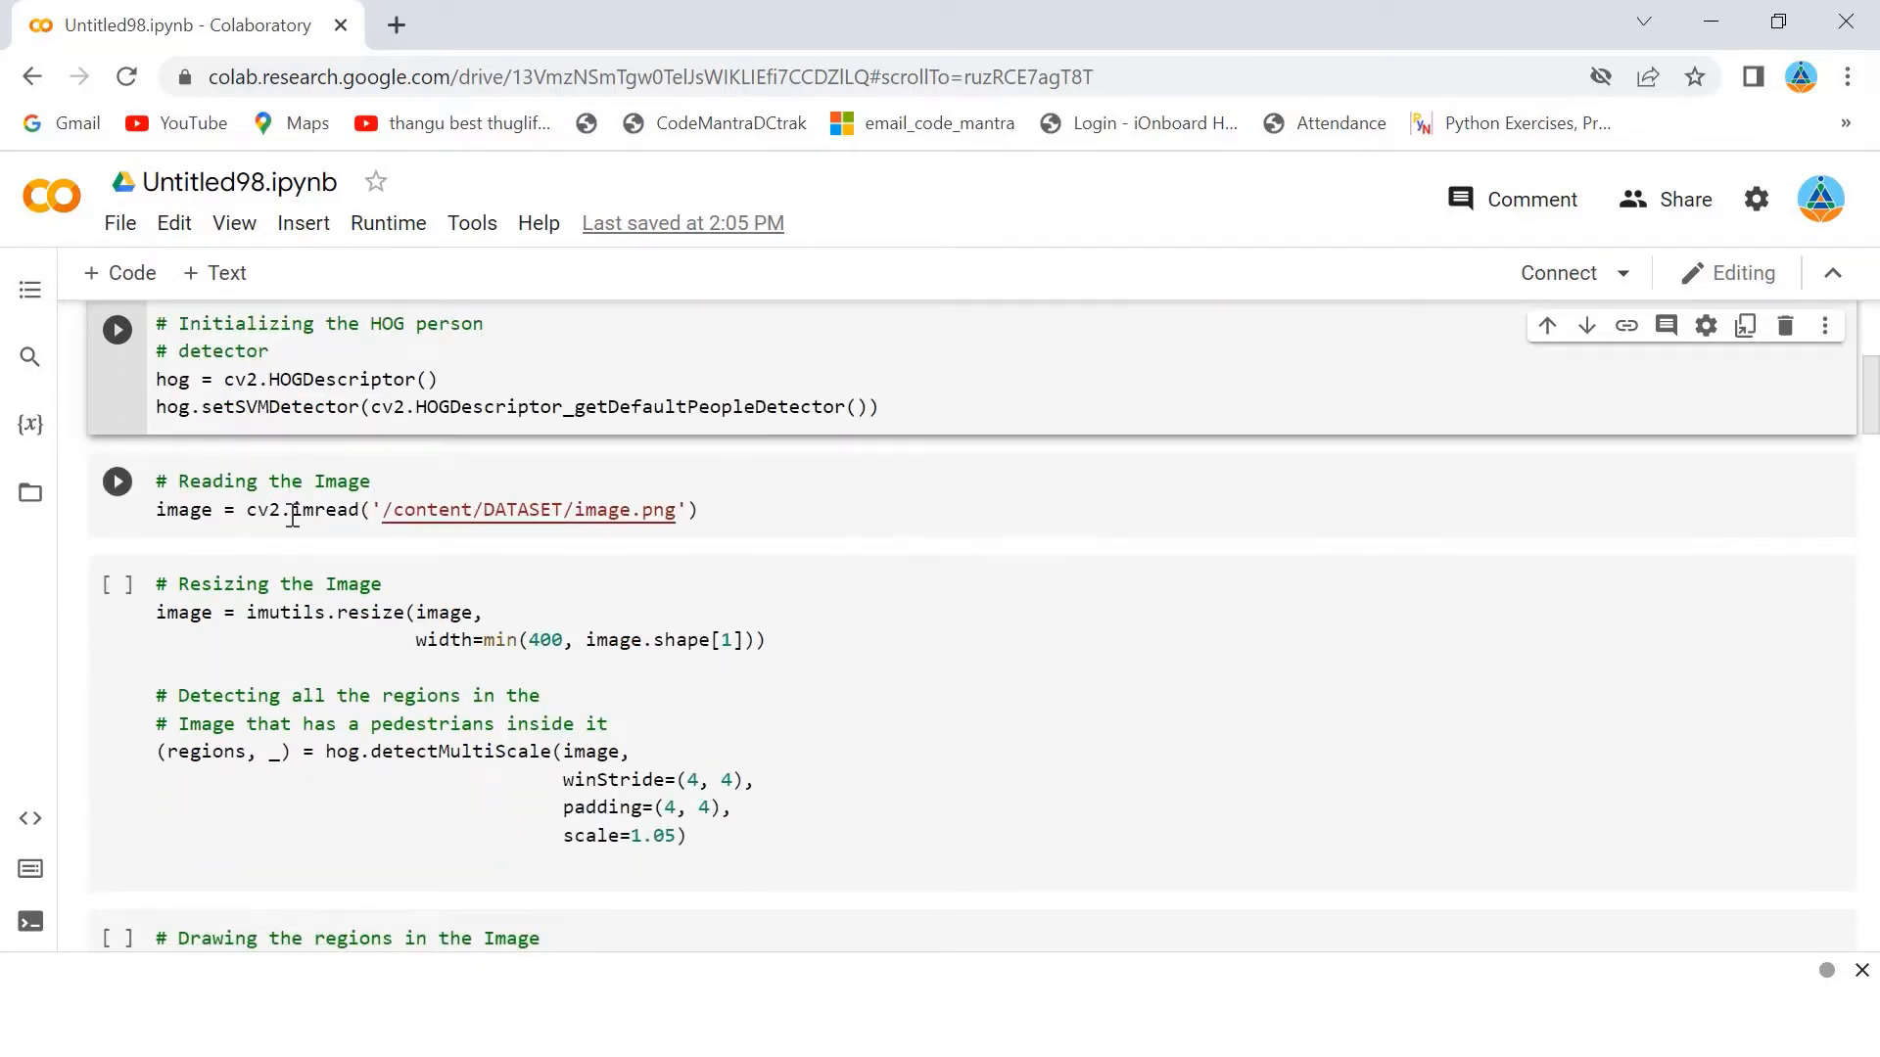
{"action": "mouse_move", "coordinate": [411, 532]}
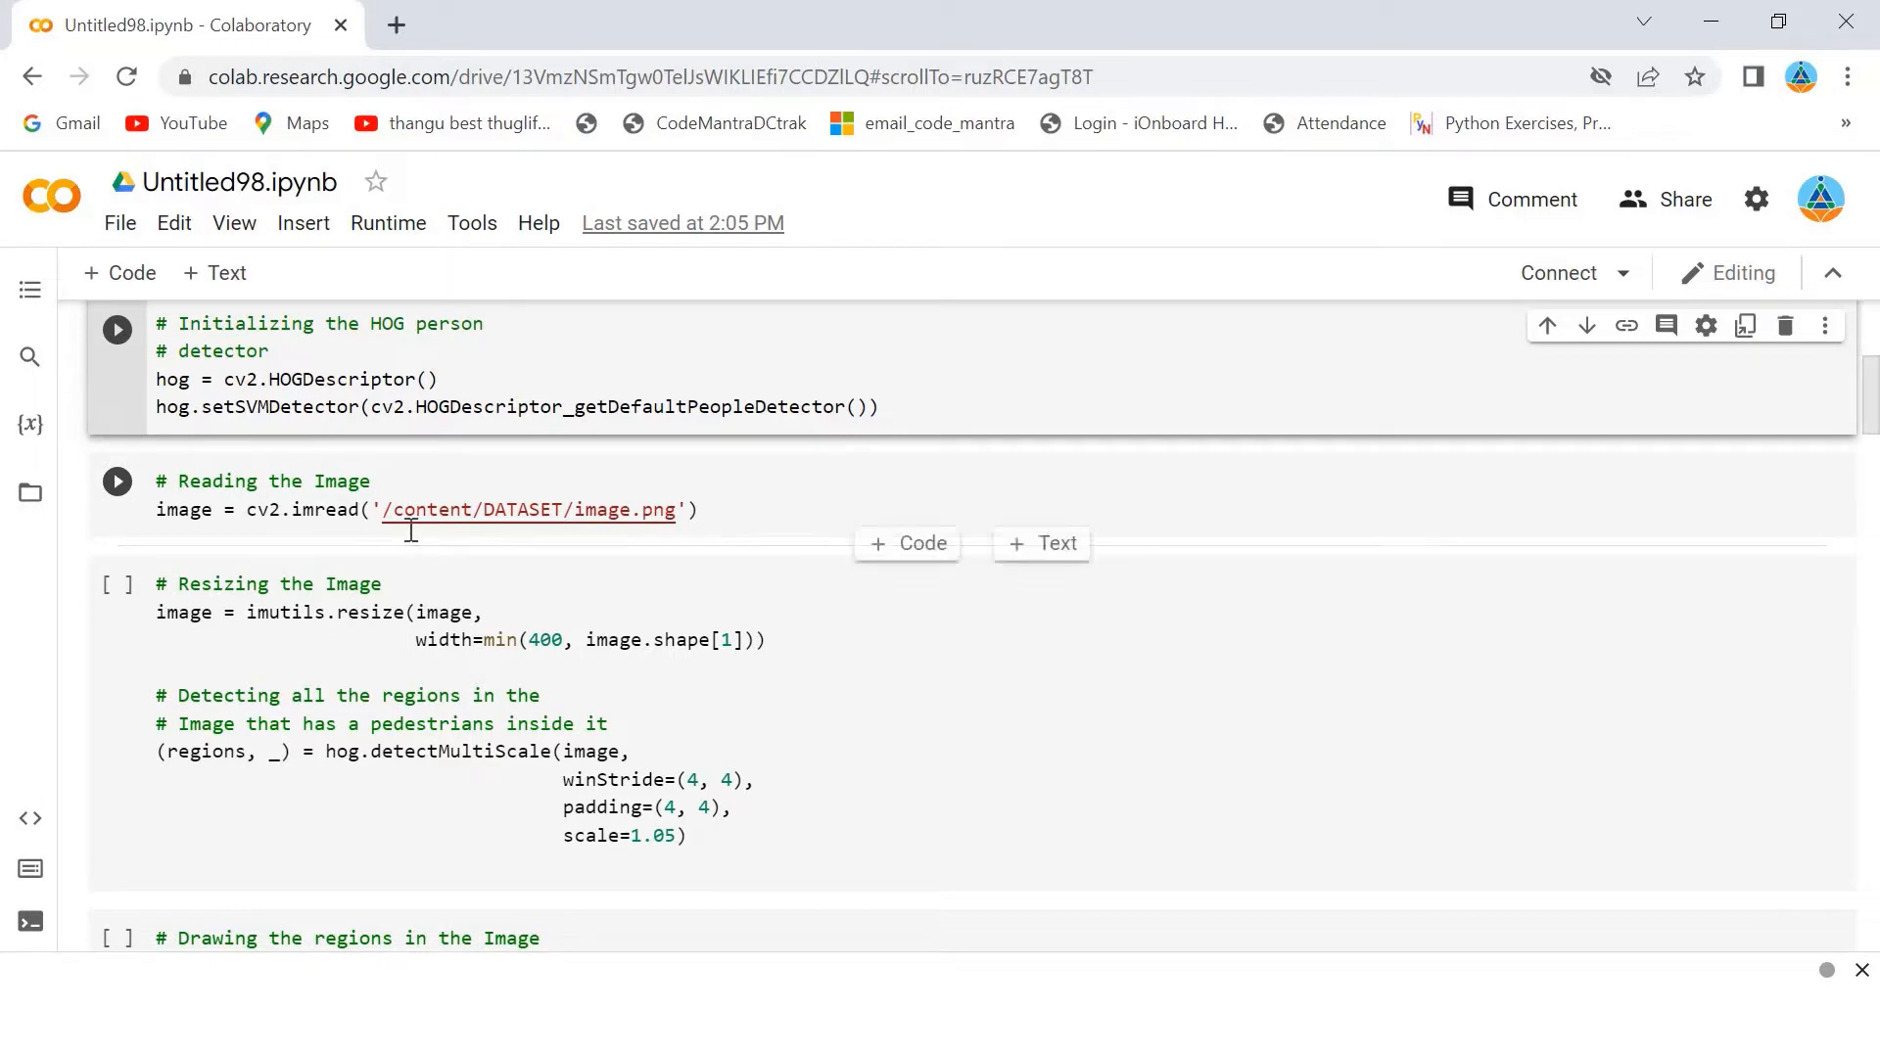
{"action": "mouse_move", "coordinate": [345, 549]}
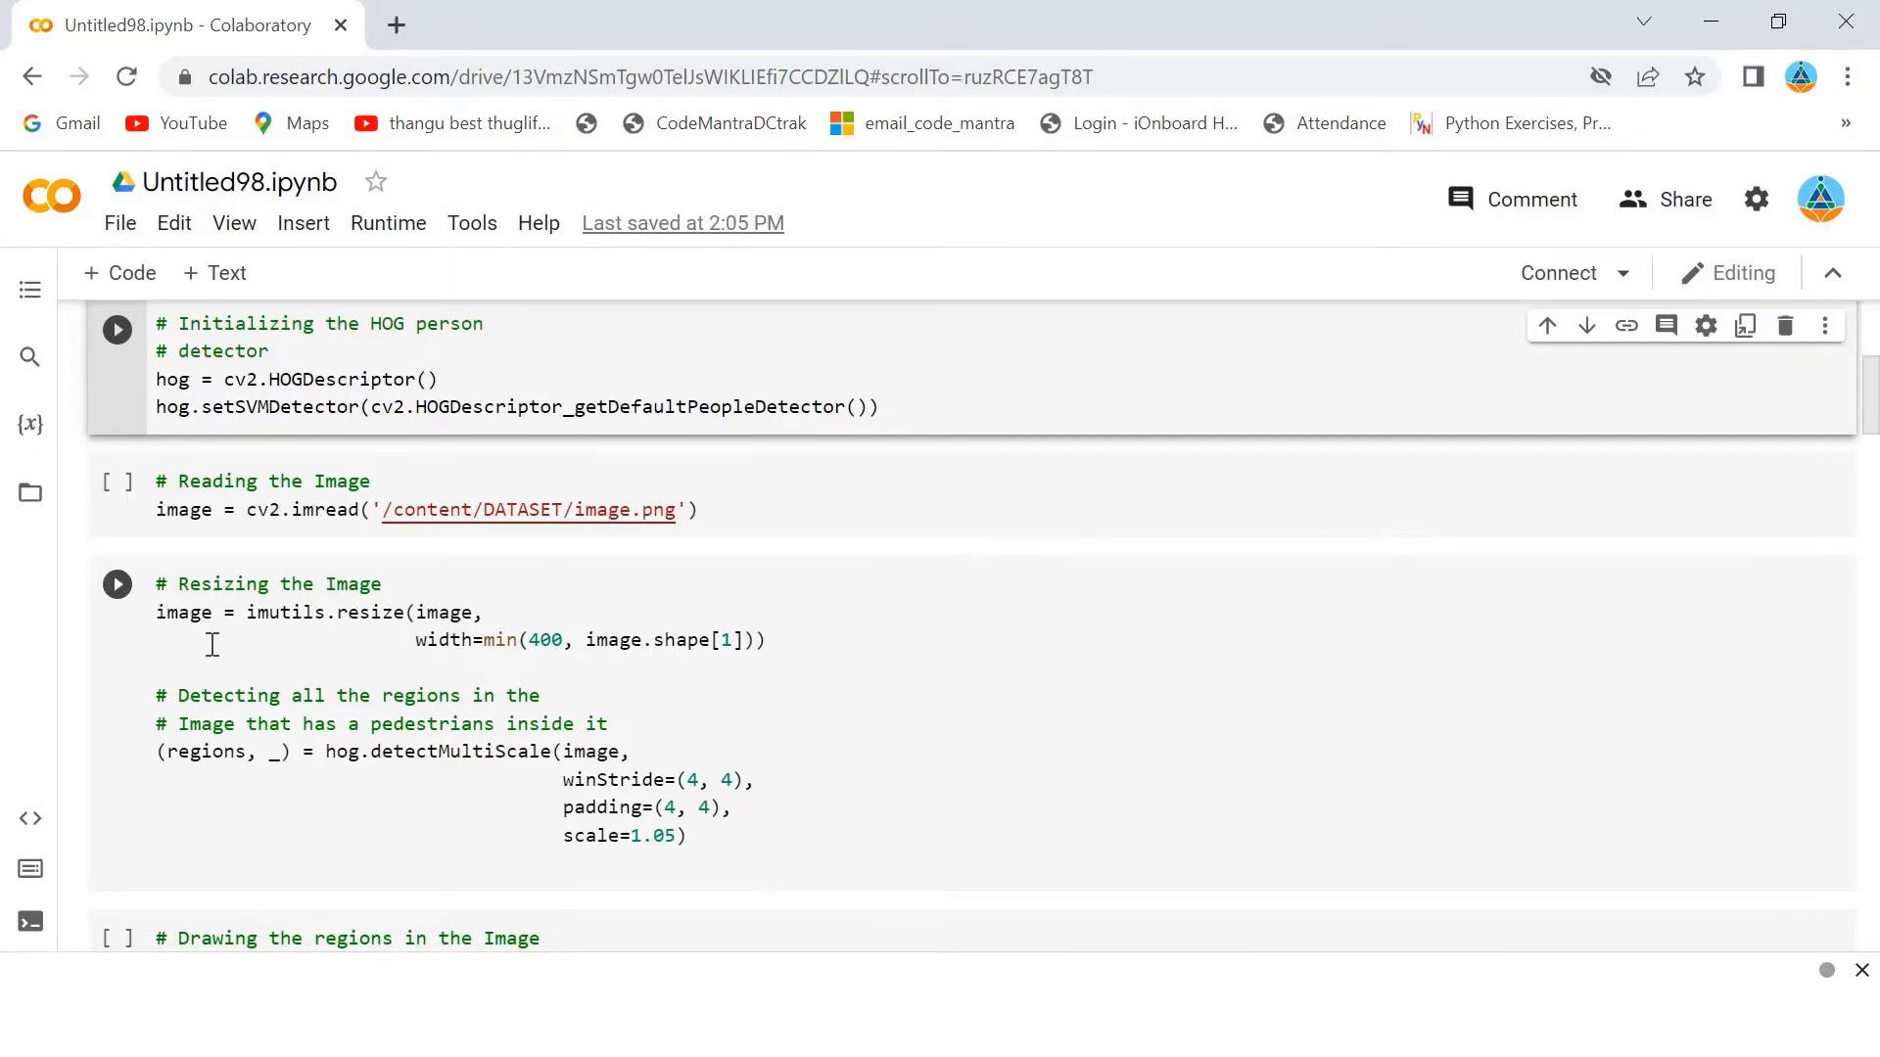
{"action": "mouse_move", "coordinate": [329, 633]}
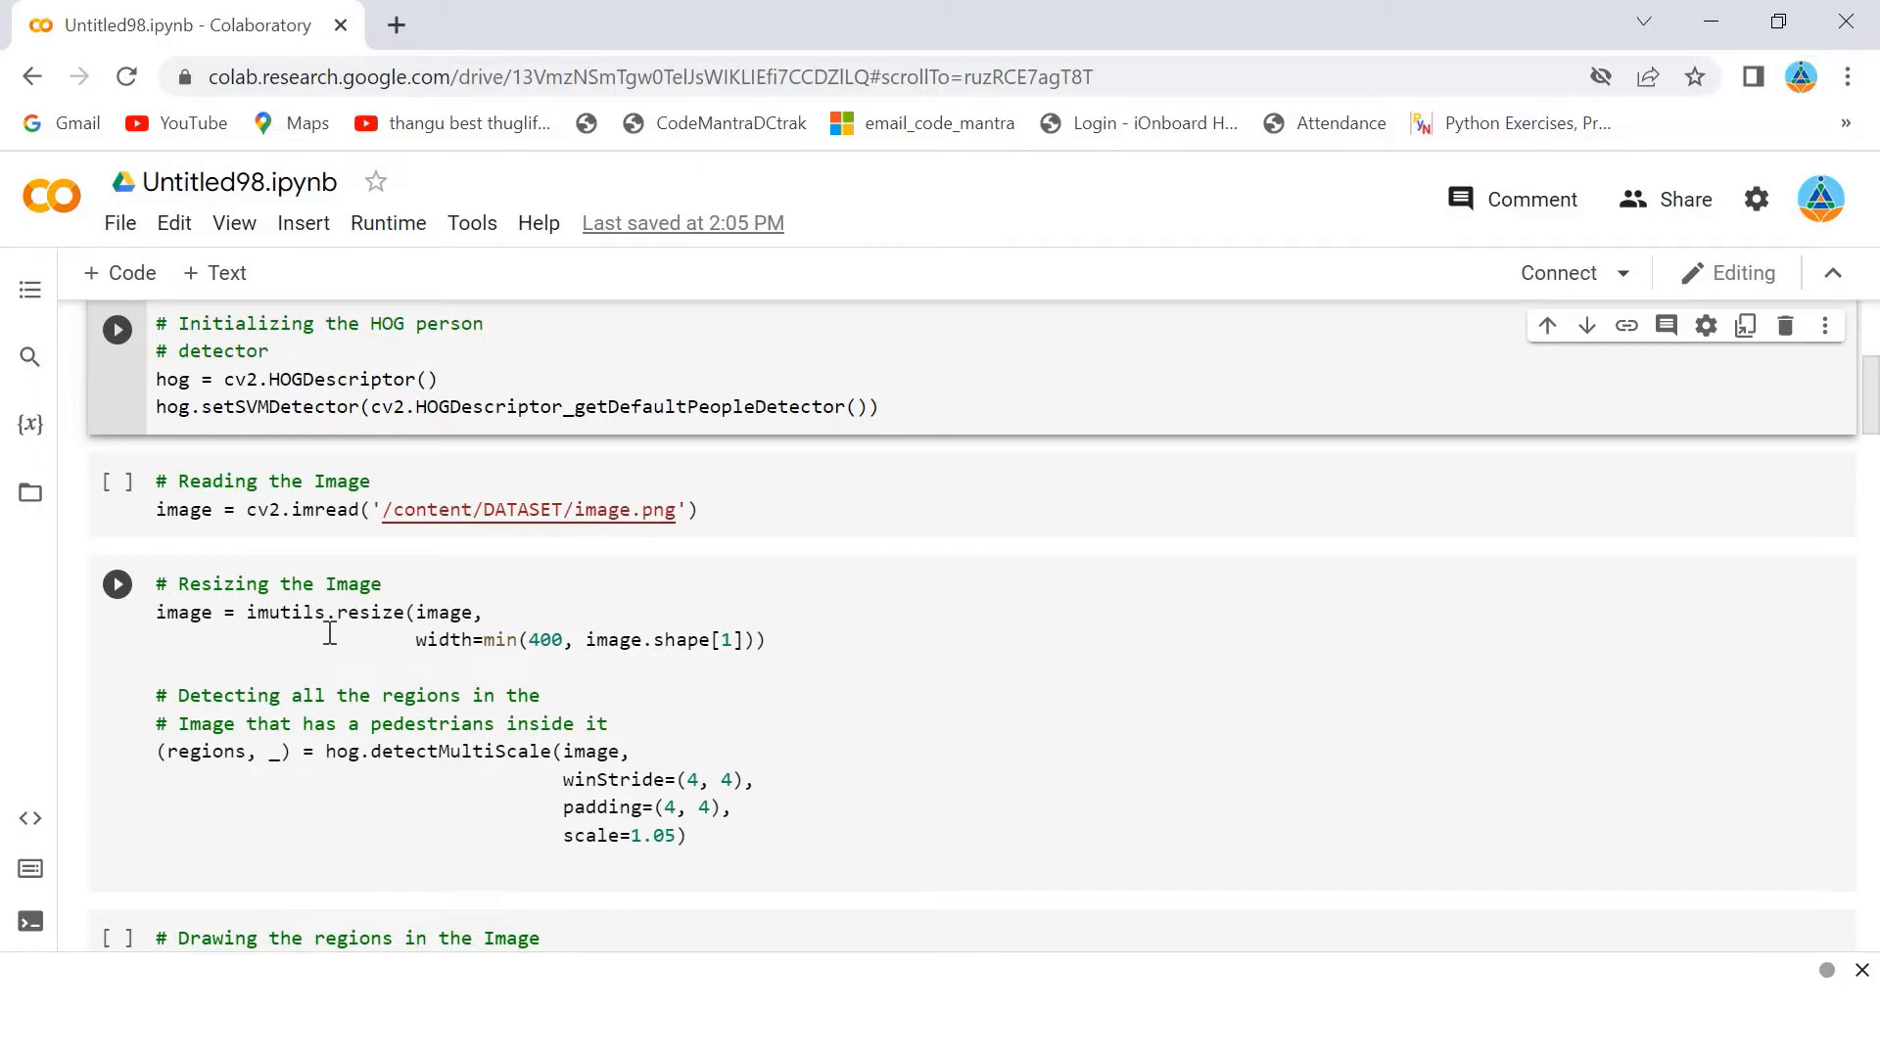
{"action": "mouse_move", "coordinate": [451, 658]}
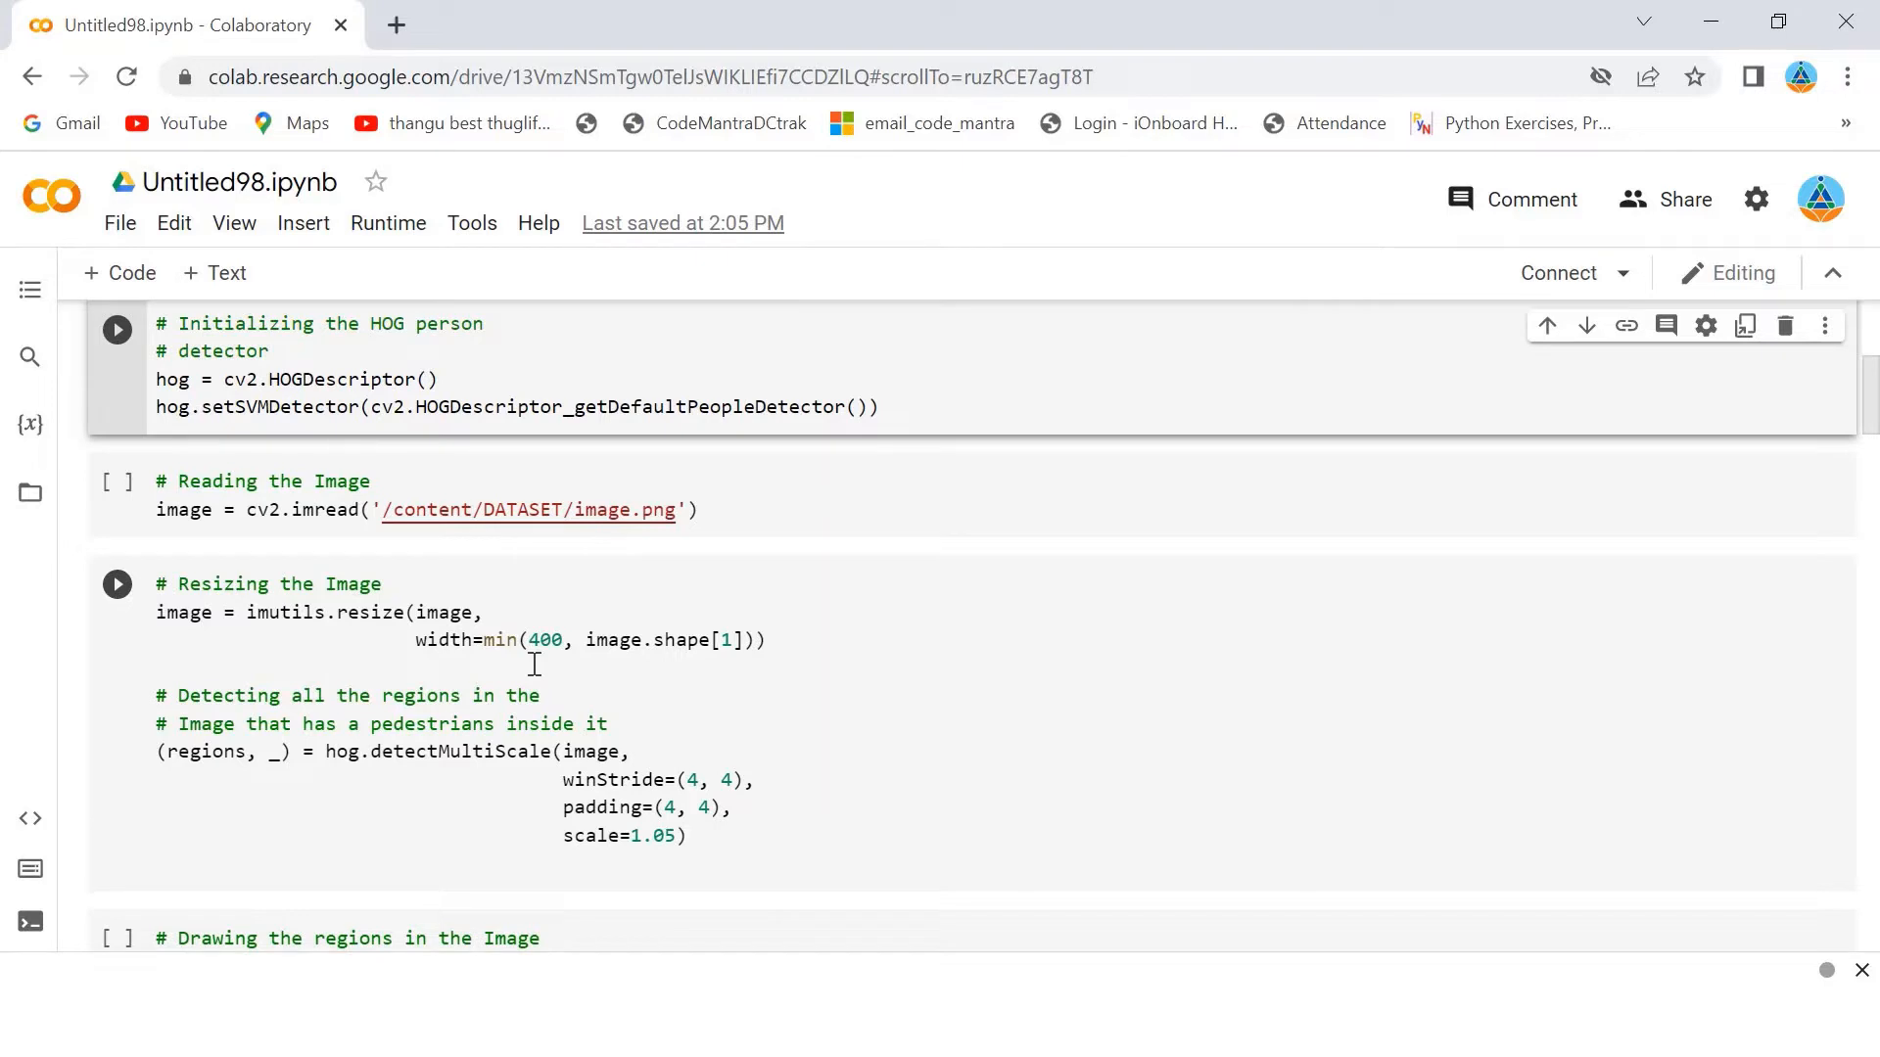
{"action": "mouse_move", "coordinate": [468, 785]}
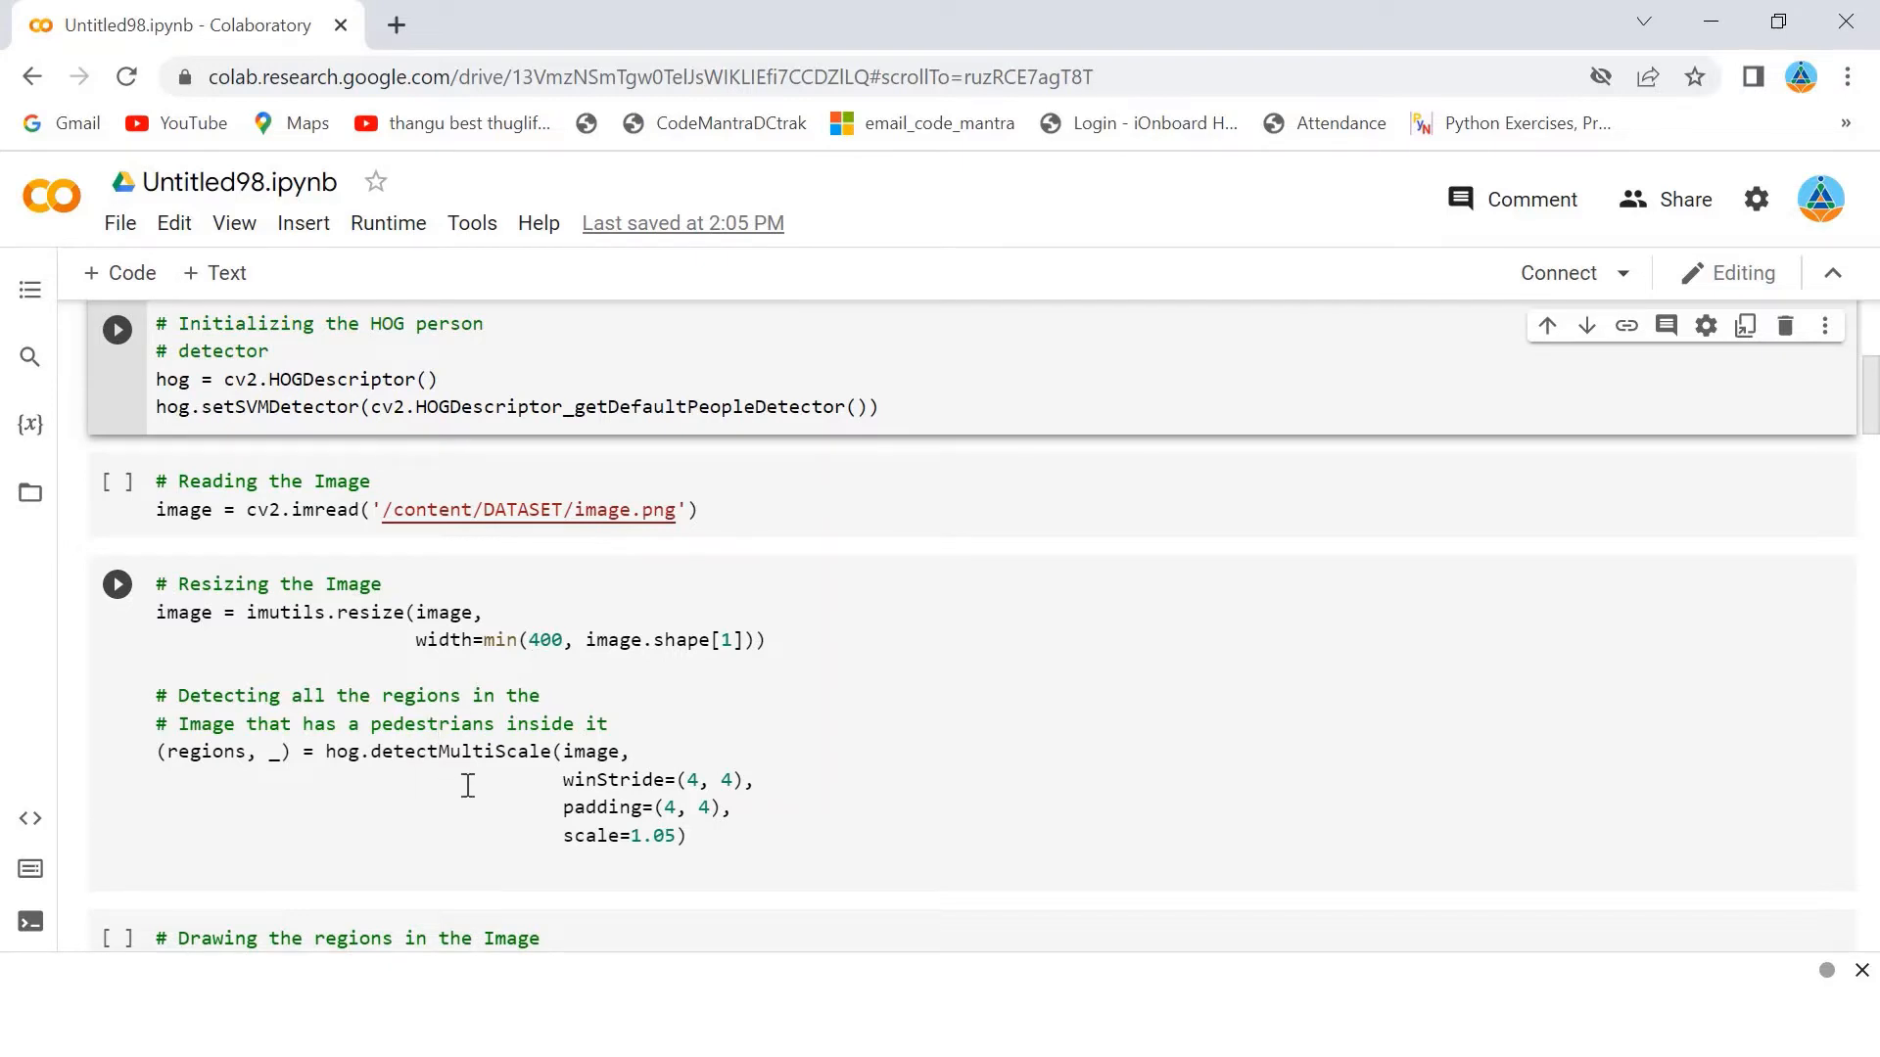
{"action": "mouse_move", "coordinate": [356, 777]}
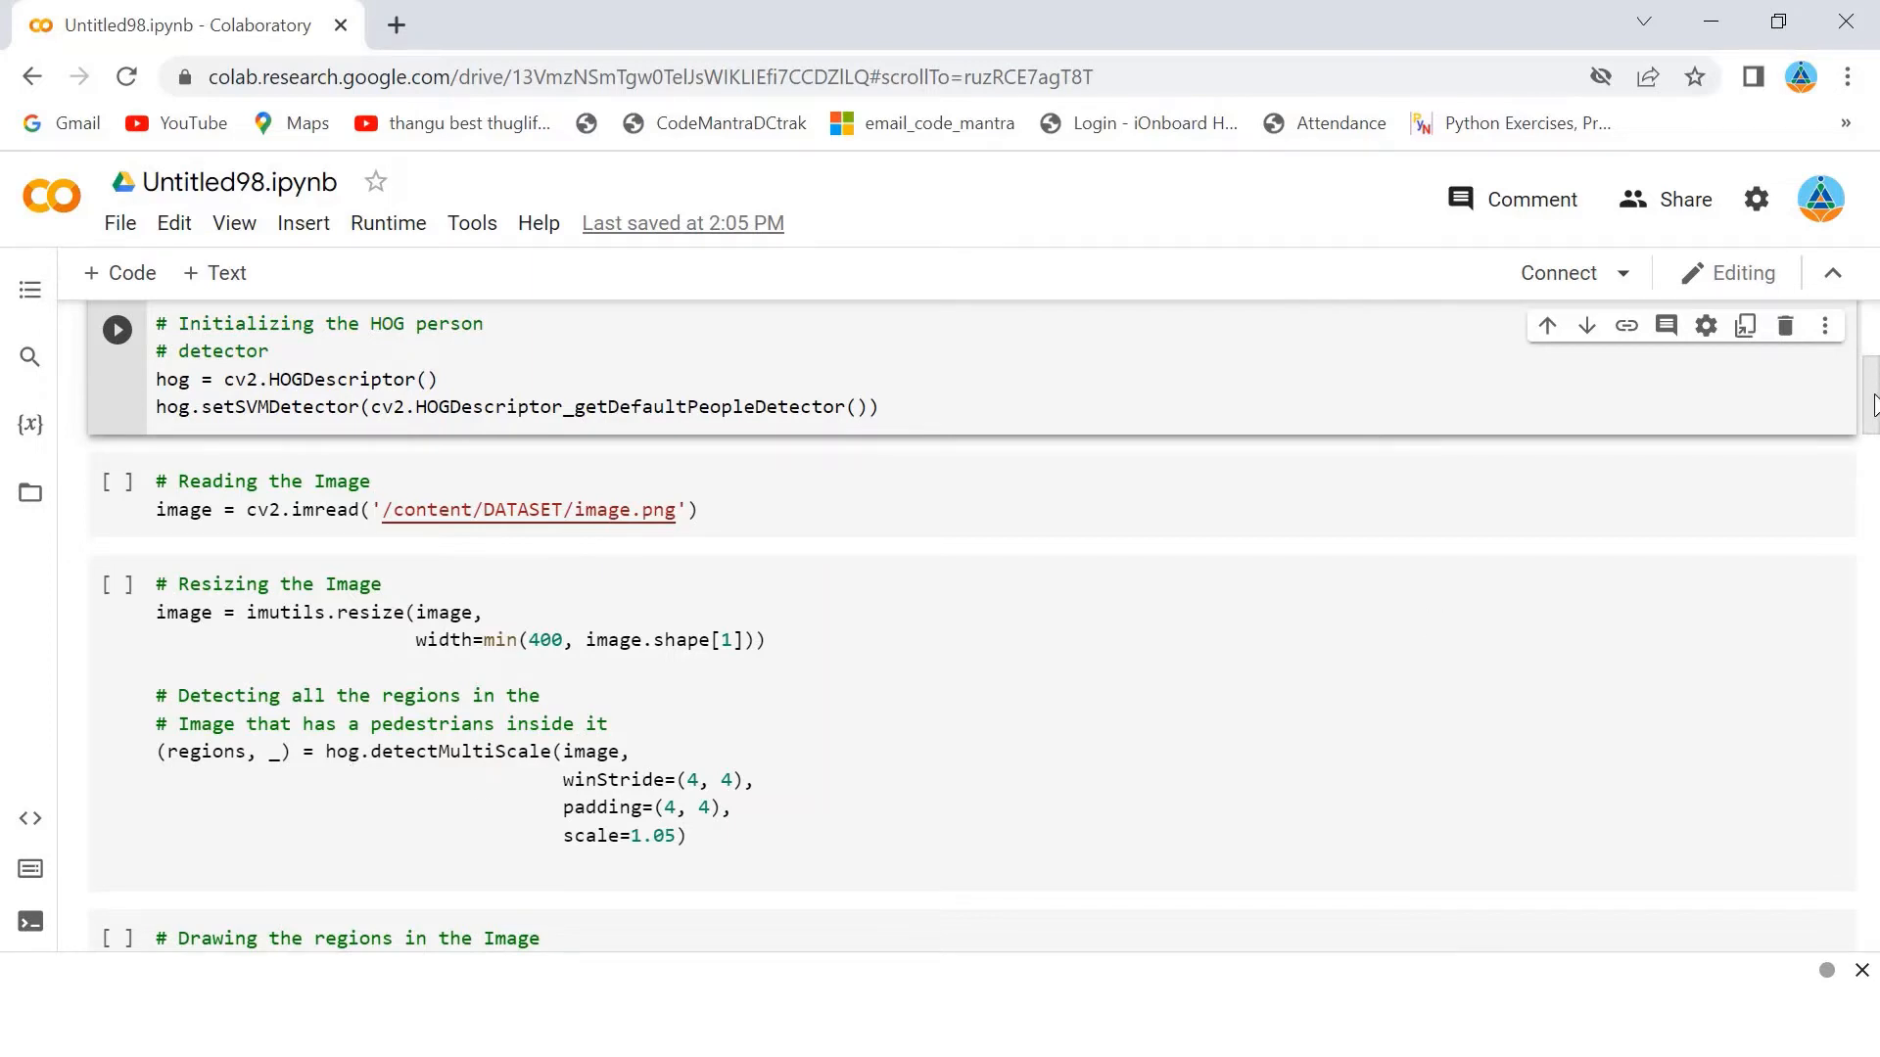
{"action": "scroll", "scroll_direction": "down", "scroll_amount": 3}
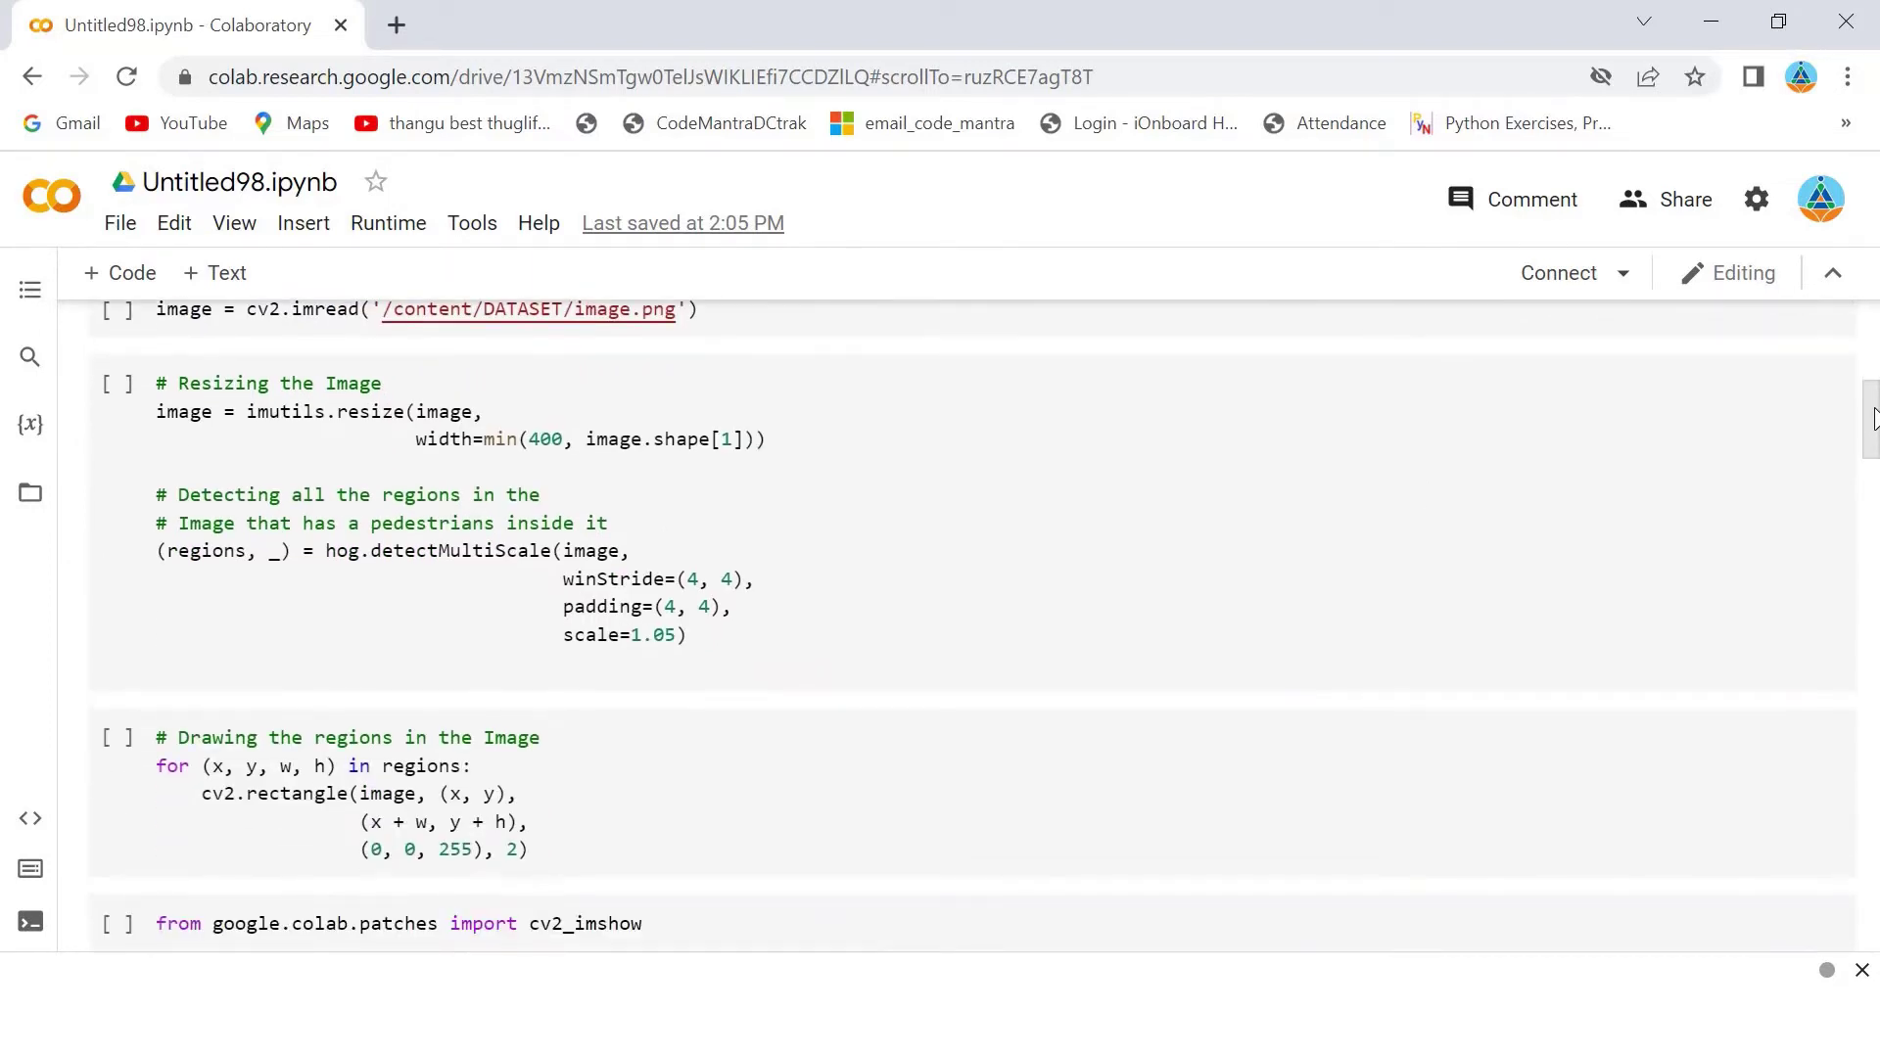
{"action": "scroll", "scroll_direction": "down", "scroll_amount": 3}
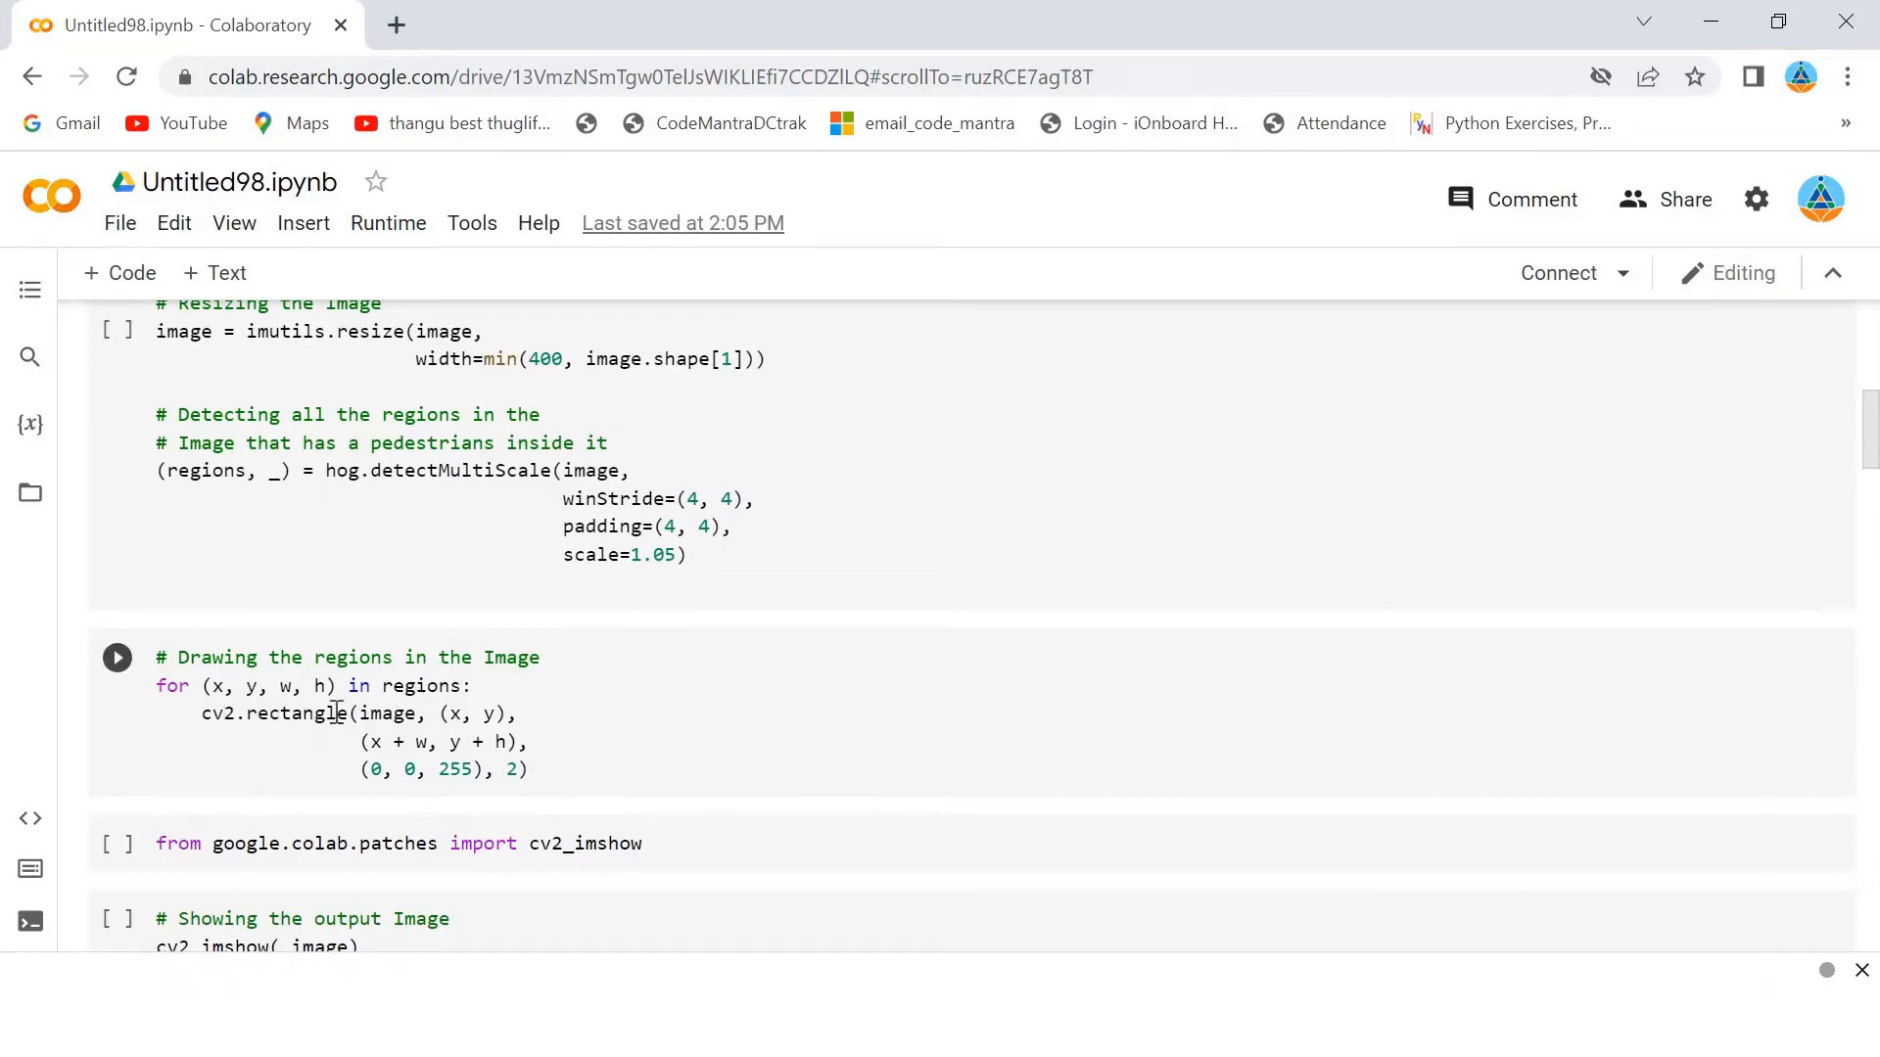
{"action": "mouse_move", "coordinate": [1758, 582]}
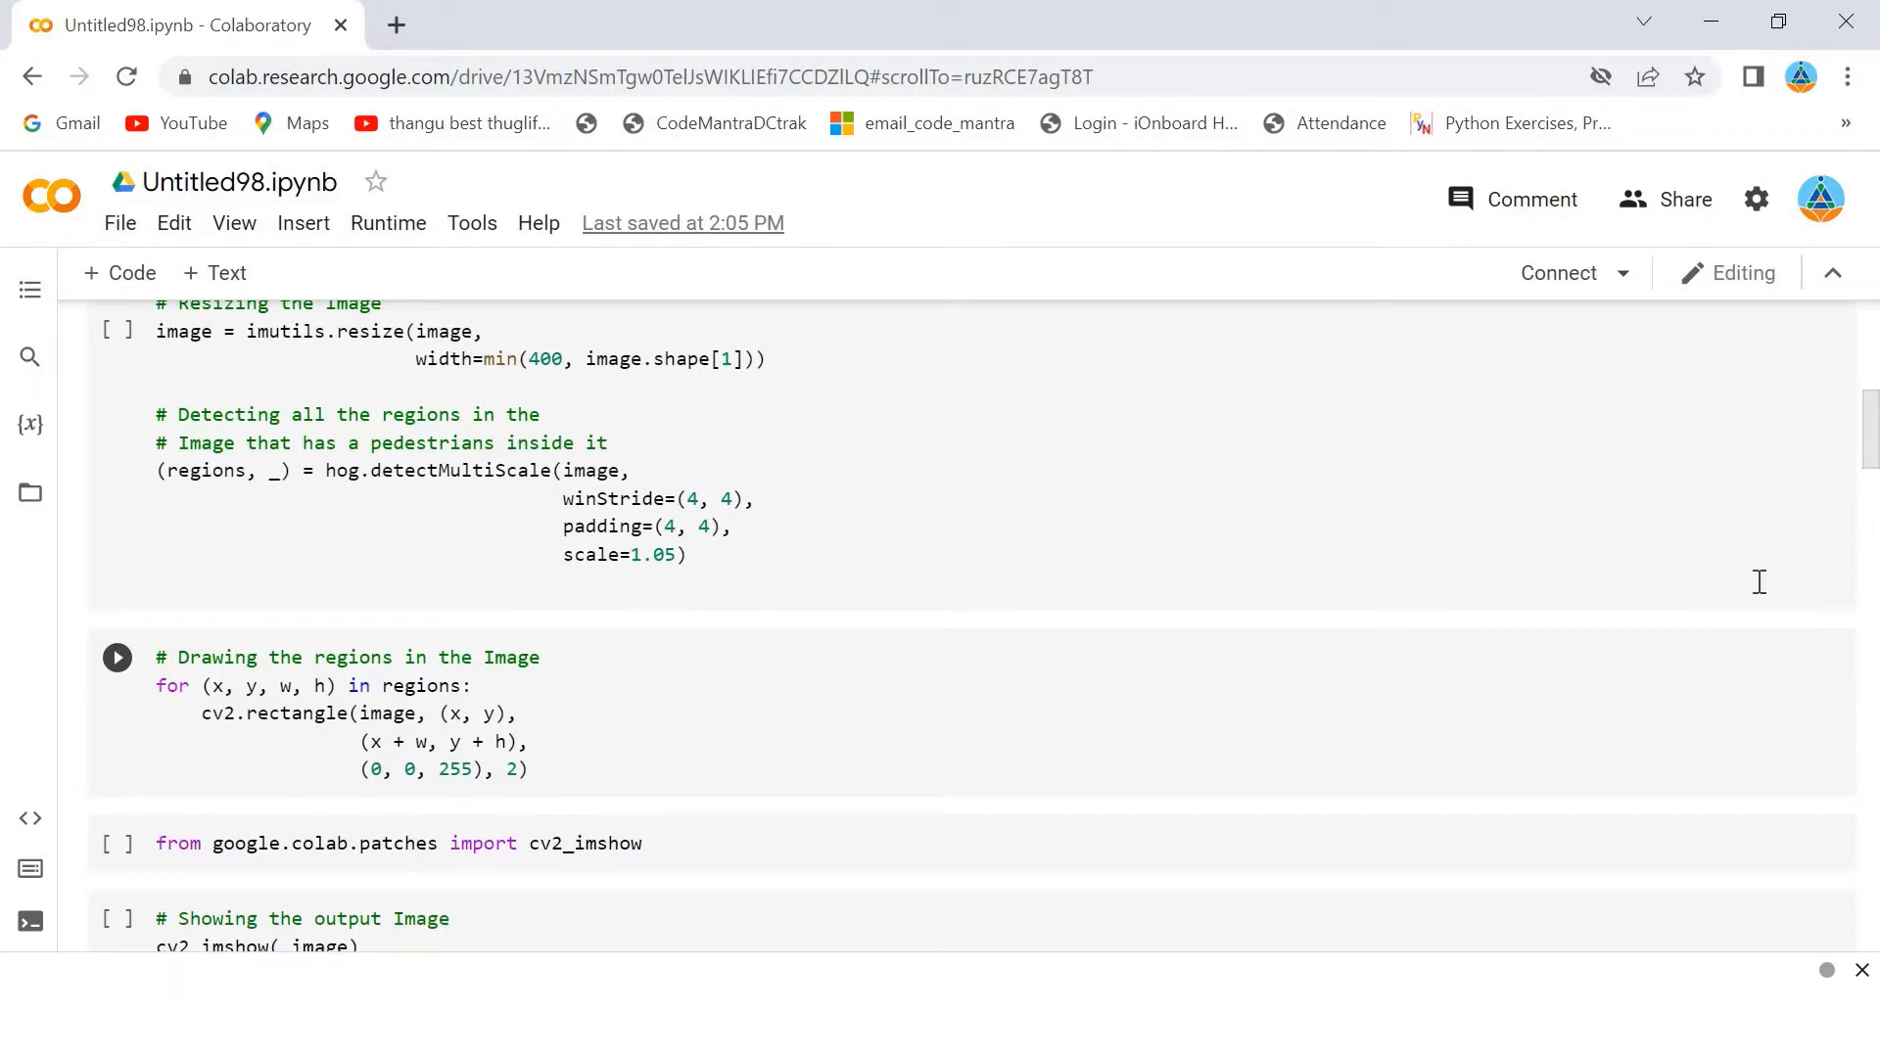
{"action": "mouse_move", "coordinate": [1866, 461]}
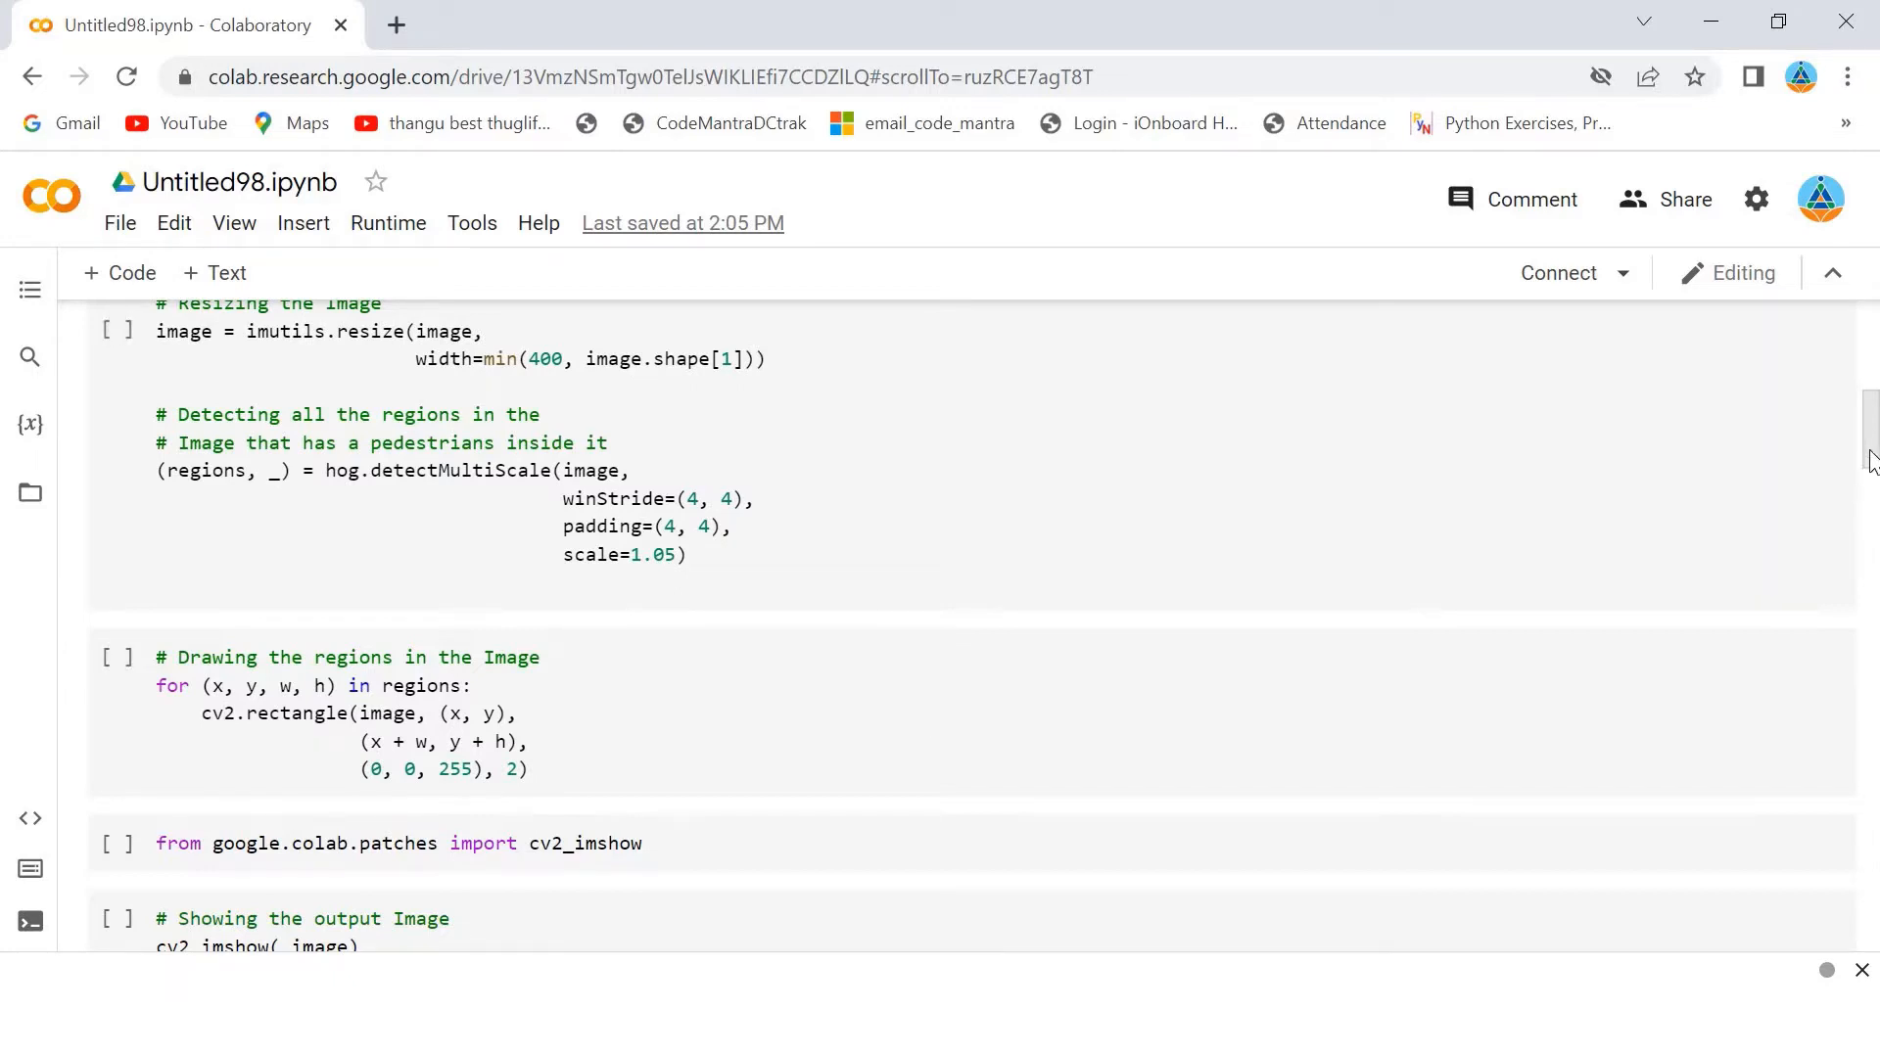
{"action": "scroll", "scroll_direction": "down", "scroll_amount": 3}
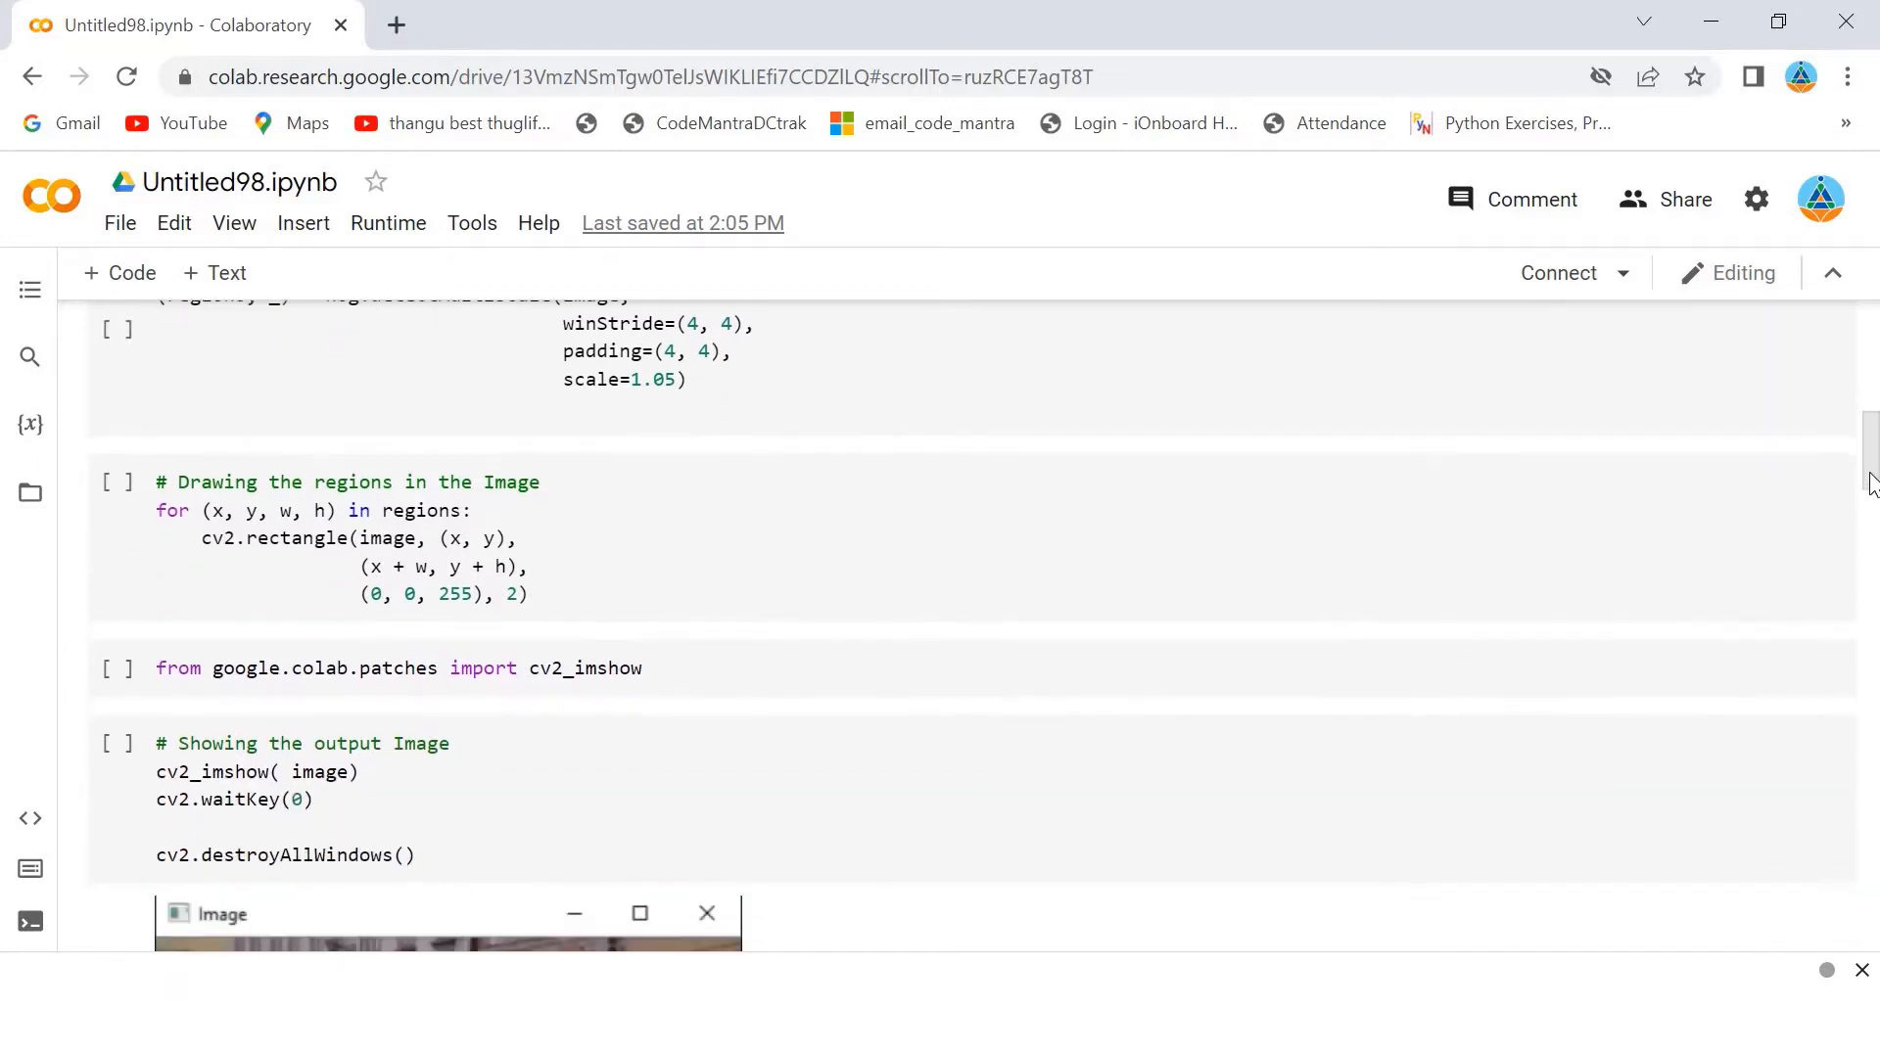
{"action": "scroll", "scroll_direction": "down", "scroll_amount": 3}
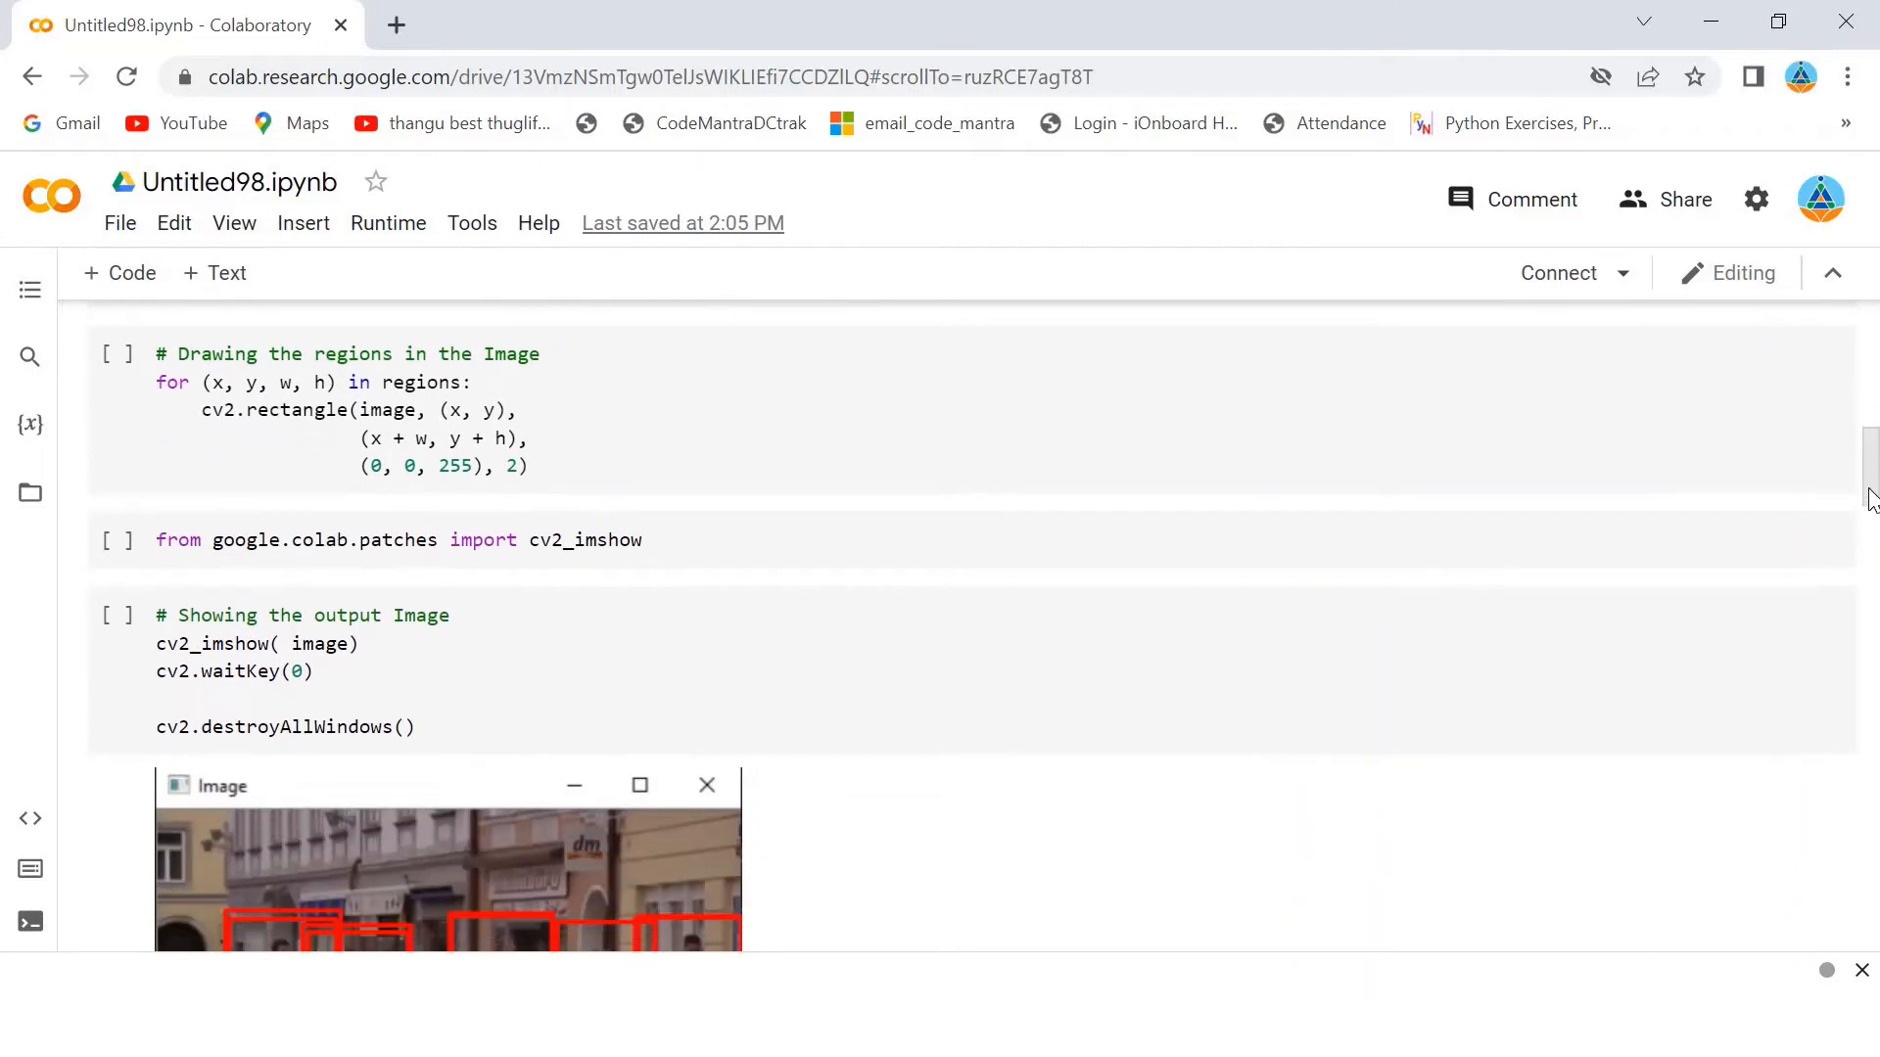
{"action": "scroll", "scroll_direction": "down", "scroll_amount": 3}
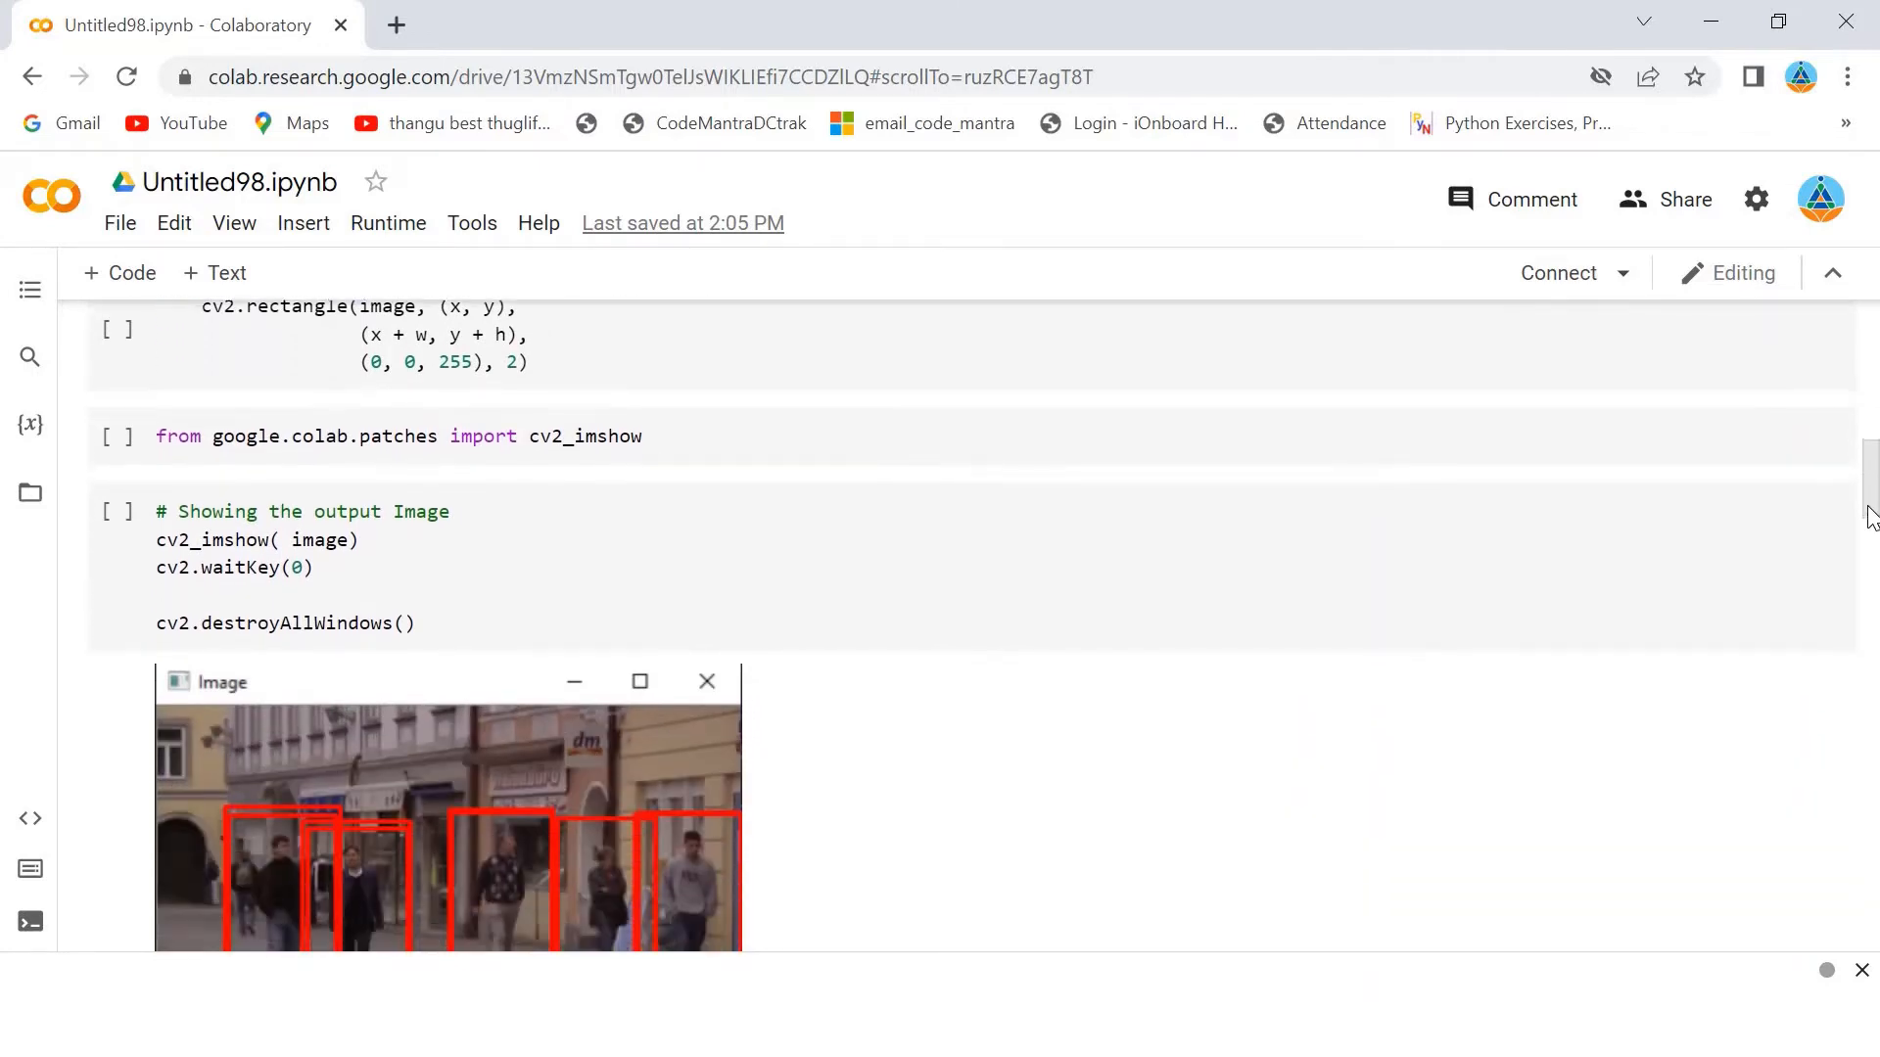
{"action": "scroll", "scroll_direction": "down", "scroll_amount": 3}
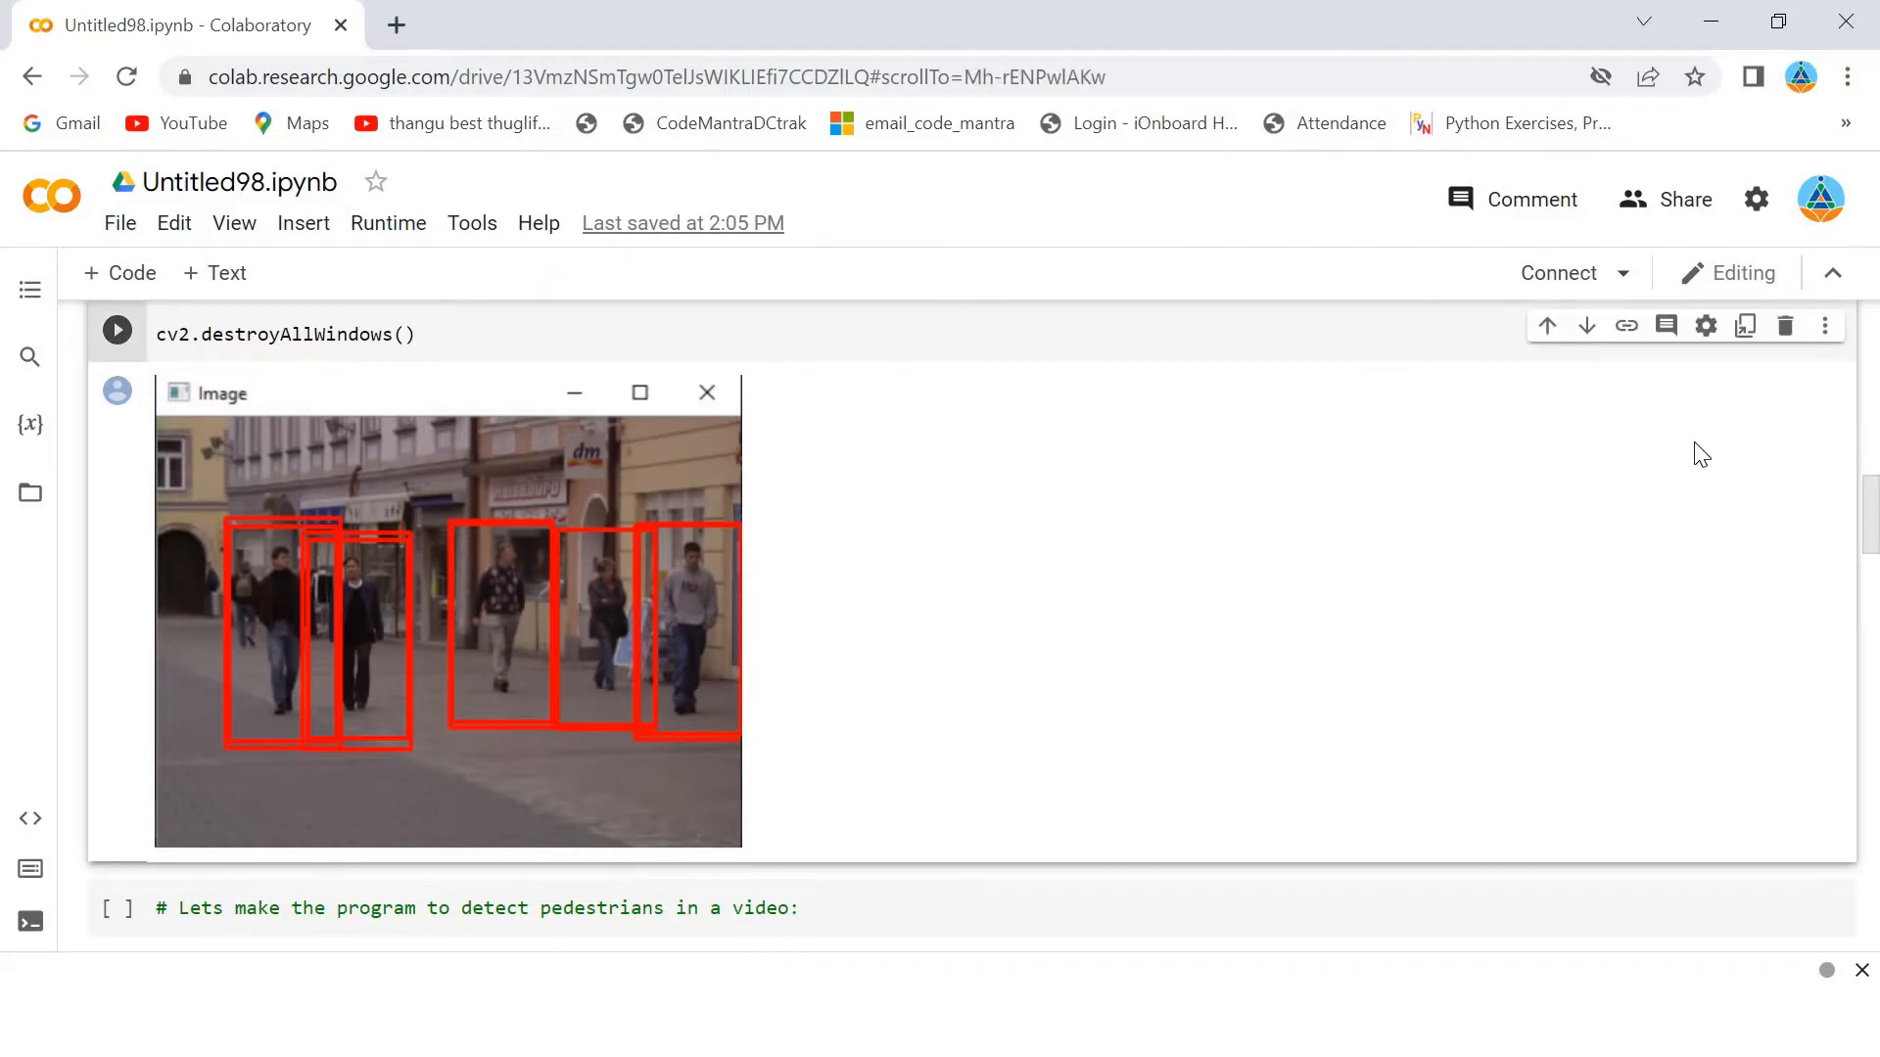
{"action": "mouse_move", "coordinate": [1870, 533]}
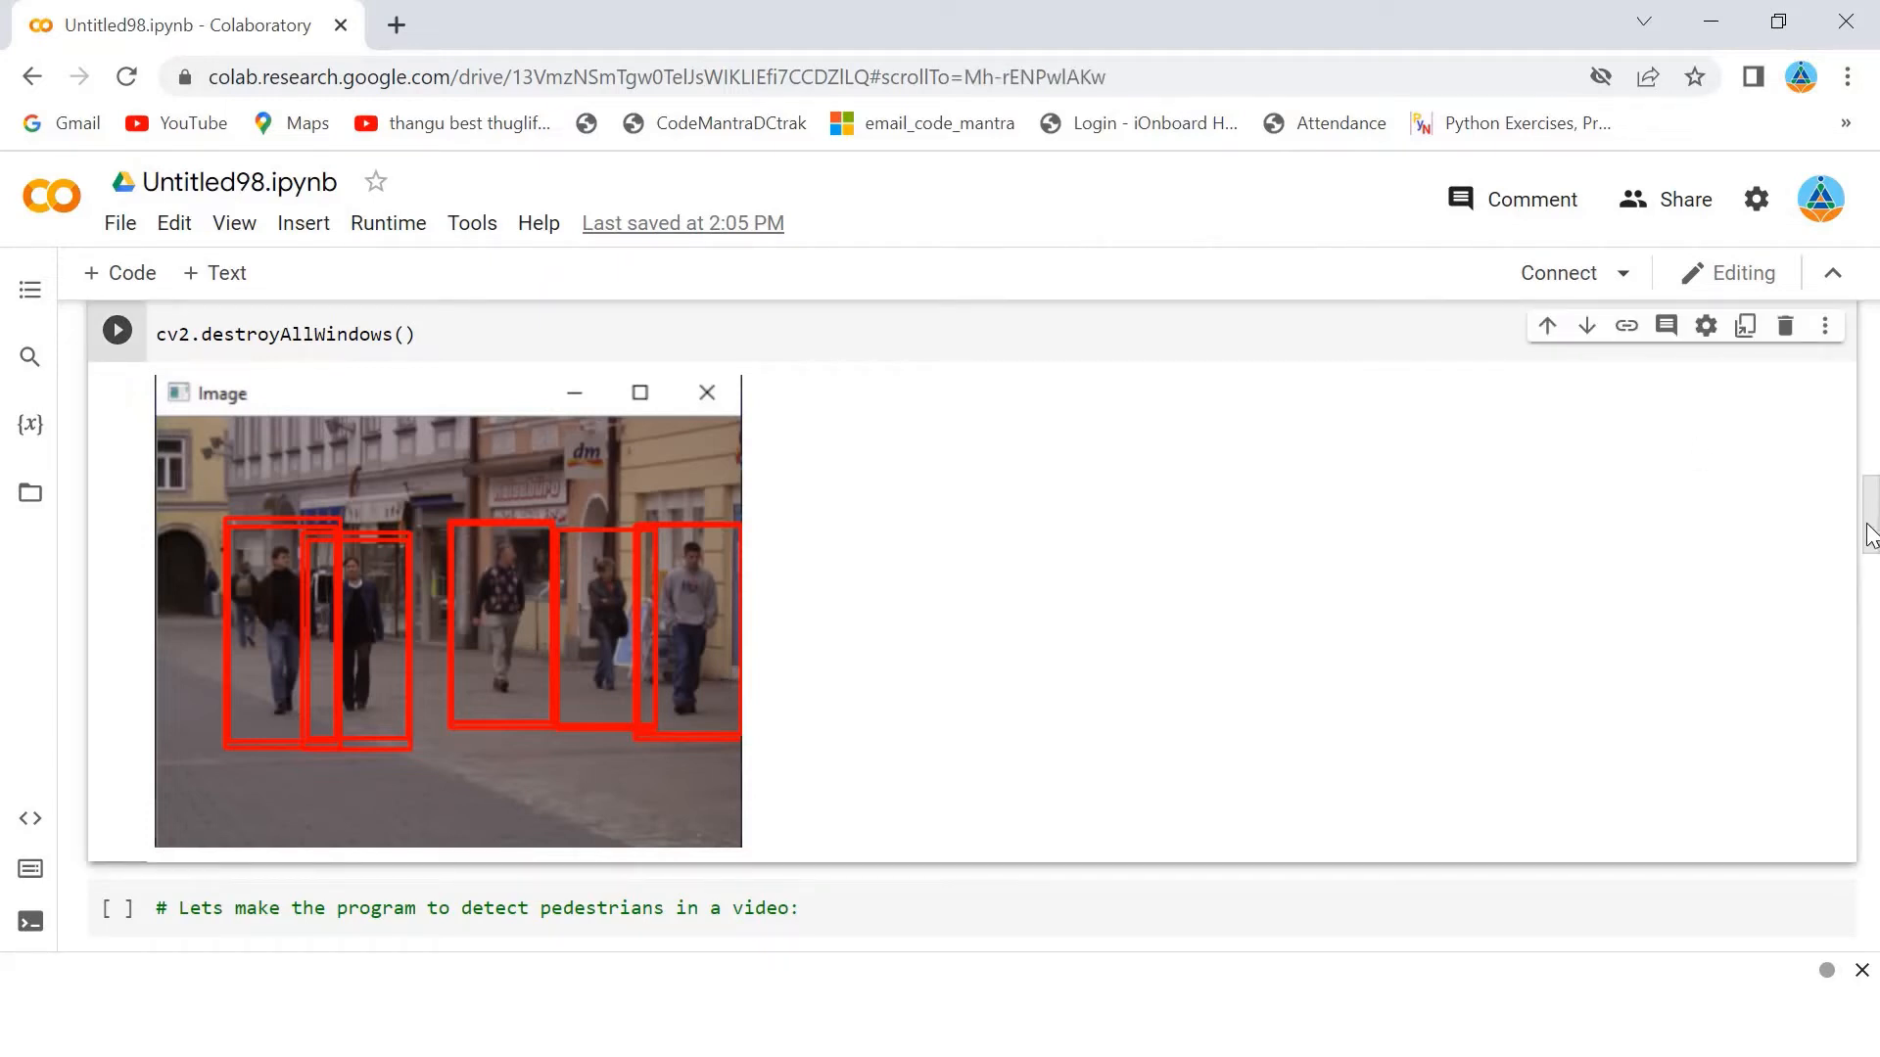
{"action": "scroll", "scroll_direction": "down", "scroll_amount": 3}
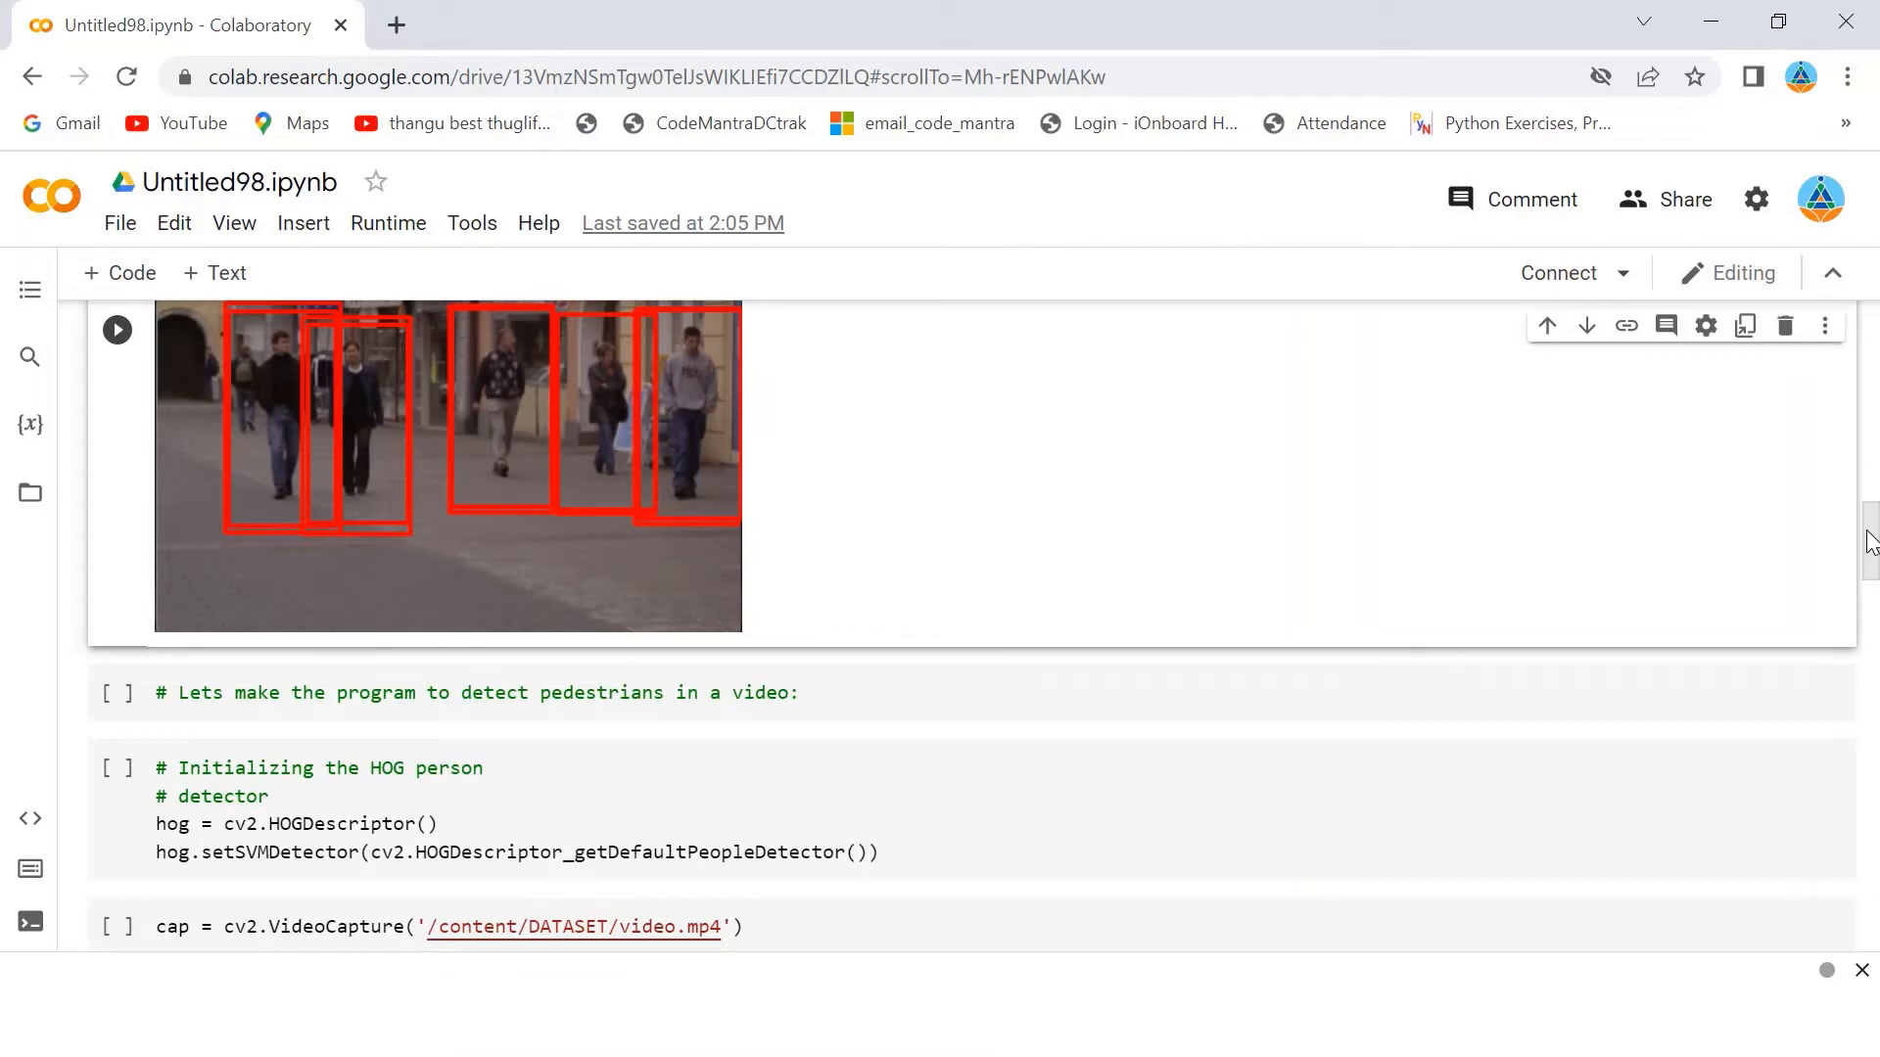
{"action": "mouse_move", "coordinate": [1870, 554]}
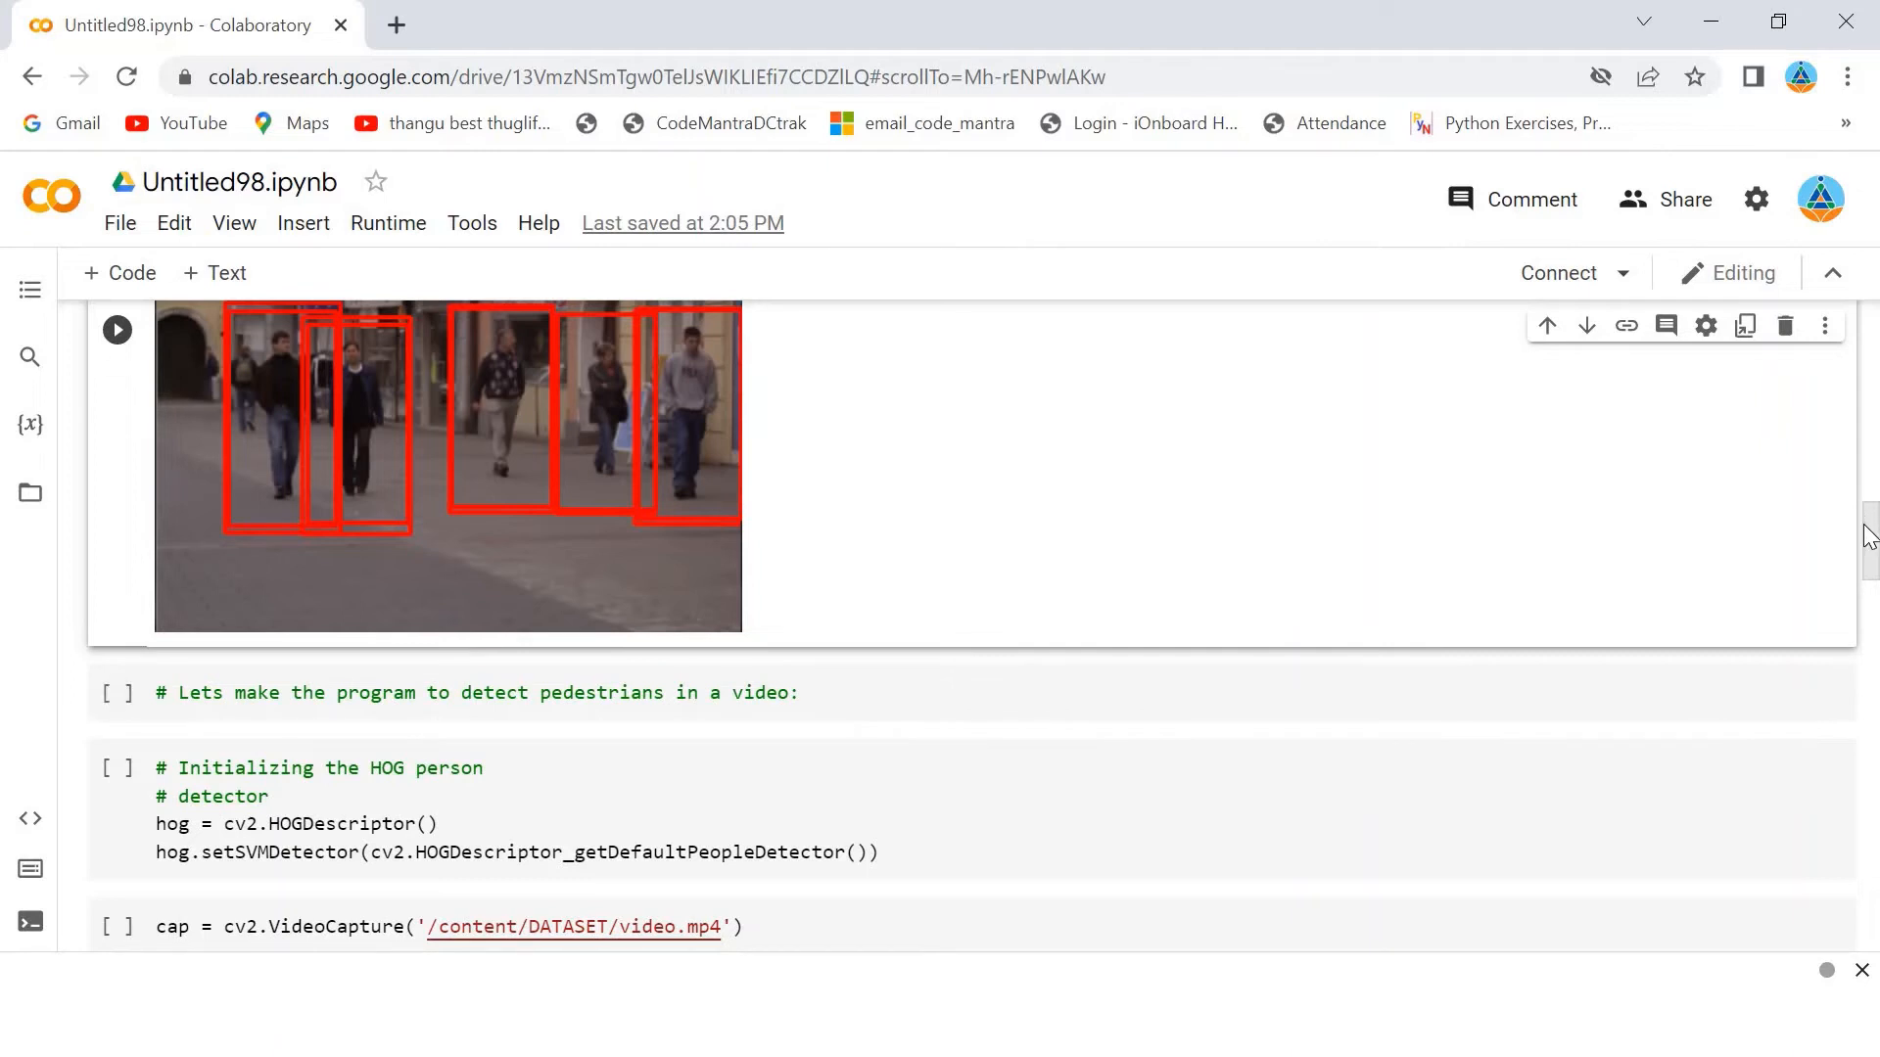
{"action": "scroll", "scroll_direction": "down", "scroll_amount": 3}
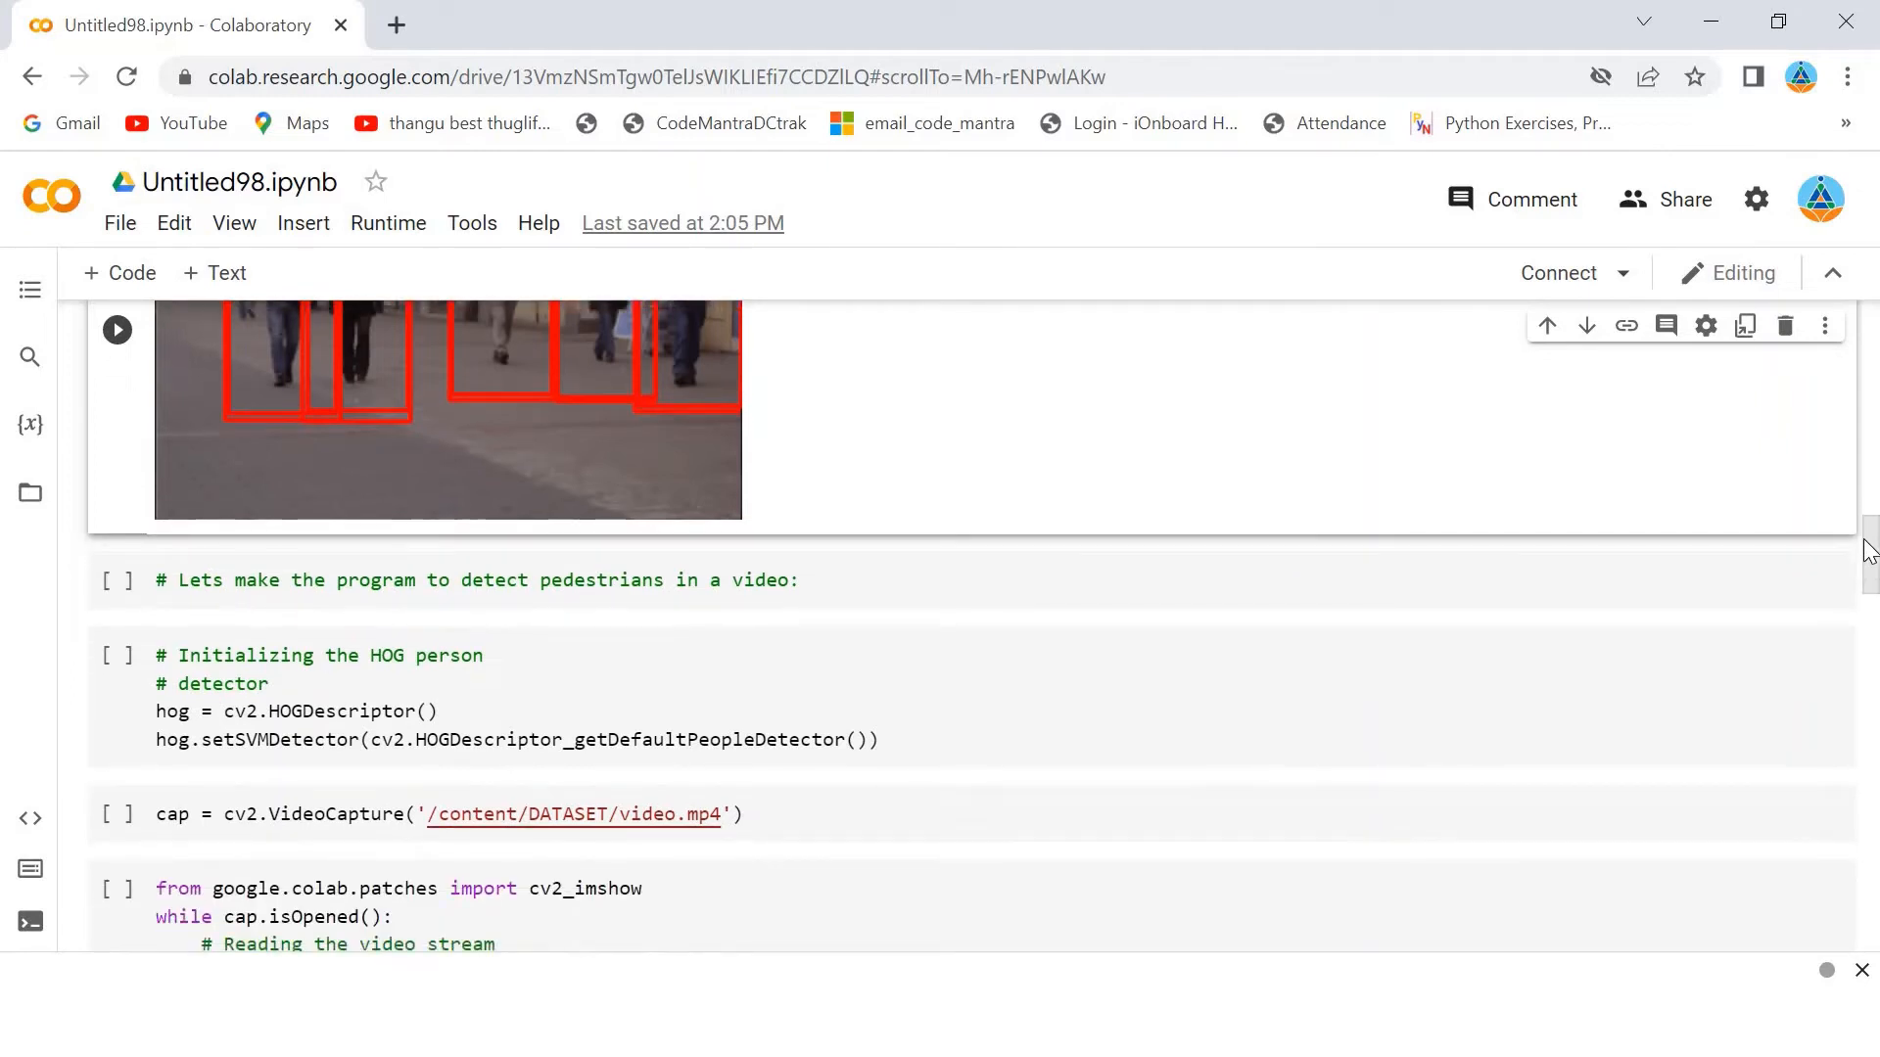
{"action": "scroll", "scroll_direction": "down", "scroll_amount": 3}
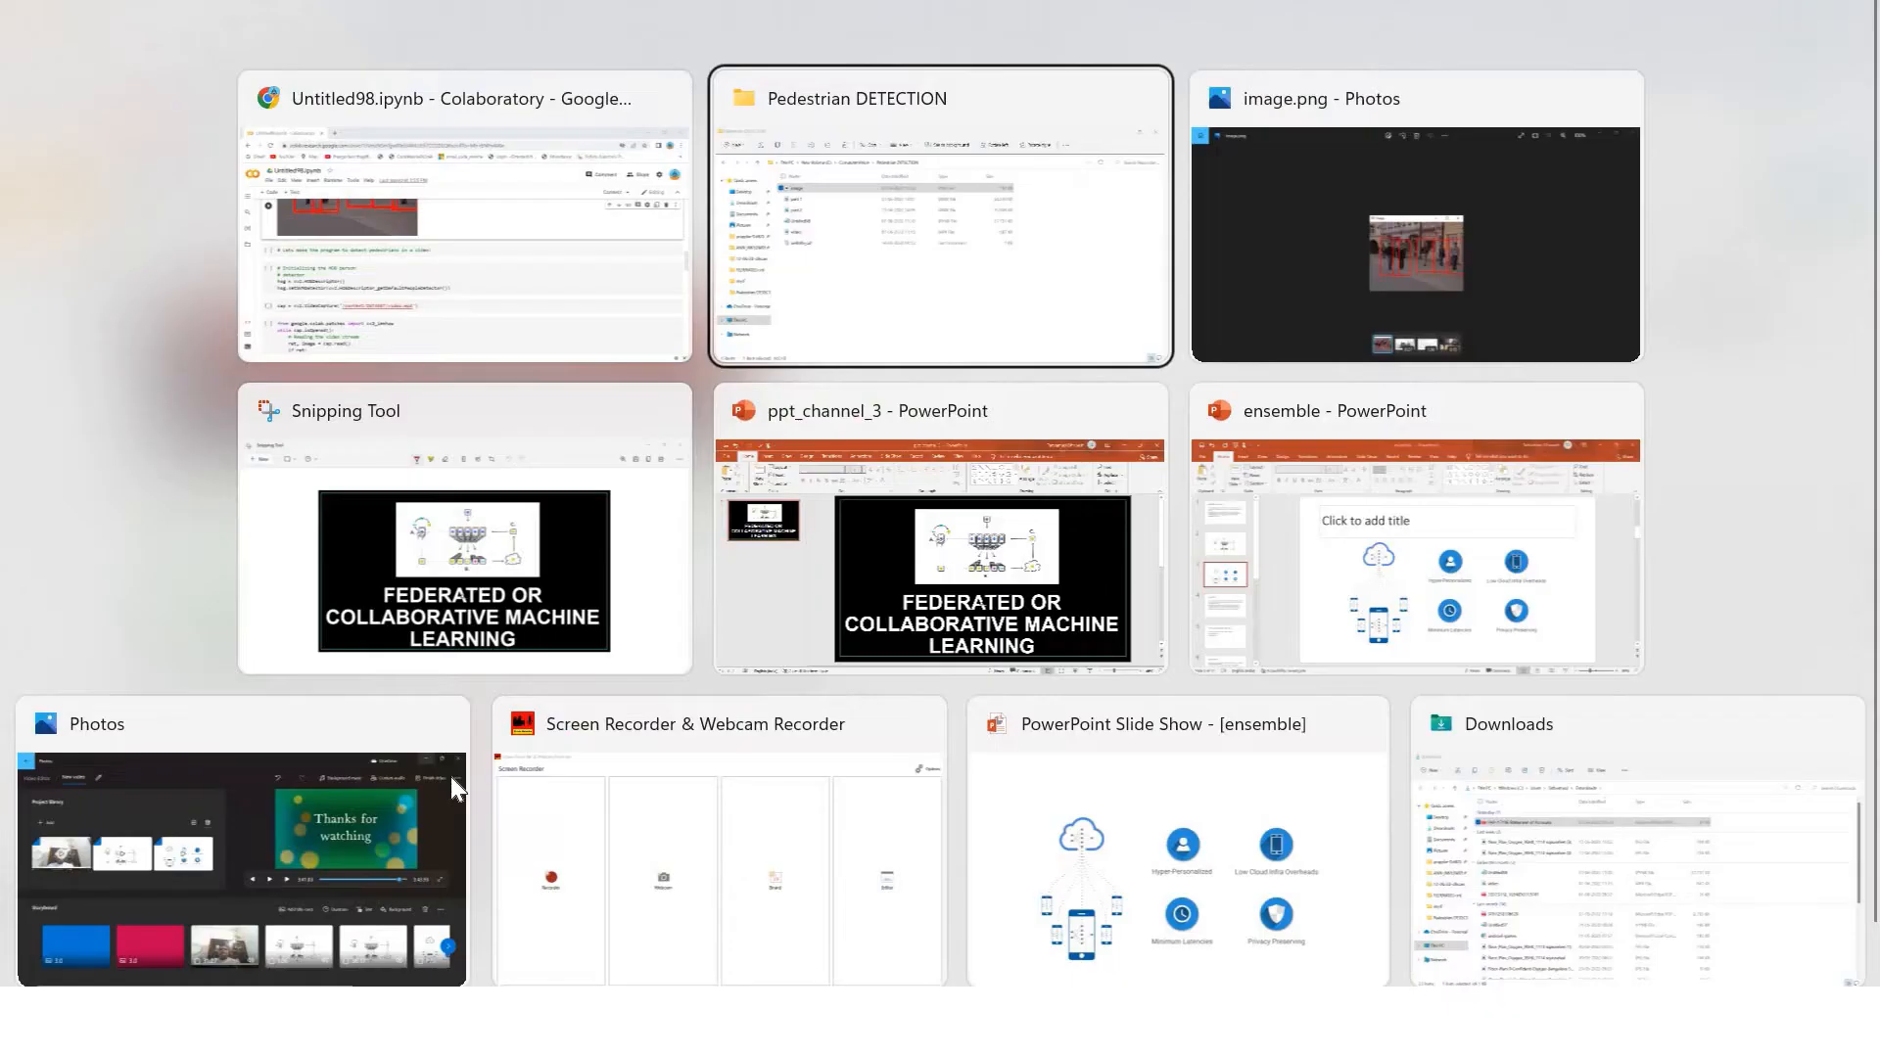
{"action": "left_click", "coordinate": [938, 217]}
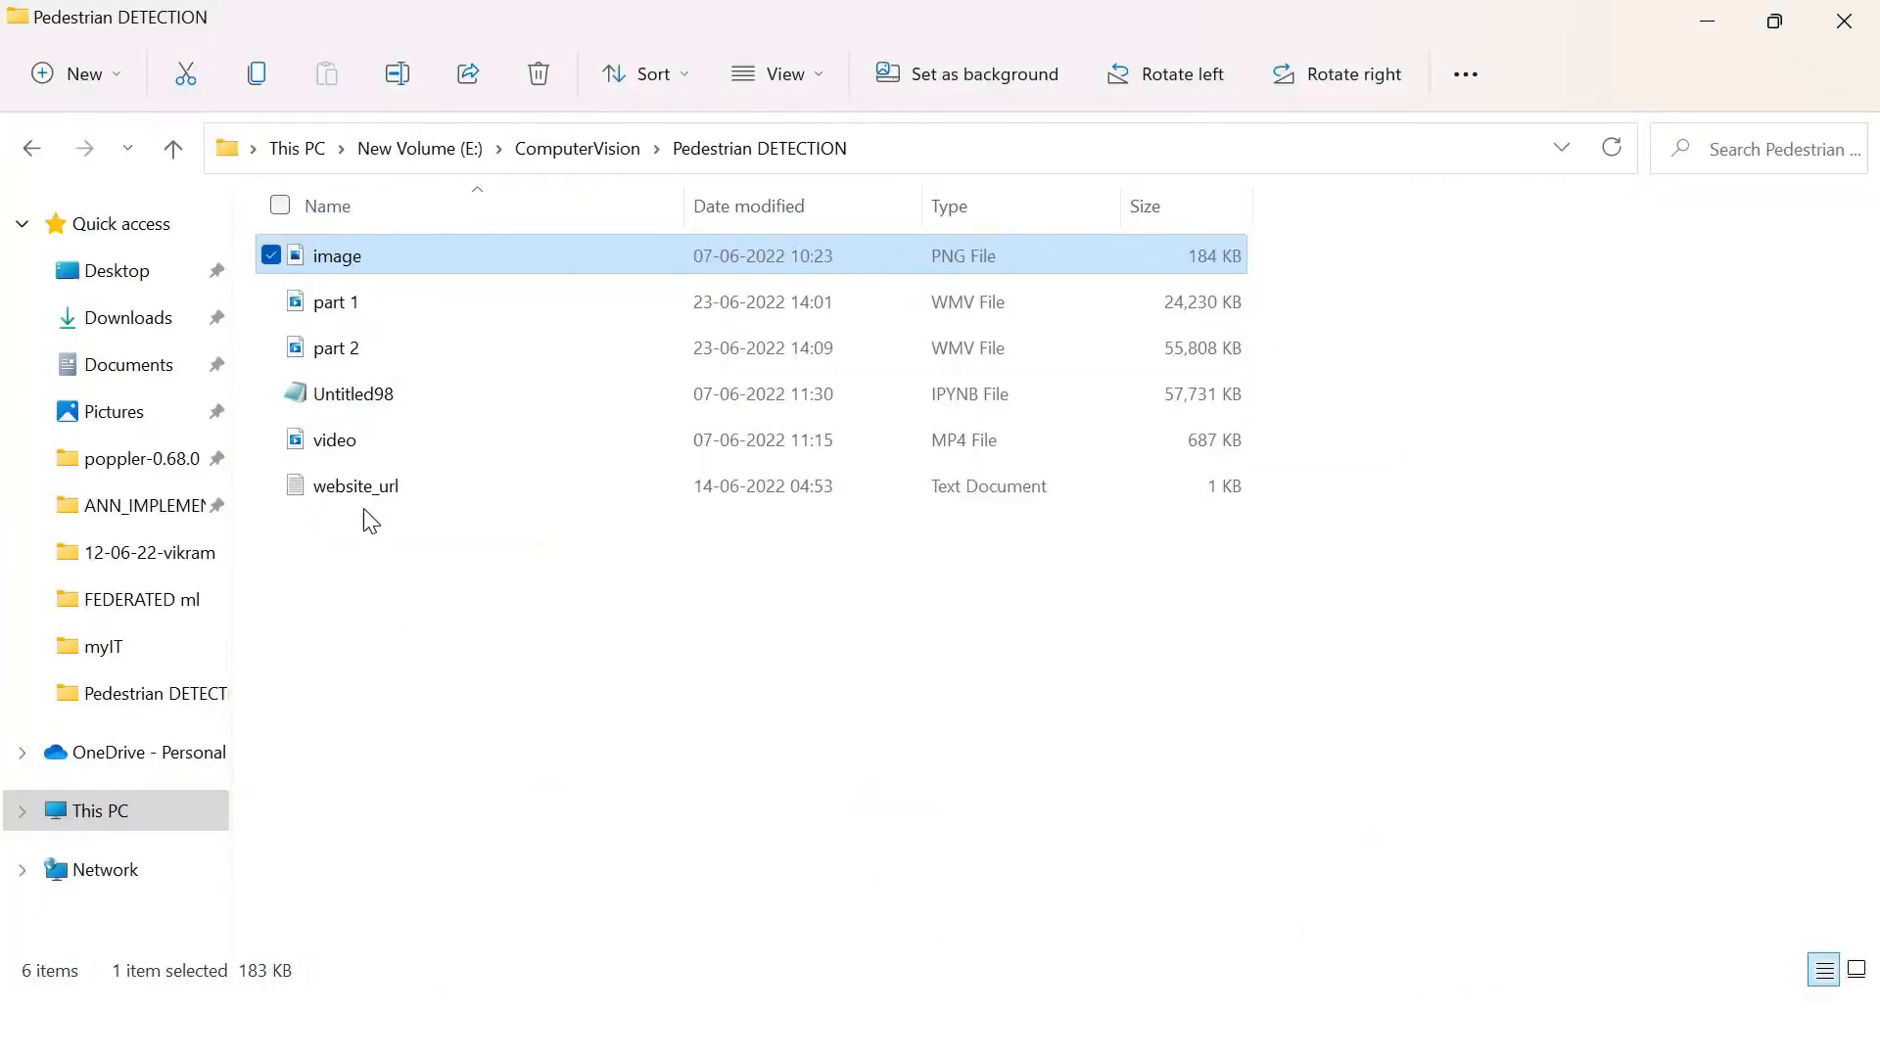
{"action": "left_click", "coordinate": [335, 441]}
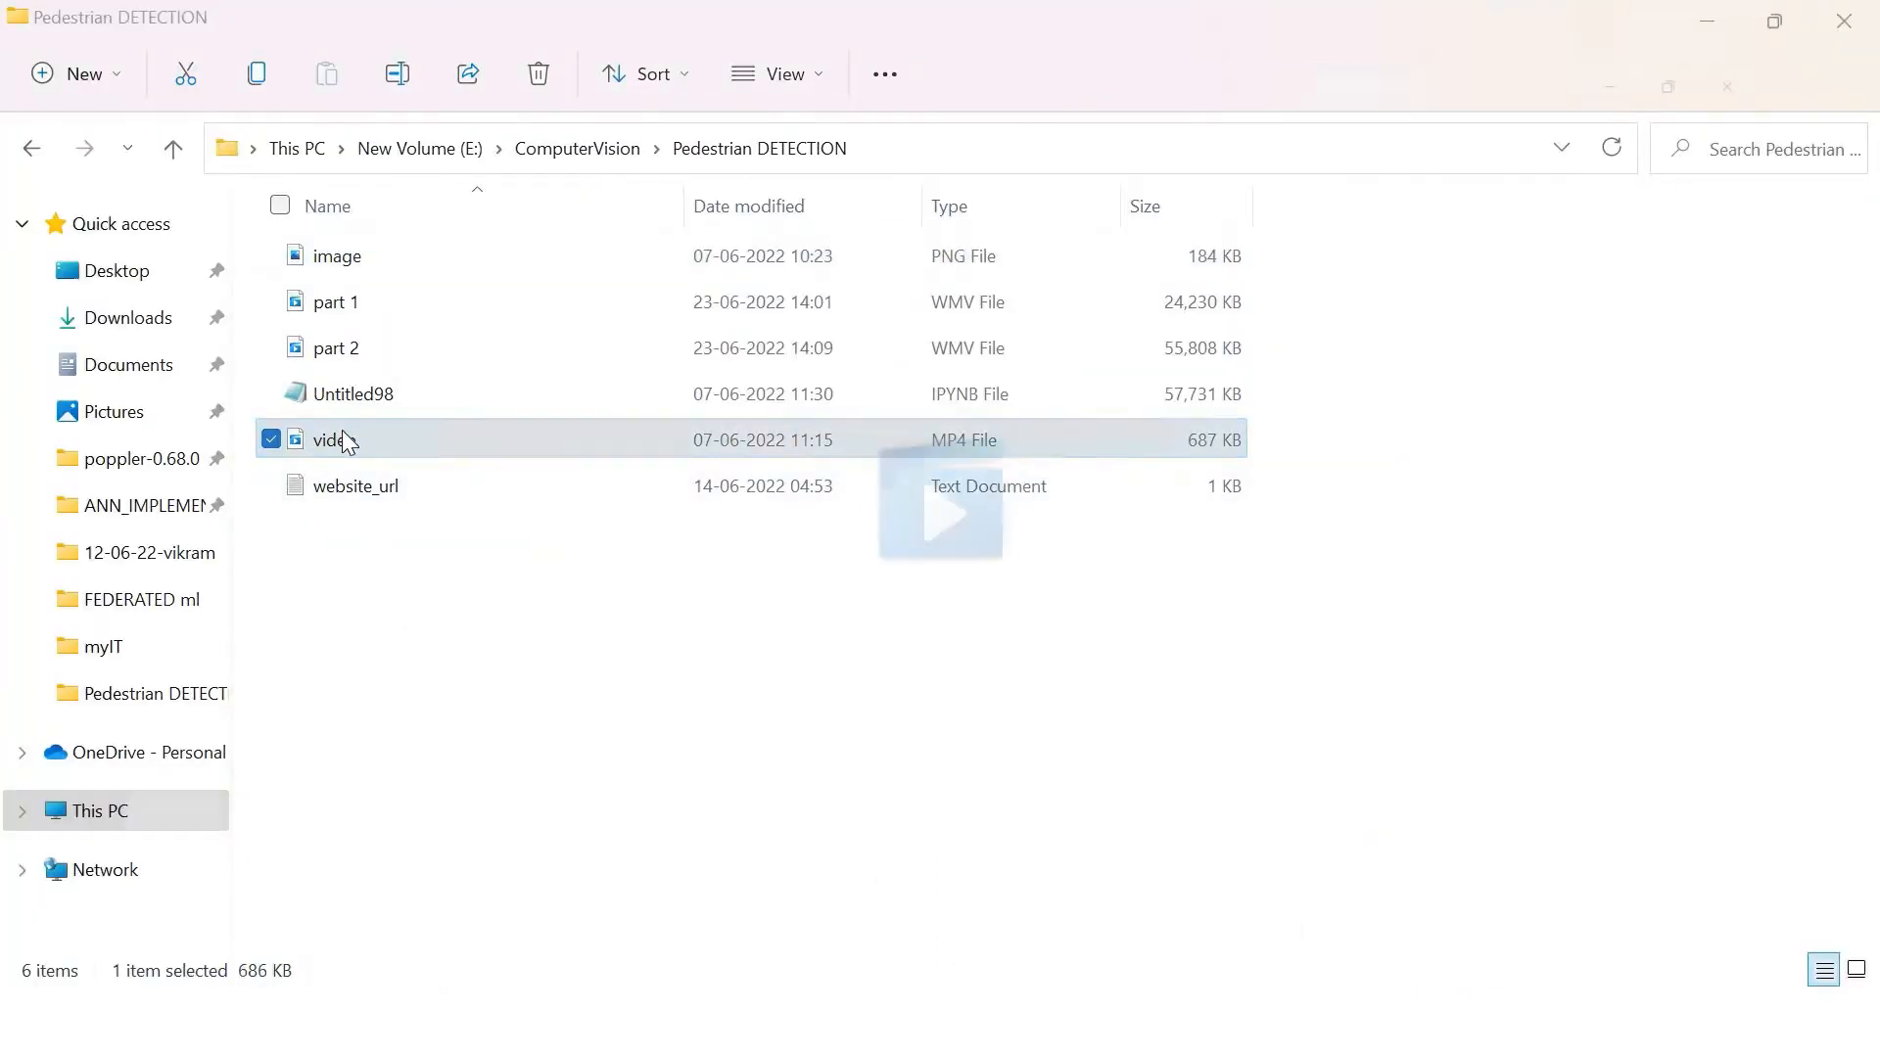
{"action": "key", "text": "alt+tab"}
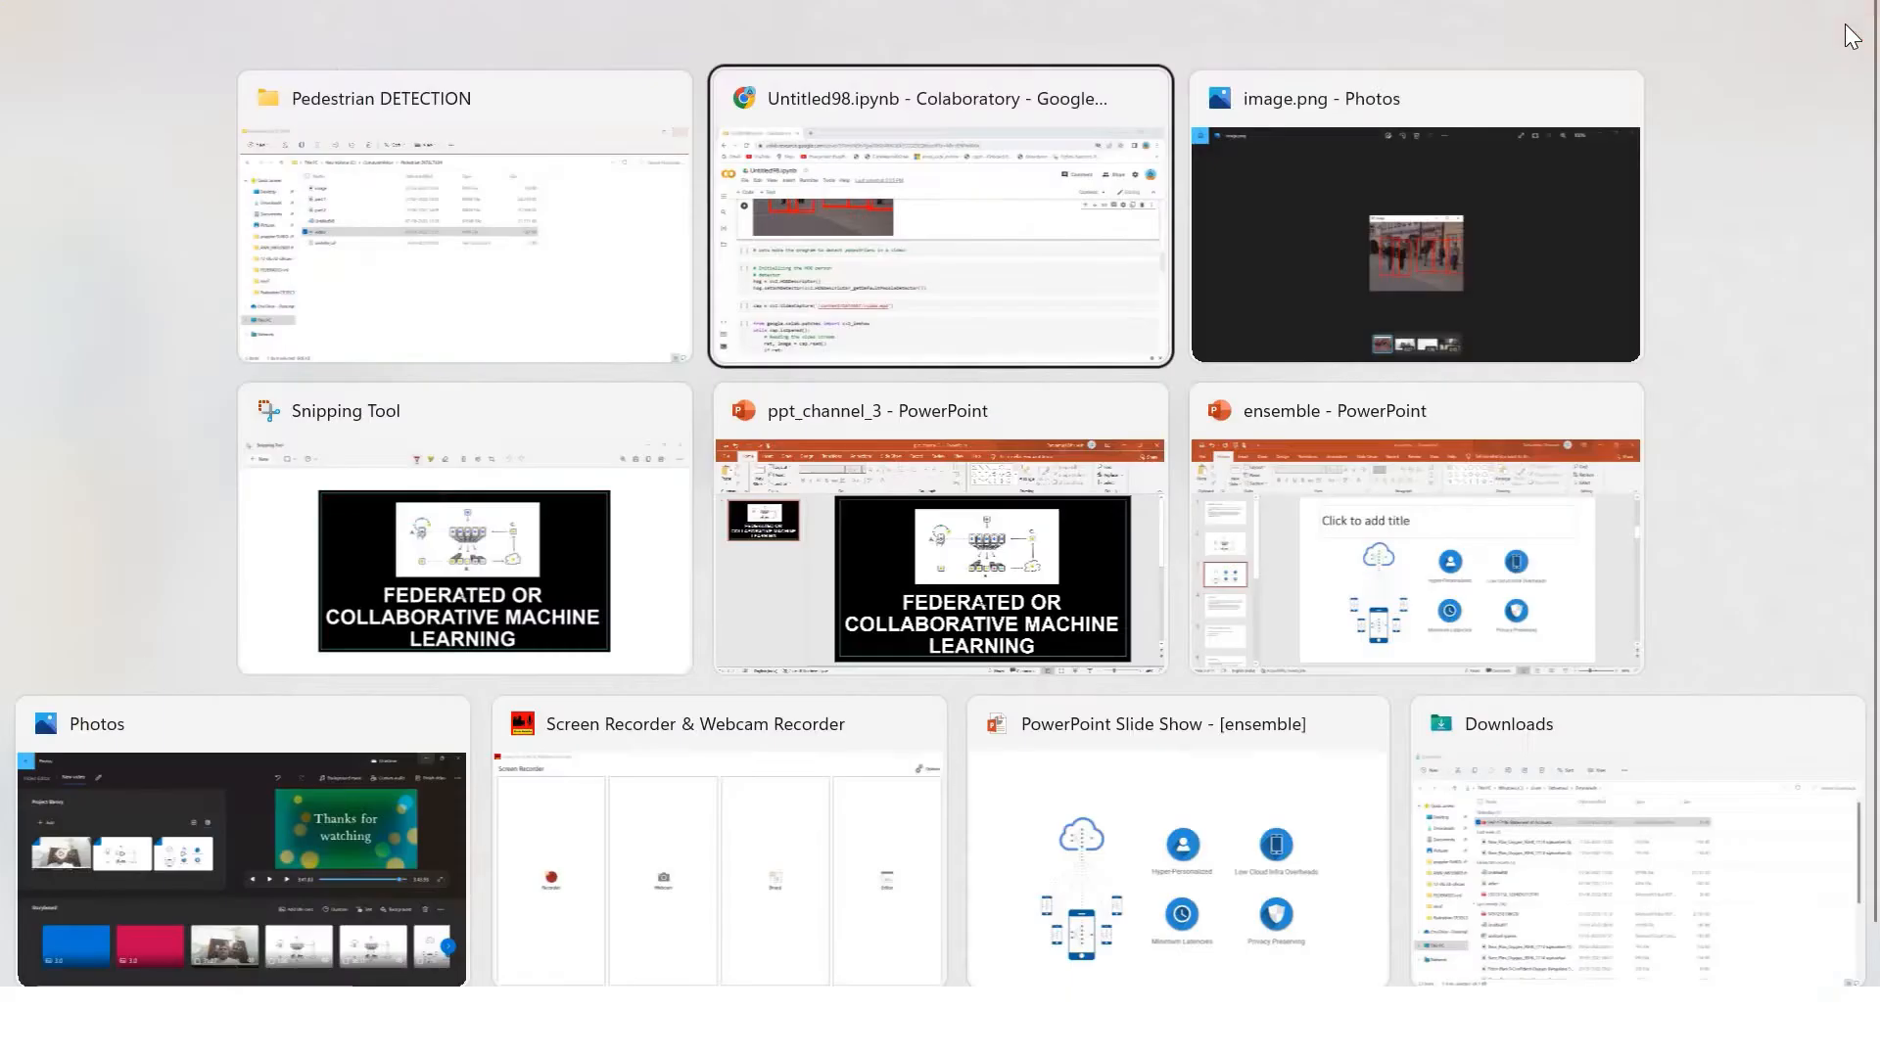
{"action": "mouse_move", "coordinate": [1039, 227]}
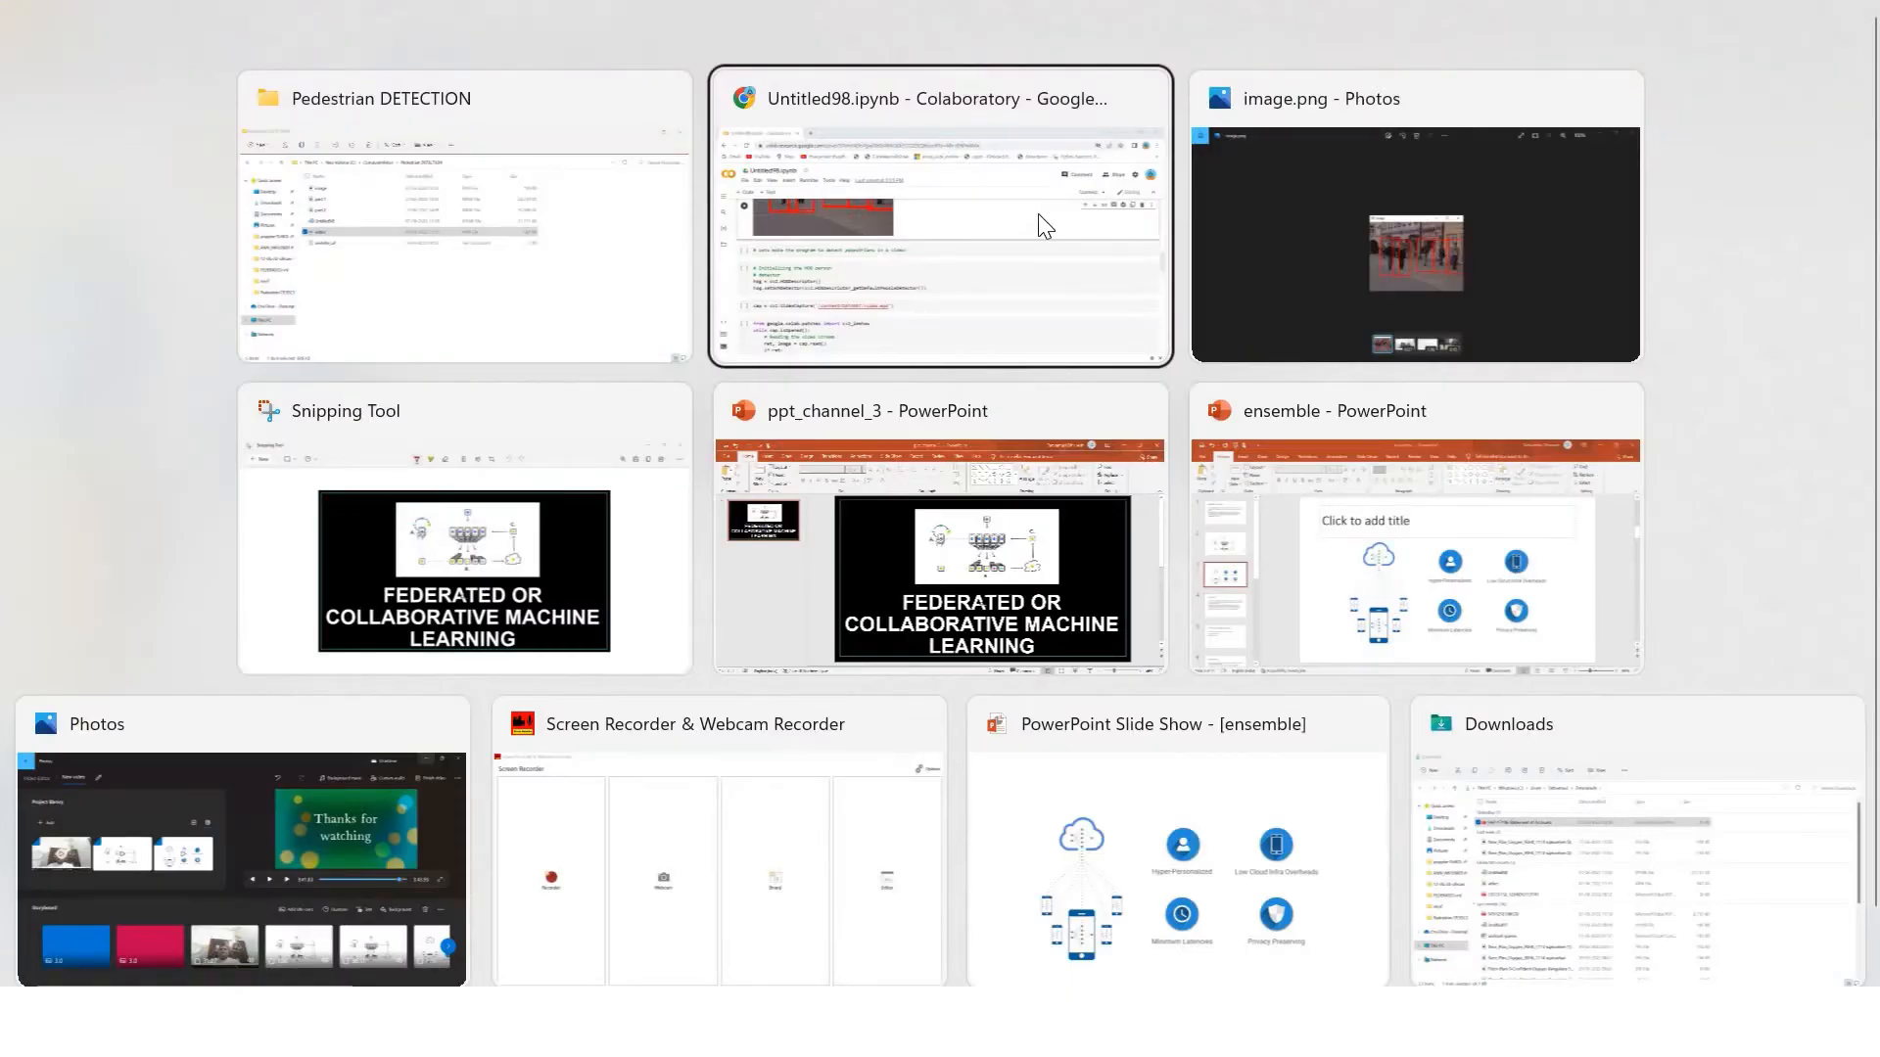
Return to the Colab notebook and review the video detection loop and its red-boxed output frames
{"action": "left_click", "coordinate": [1413, 216]}
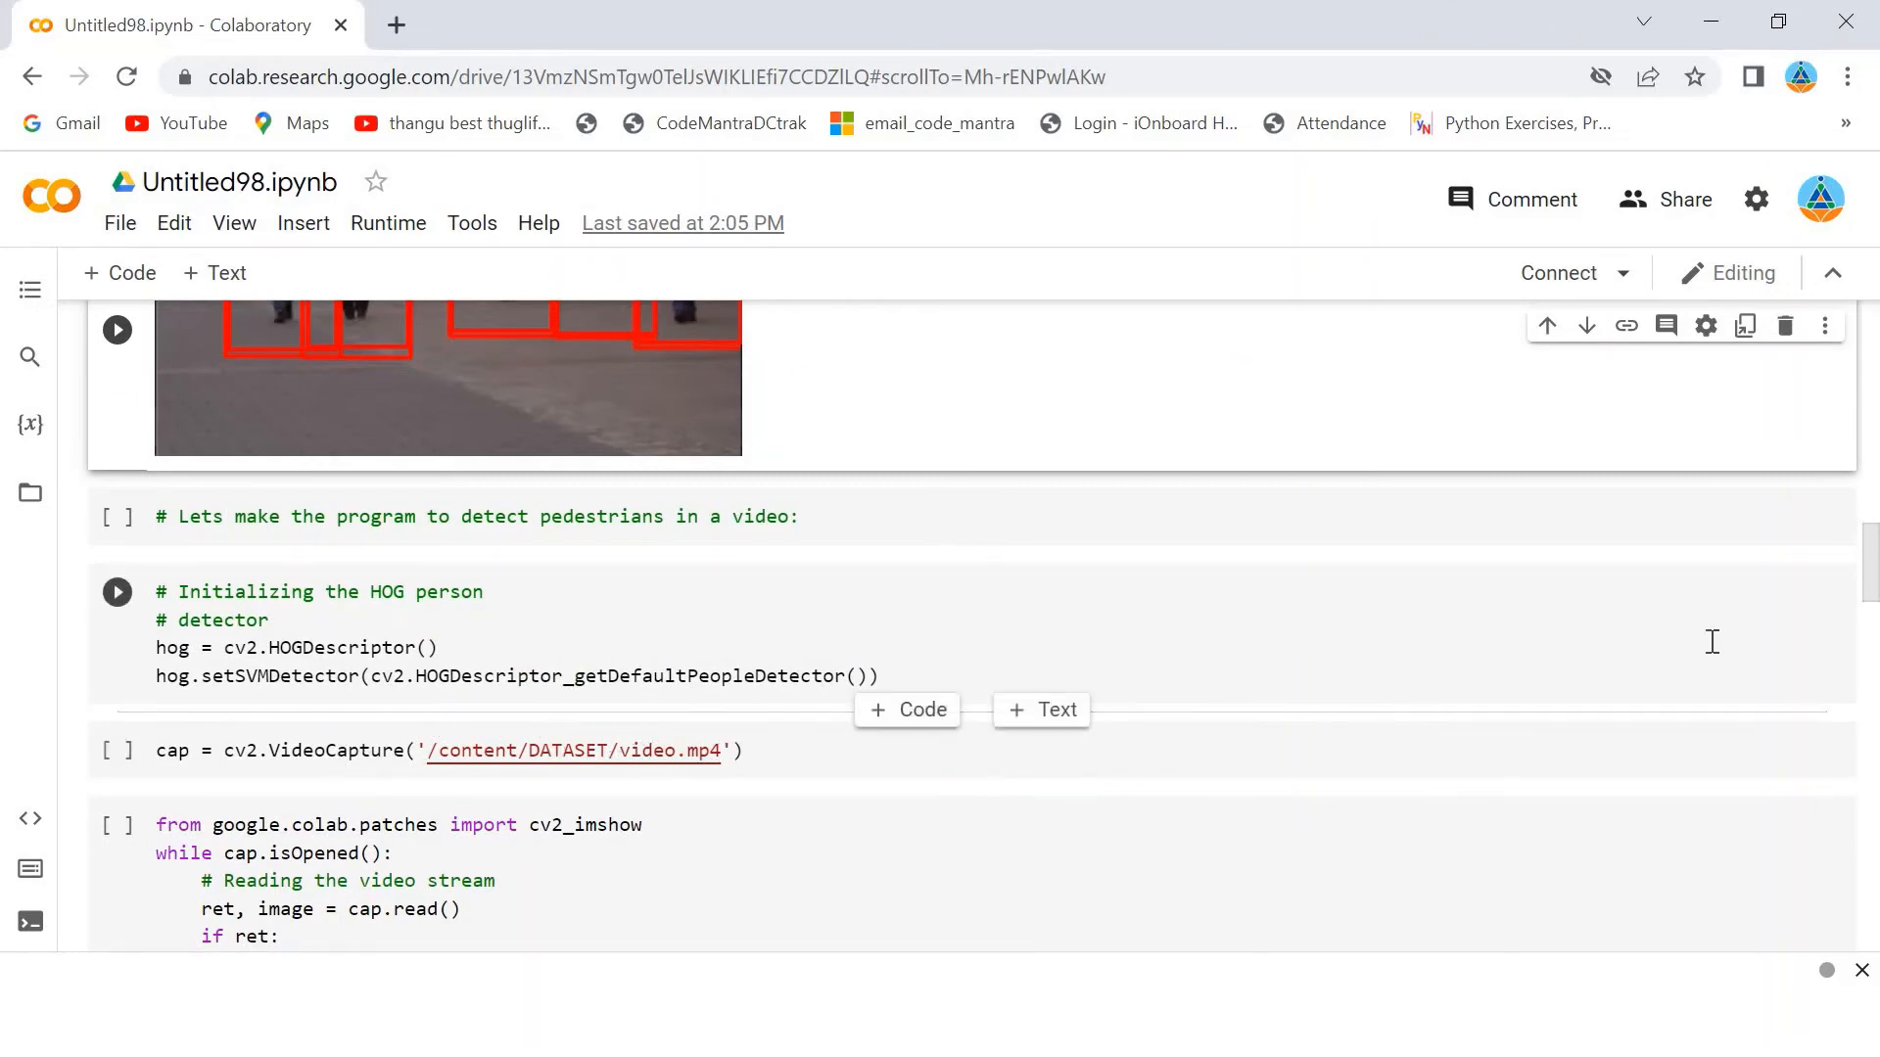
{"action": "mouse_move", "coordinate": [1864, 581]}
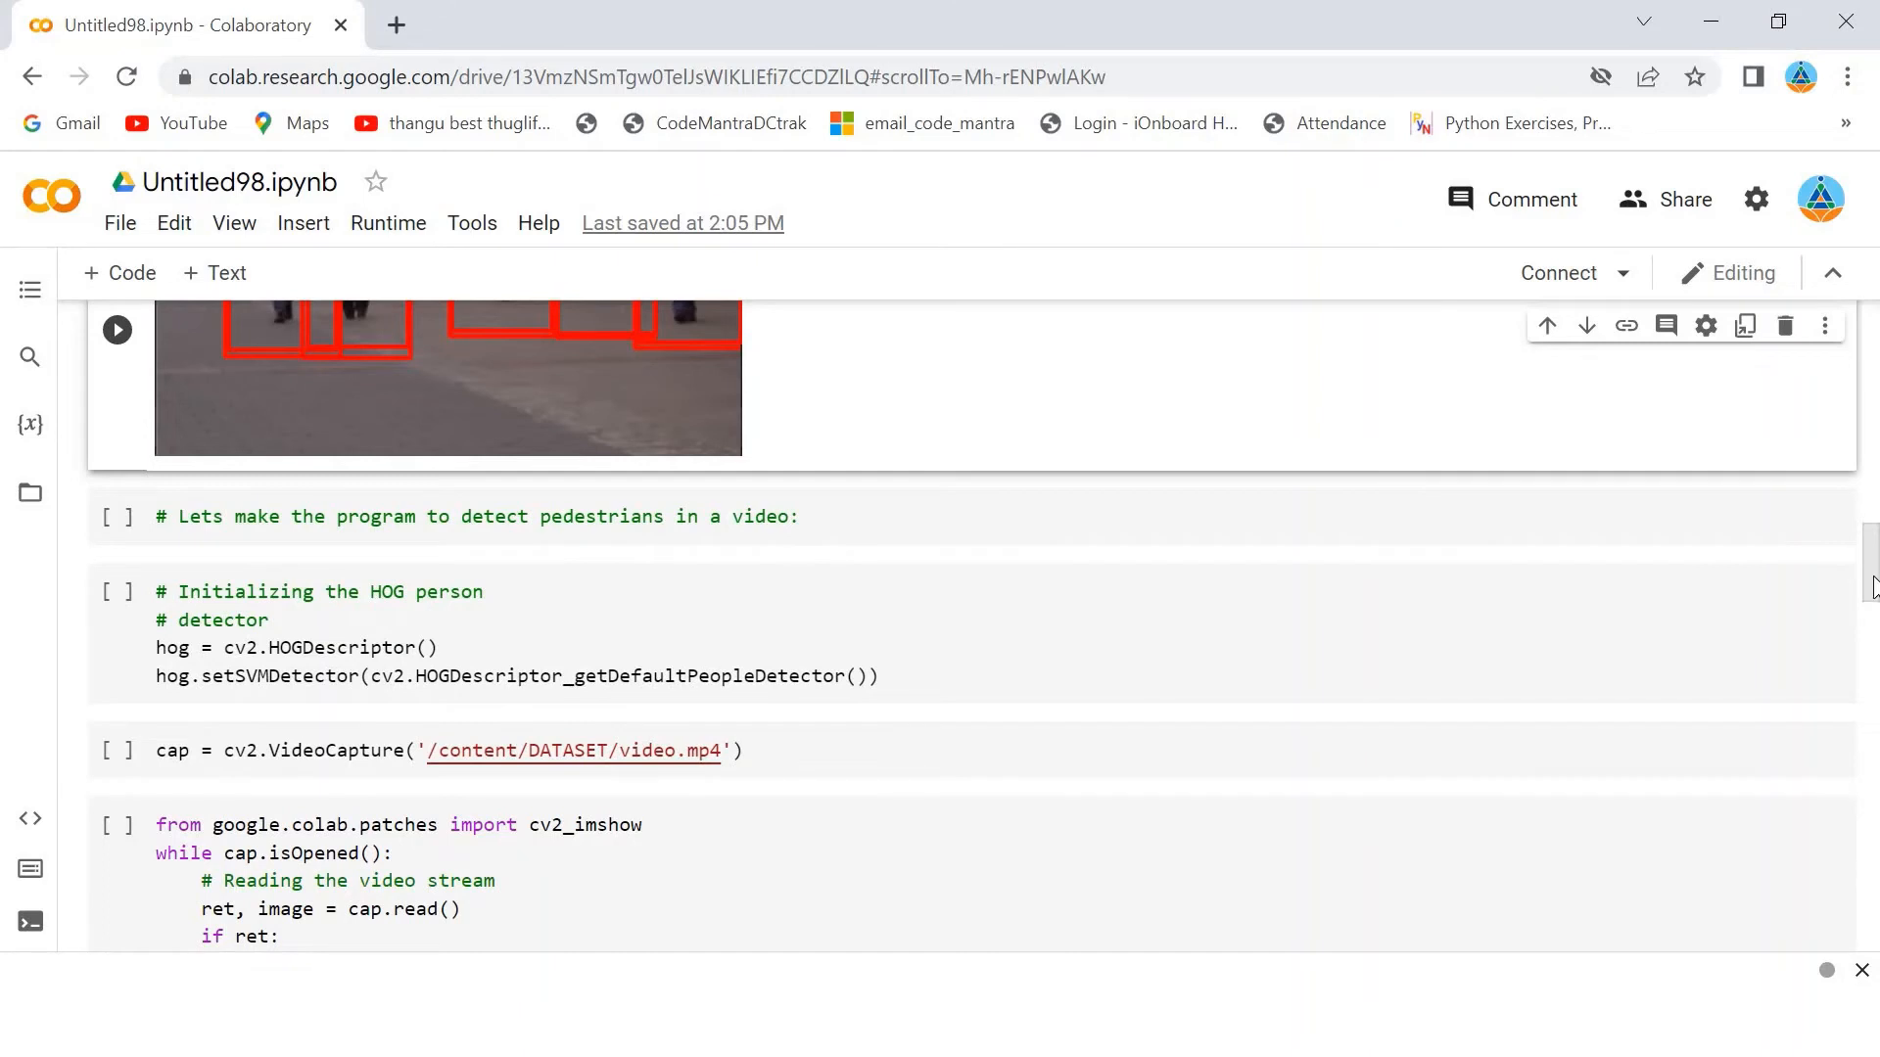
{"action": "scroll", "scroll_direction": "down", "scroll_amount": 3}
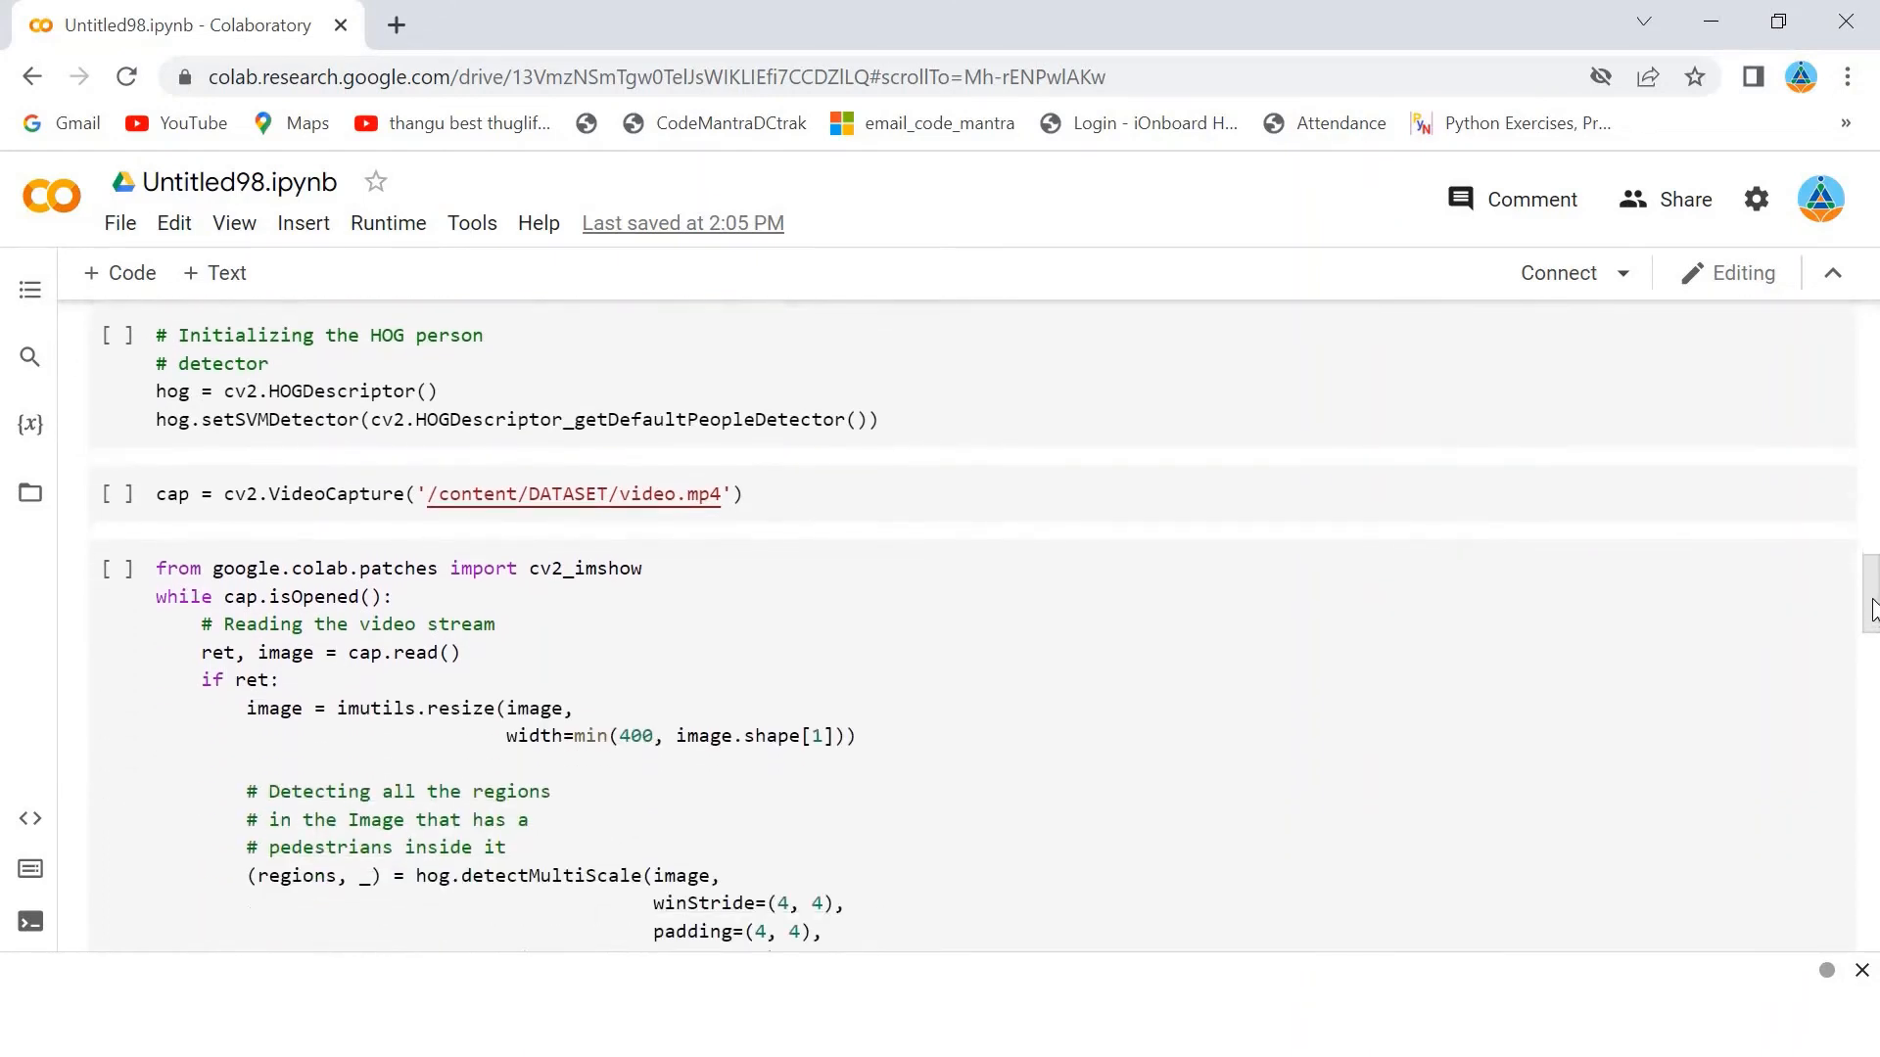
{"action": "scroll", "scroll_direction": "down", "scroll_amount": 3}
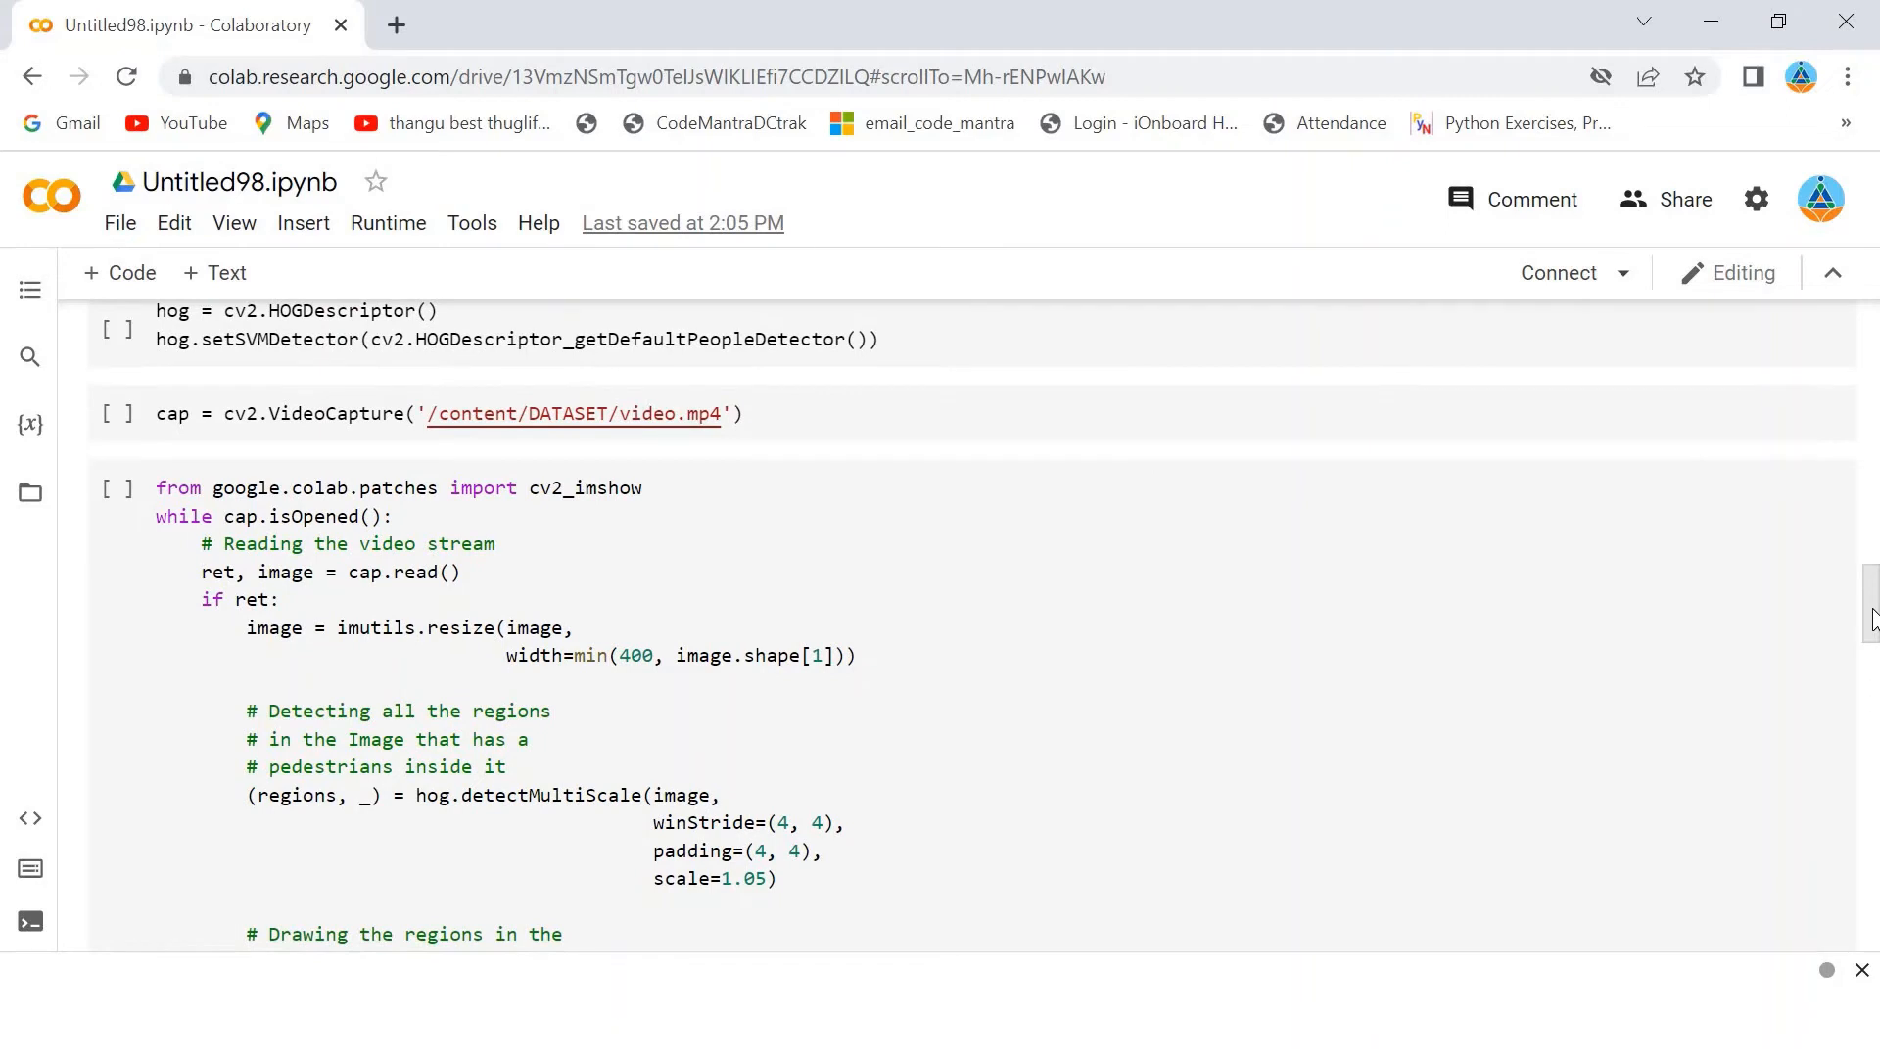
{"action": "scroll", "scroll_direction": "down", "scroll_amount": 3}
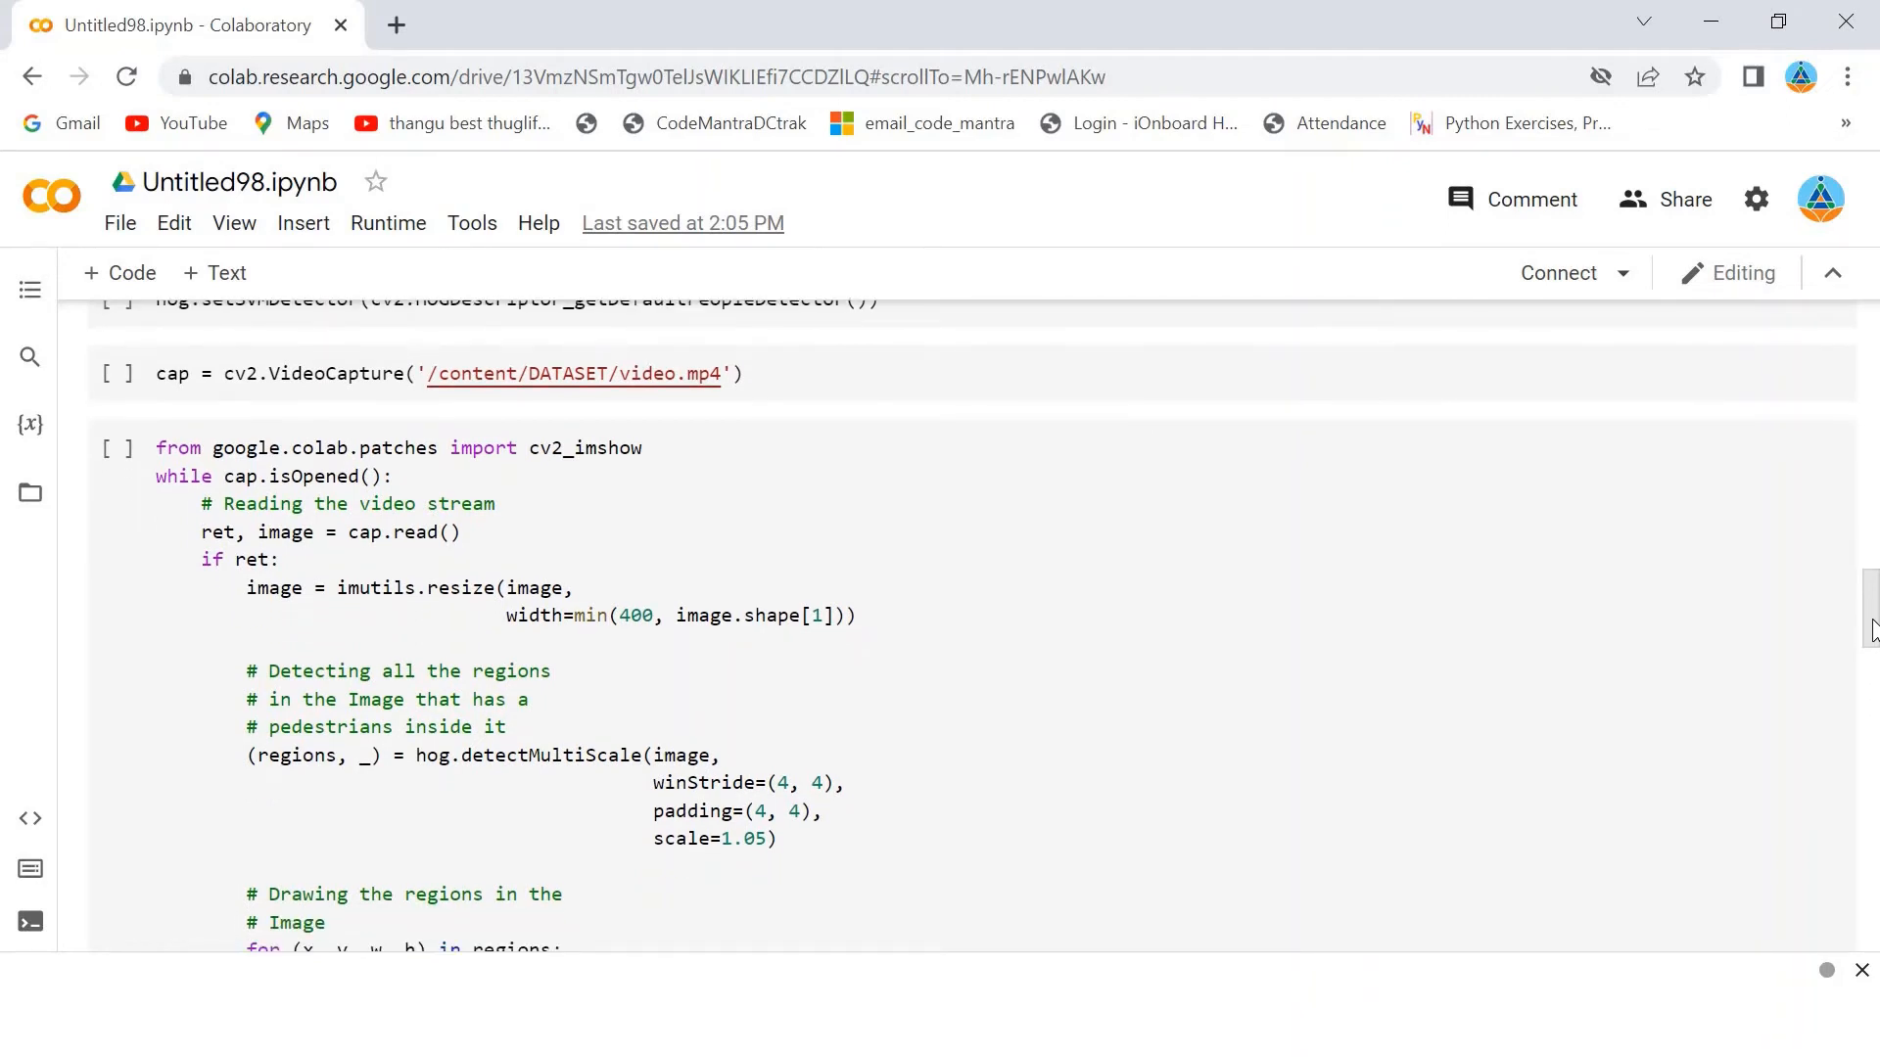
{"action": "scroll", "scroll_direction": "down", "scroll_amount": 3}
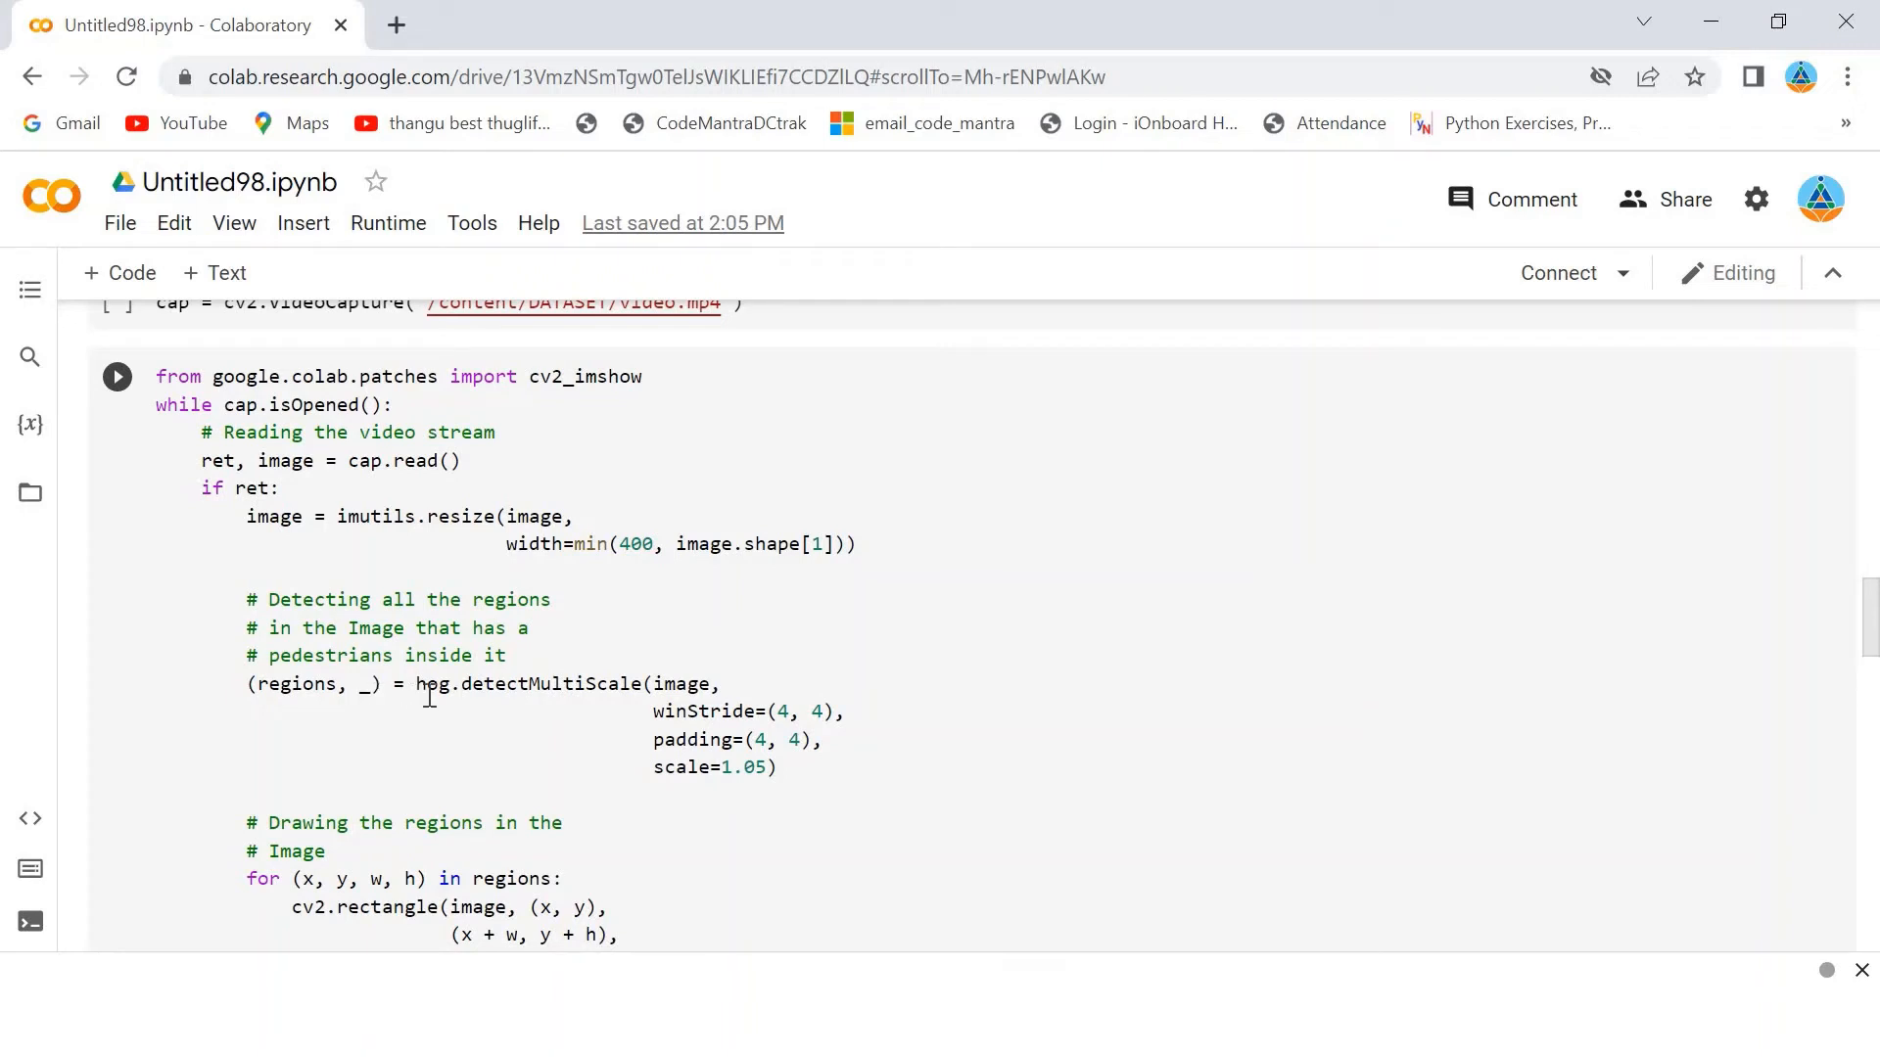
{"action": "mouse_move", "coordinate": [399, 599]}
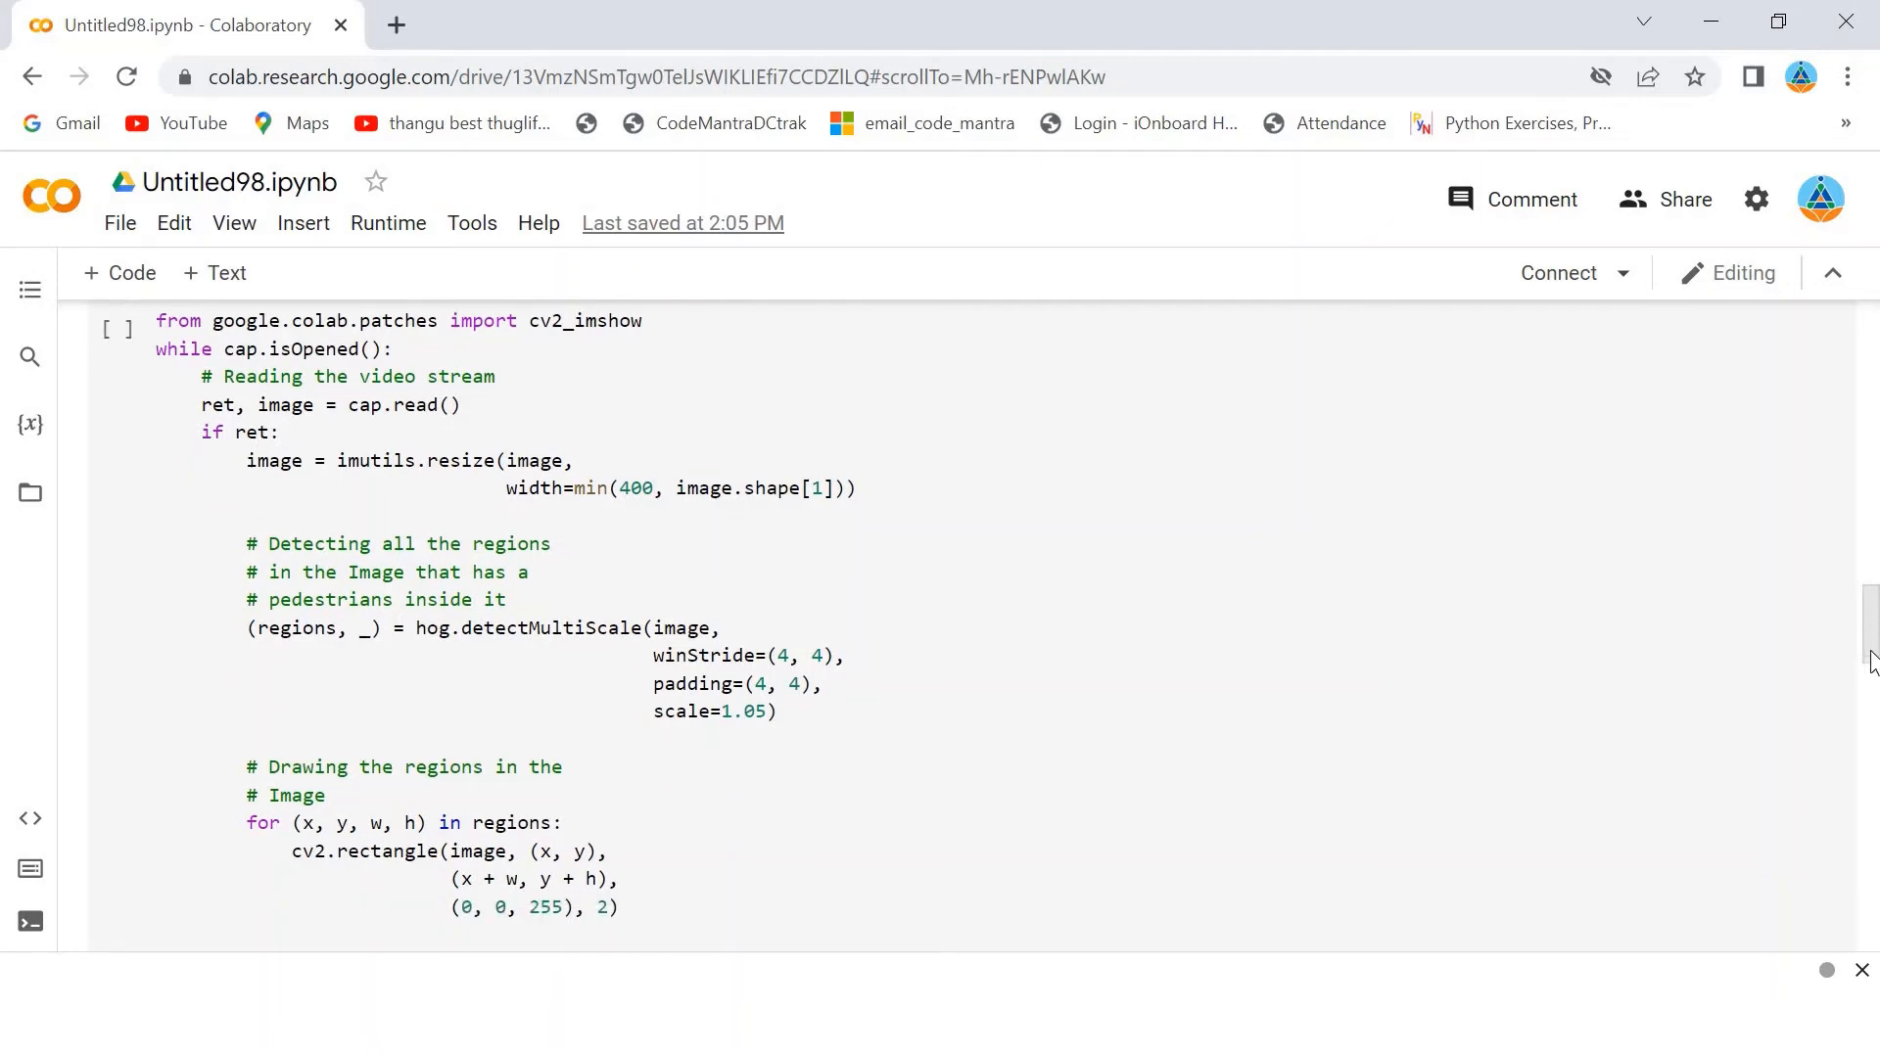
{"action": "scroll", "scroll_direction": "down", "scroll_amount": 3}
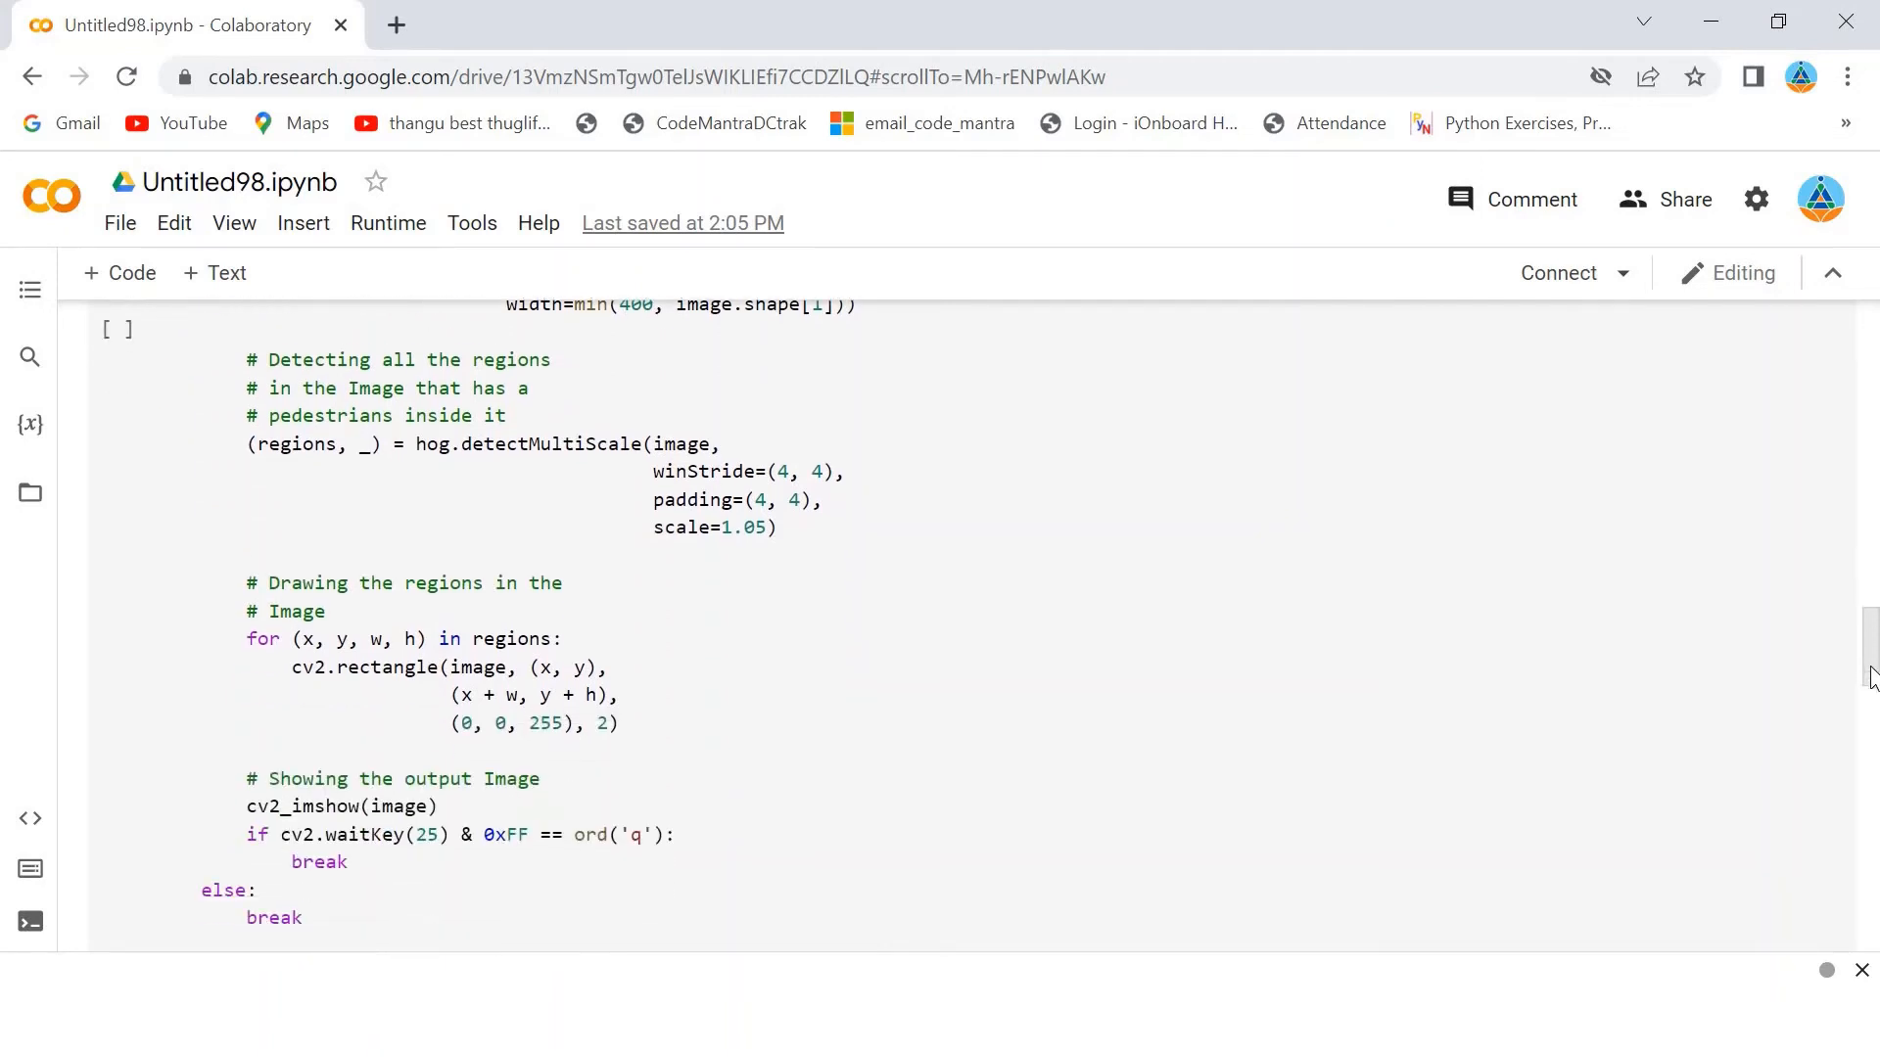
{"action": "scroll", "scroll_direction": "down", "scroll_amount": 3}
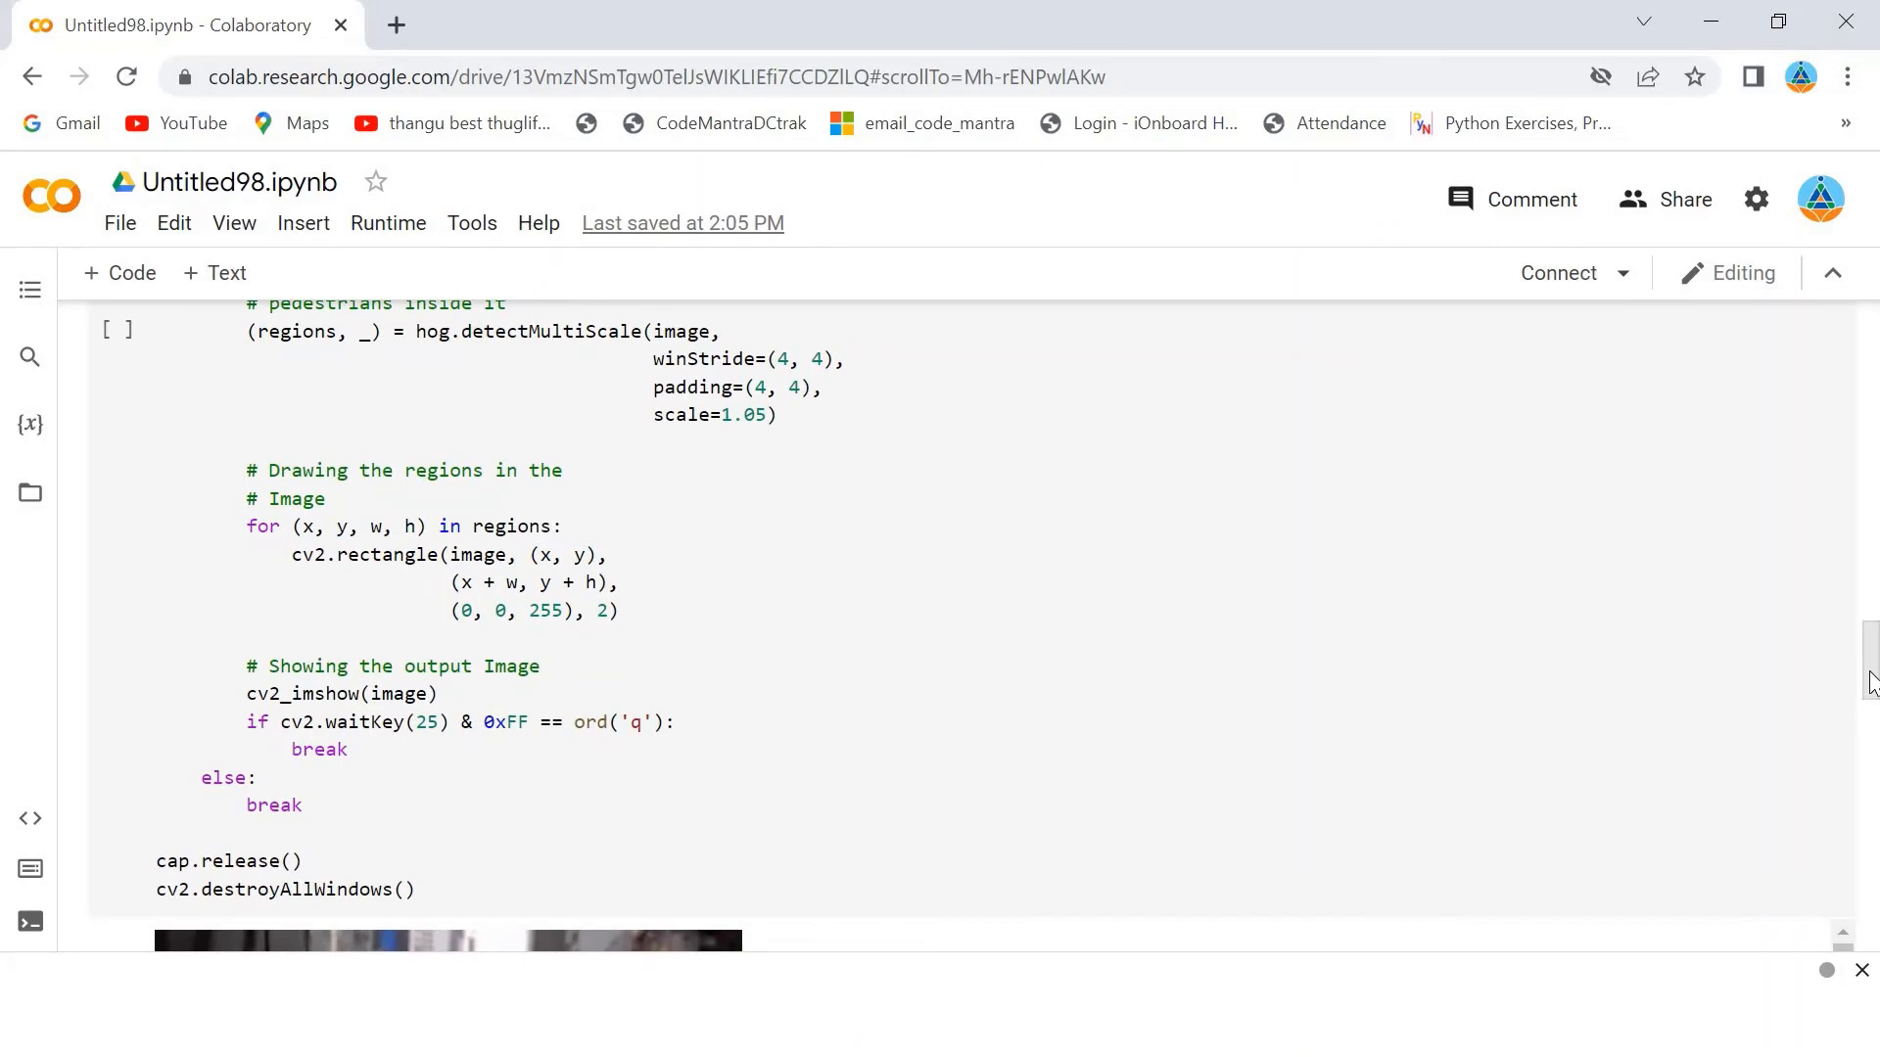
{"action": "scroll", "scroll_direction": "down", "scroll_amount": 3}
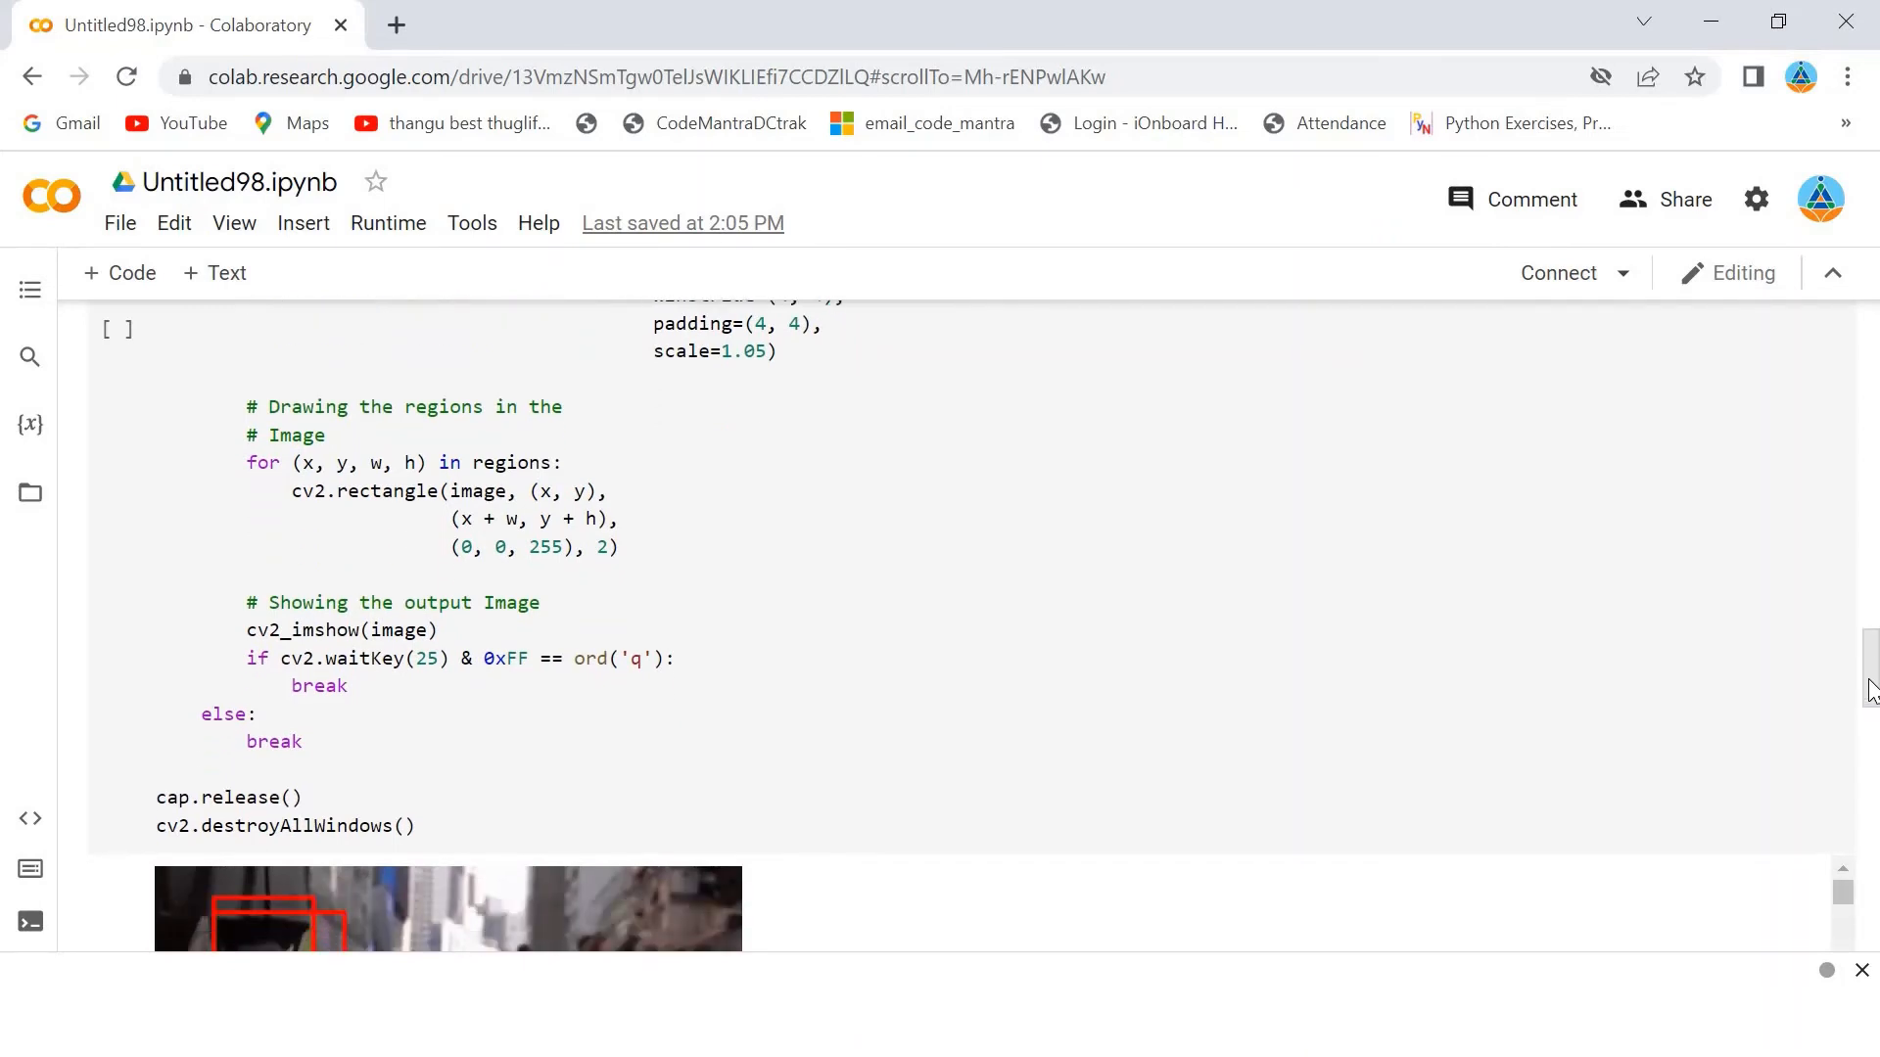
{"action": "scroll", "scroll_direction": "down", "scroll_amount": 3}
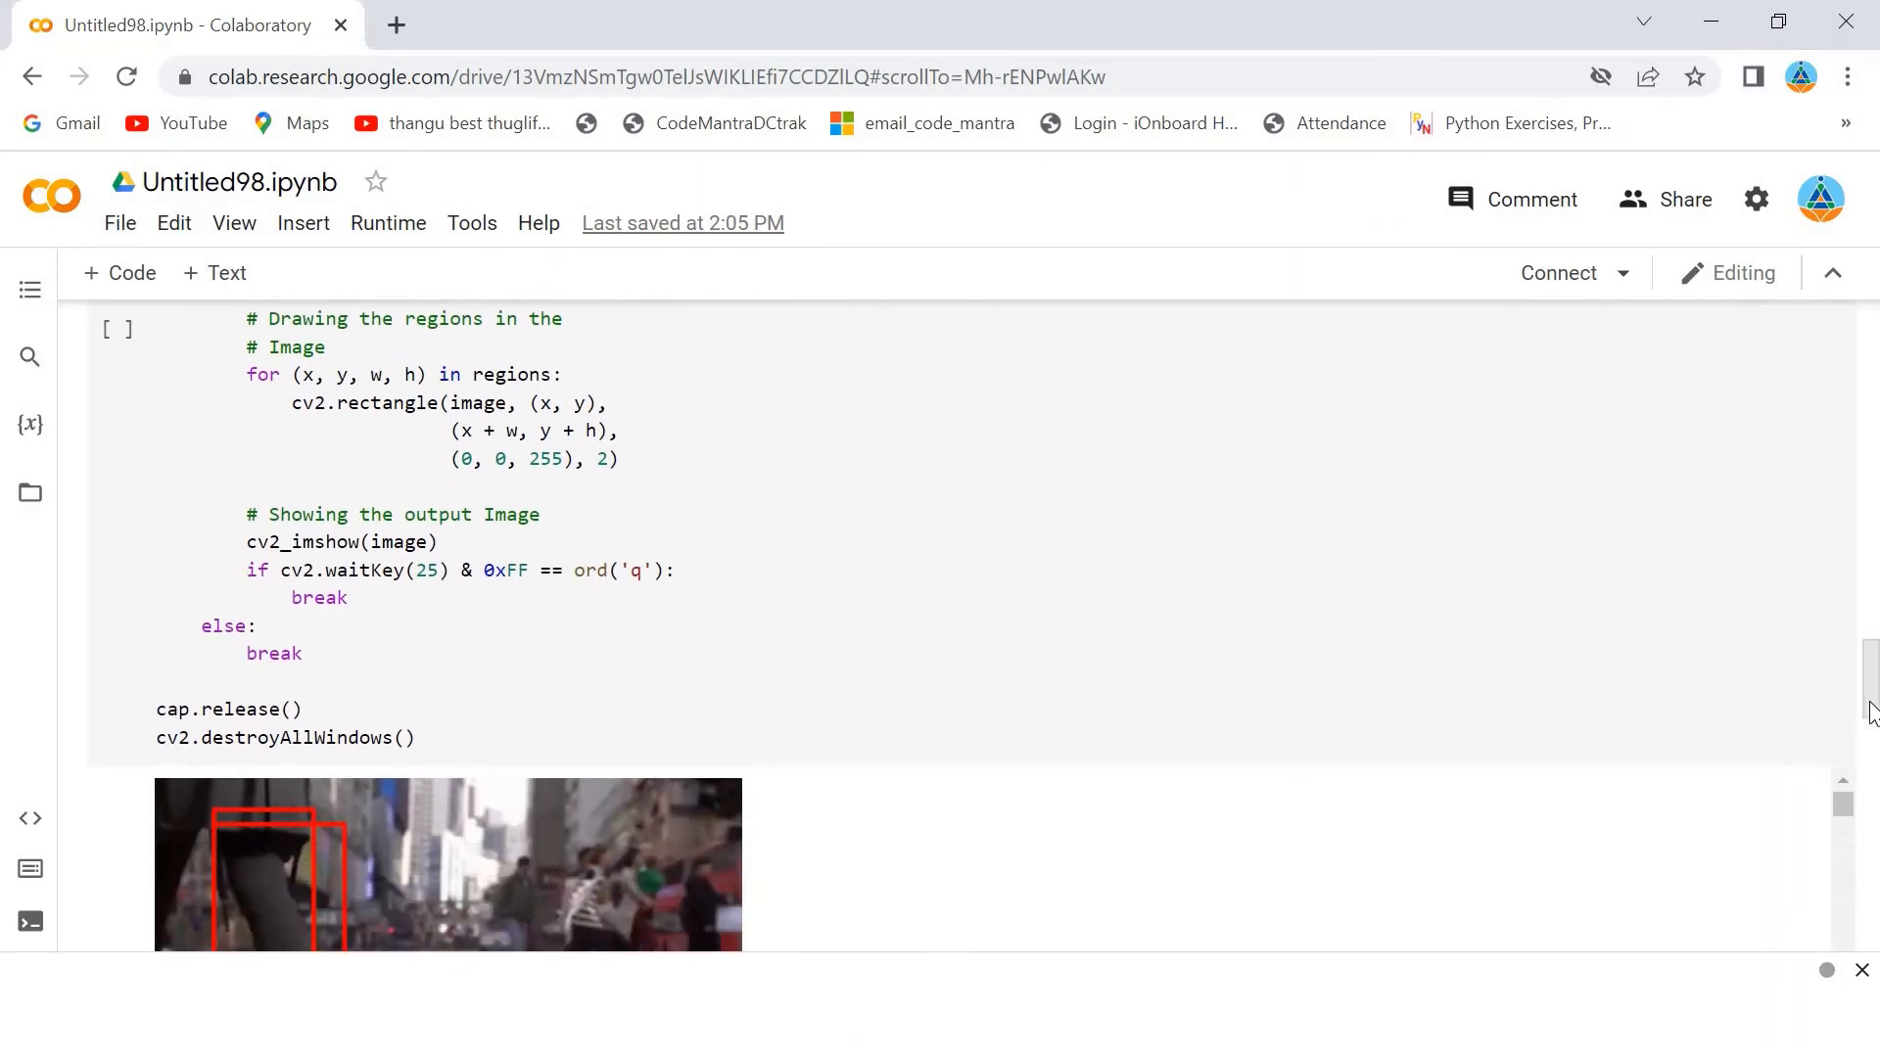
{"action": "scroll", "scroll_direction": "down", "scroll_amount": 3}
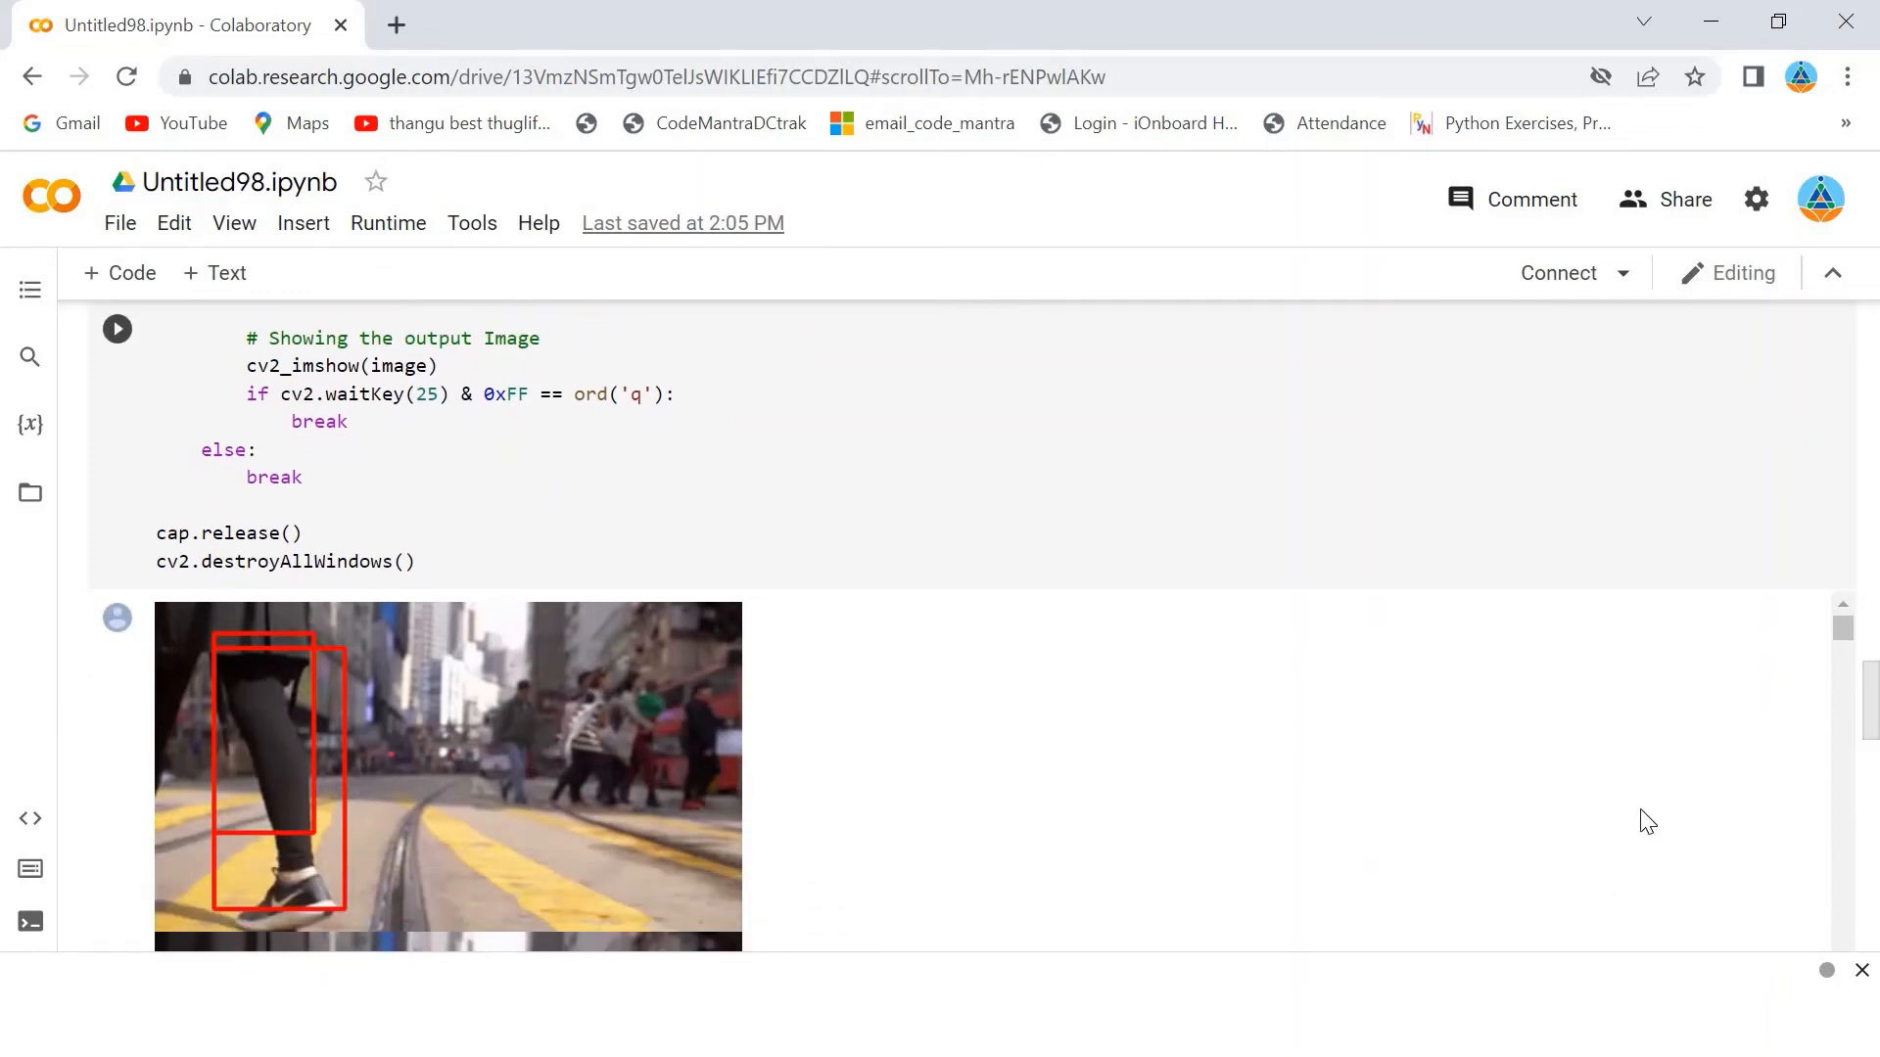
{"action": "mouse_move", "coordinate": [1844, 632]}
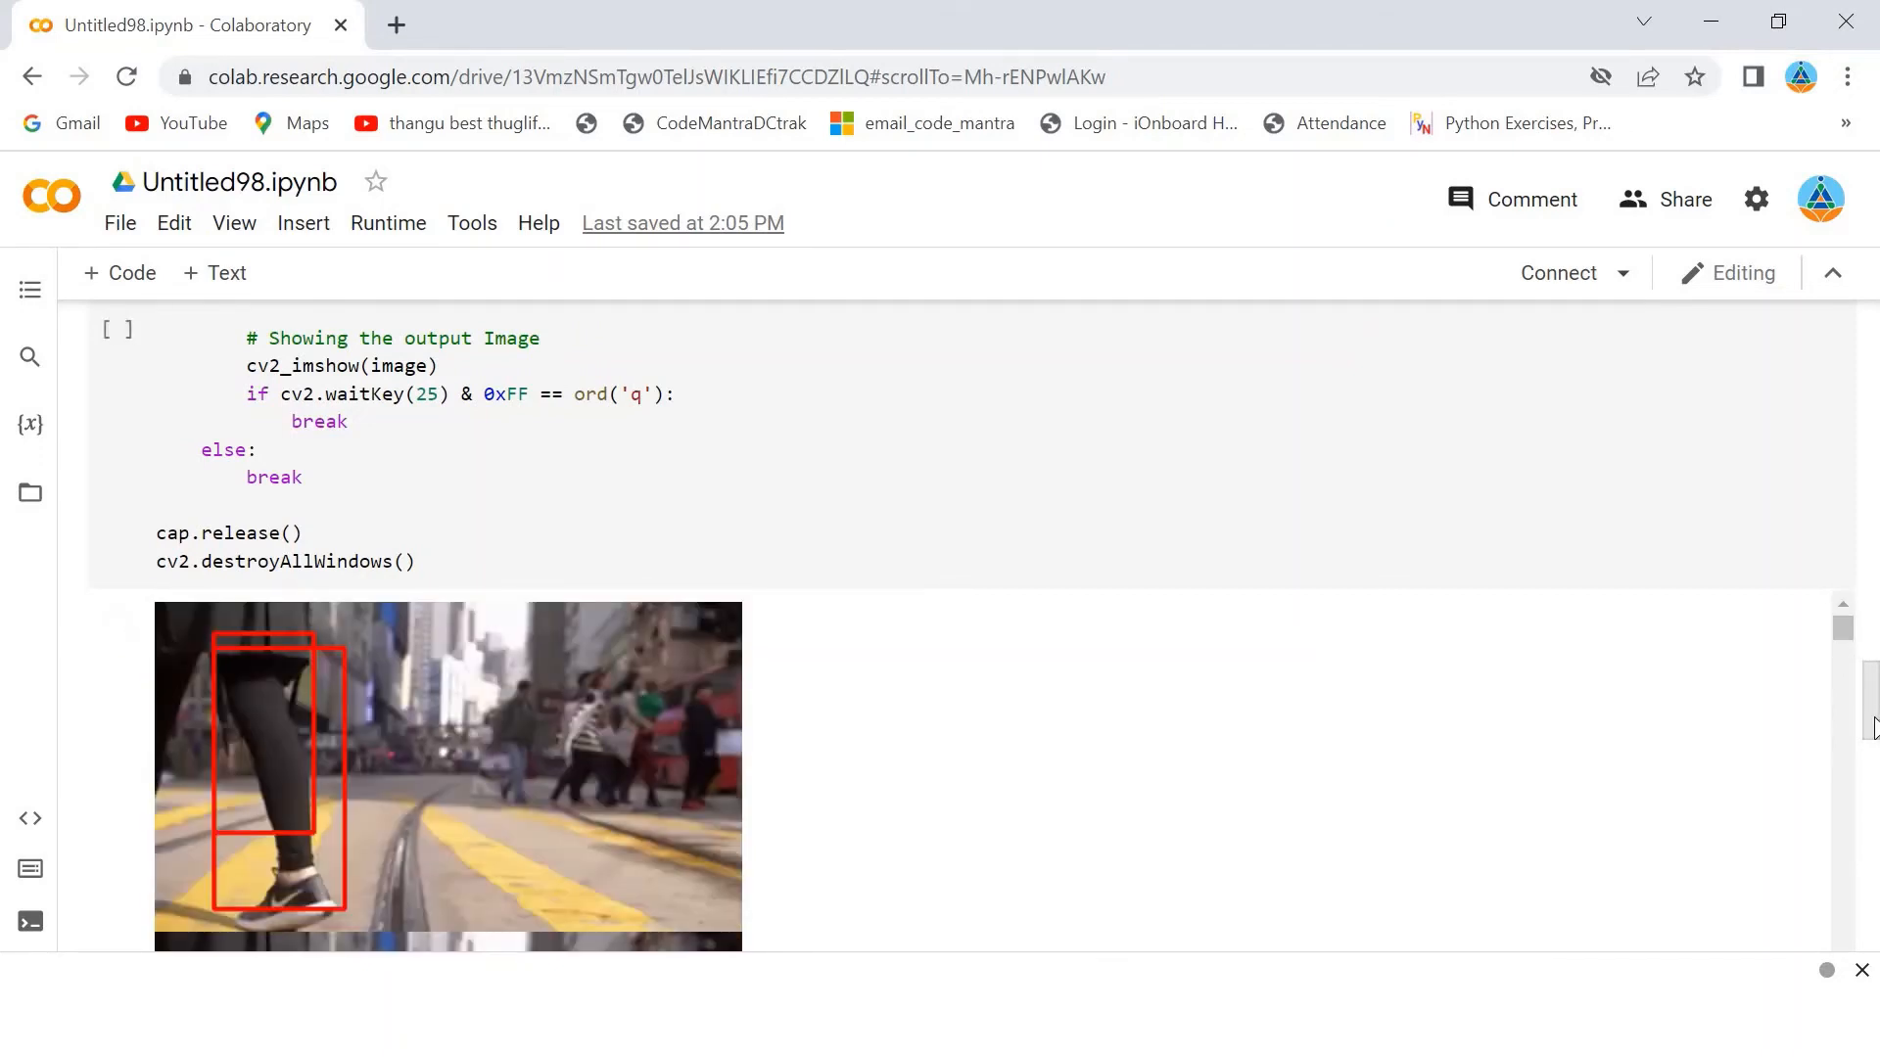
{"action": "scroll", "scroll_direction": "down", "scroll_amount": 3}
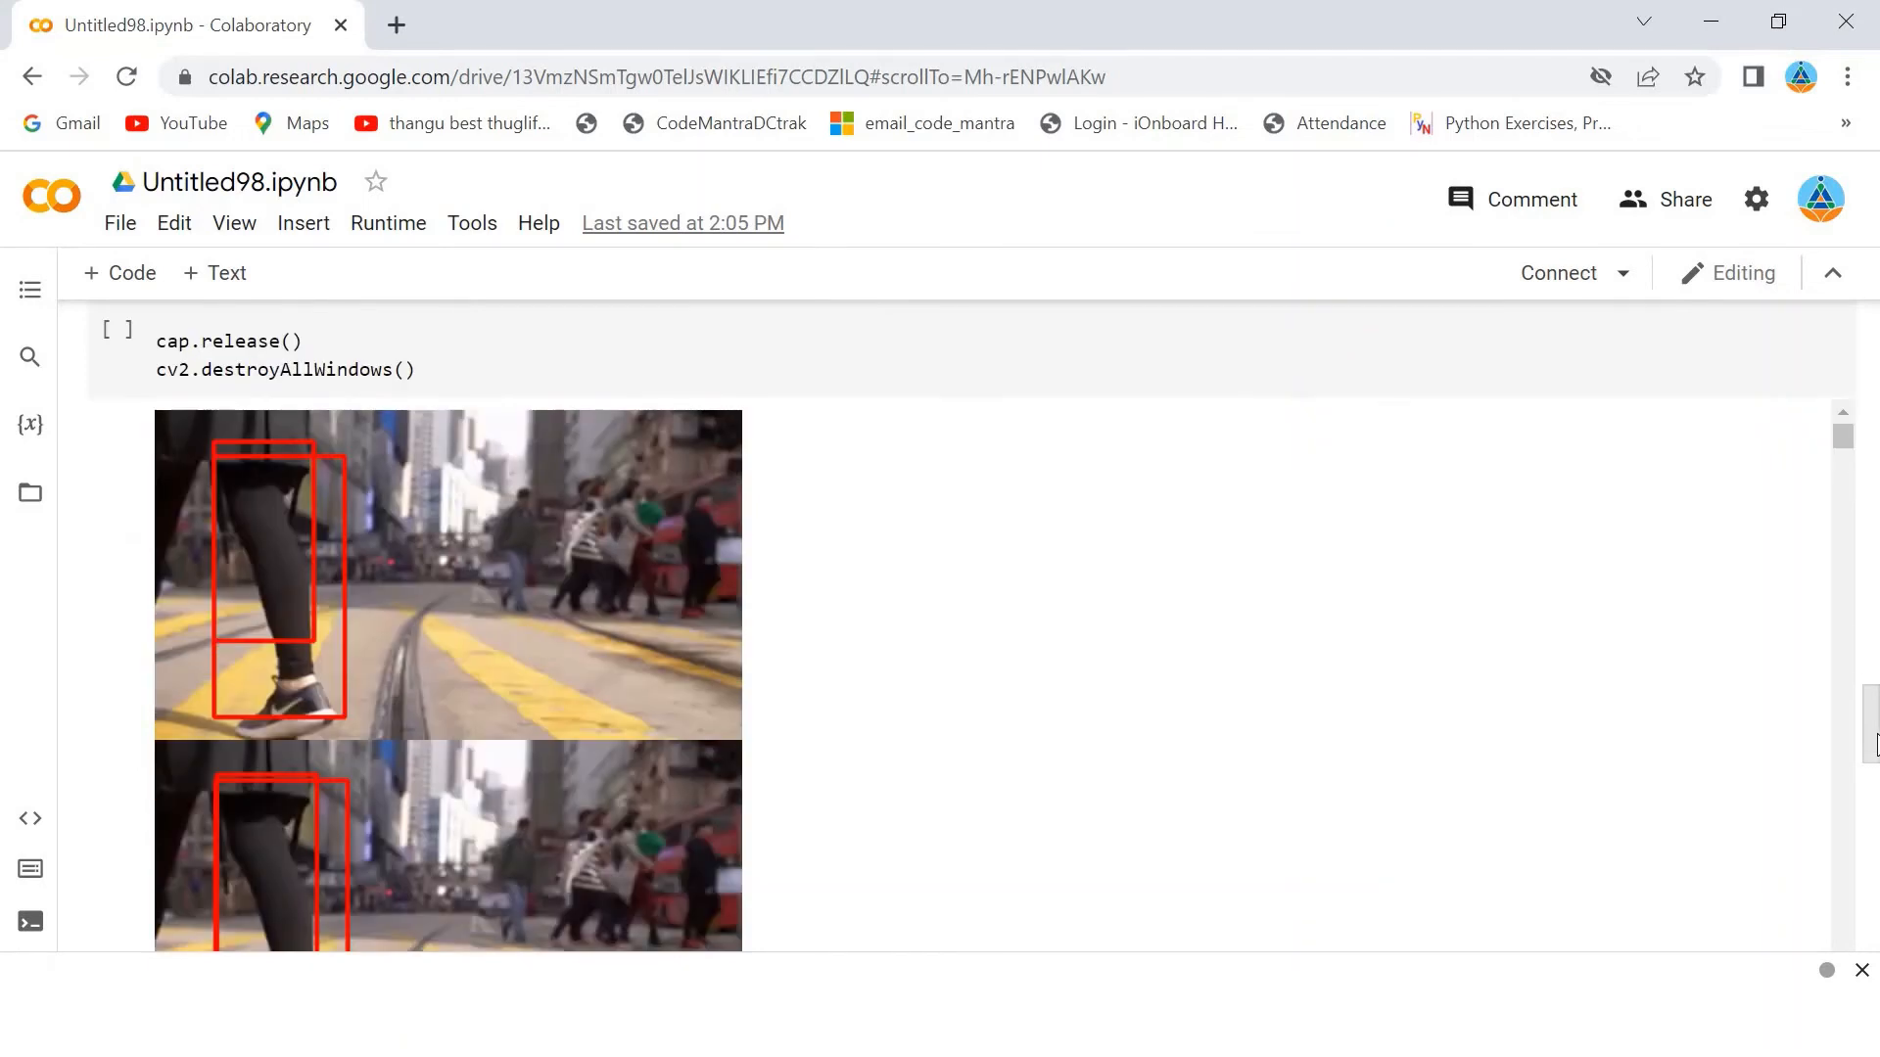
{"action": "scroll", "scroll_direction": "down", "scroll_amount": 3}
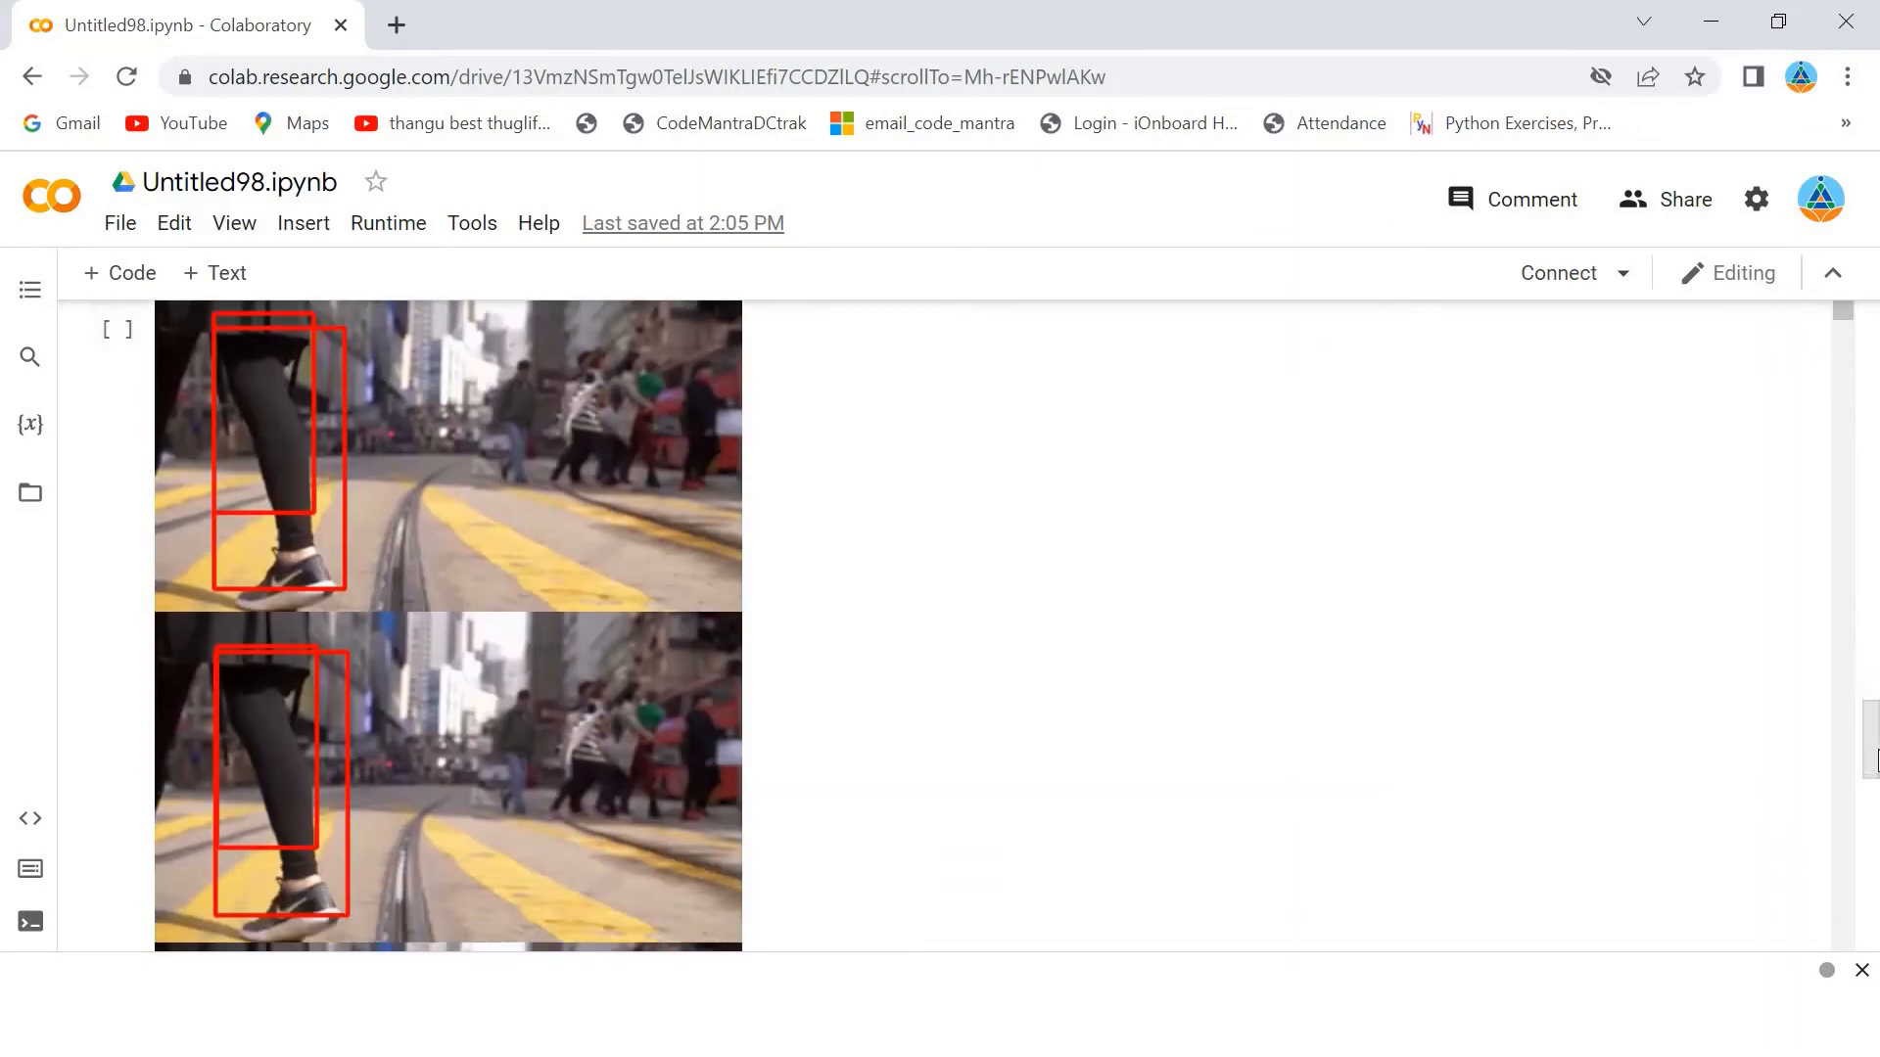
{"action": "scroll", "scroll_direction": "down", "scroll_amount": 3}
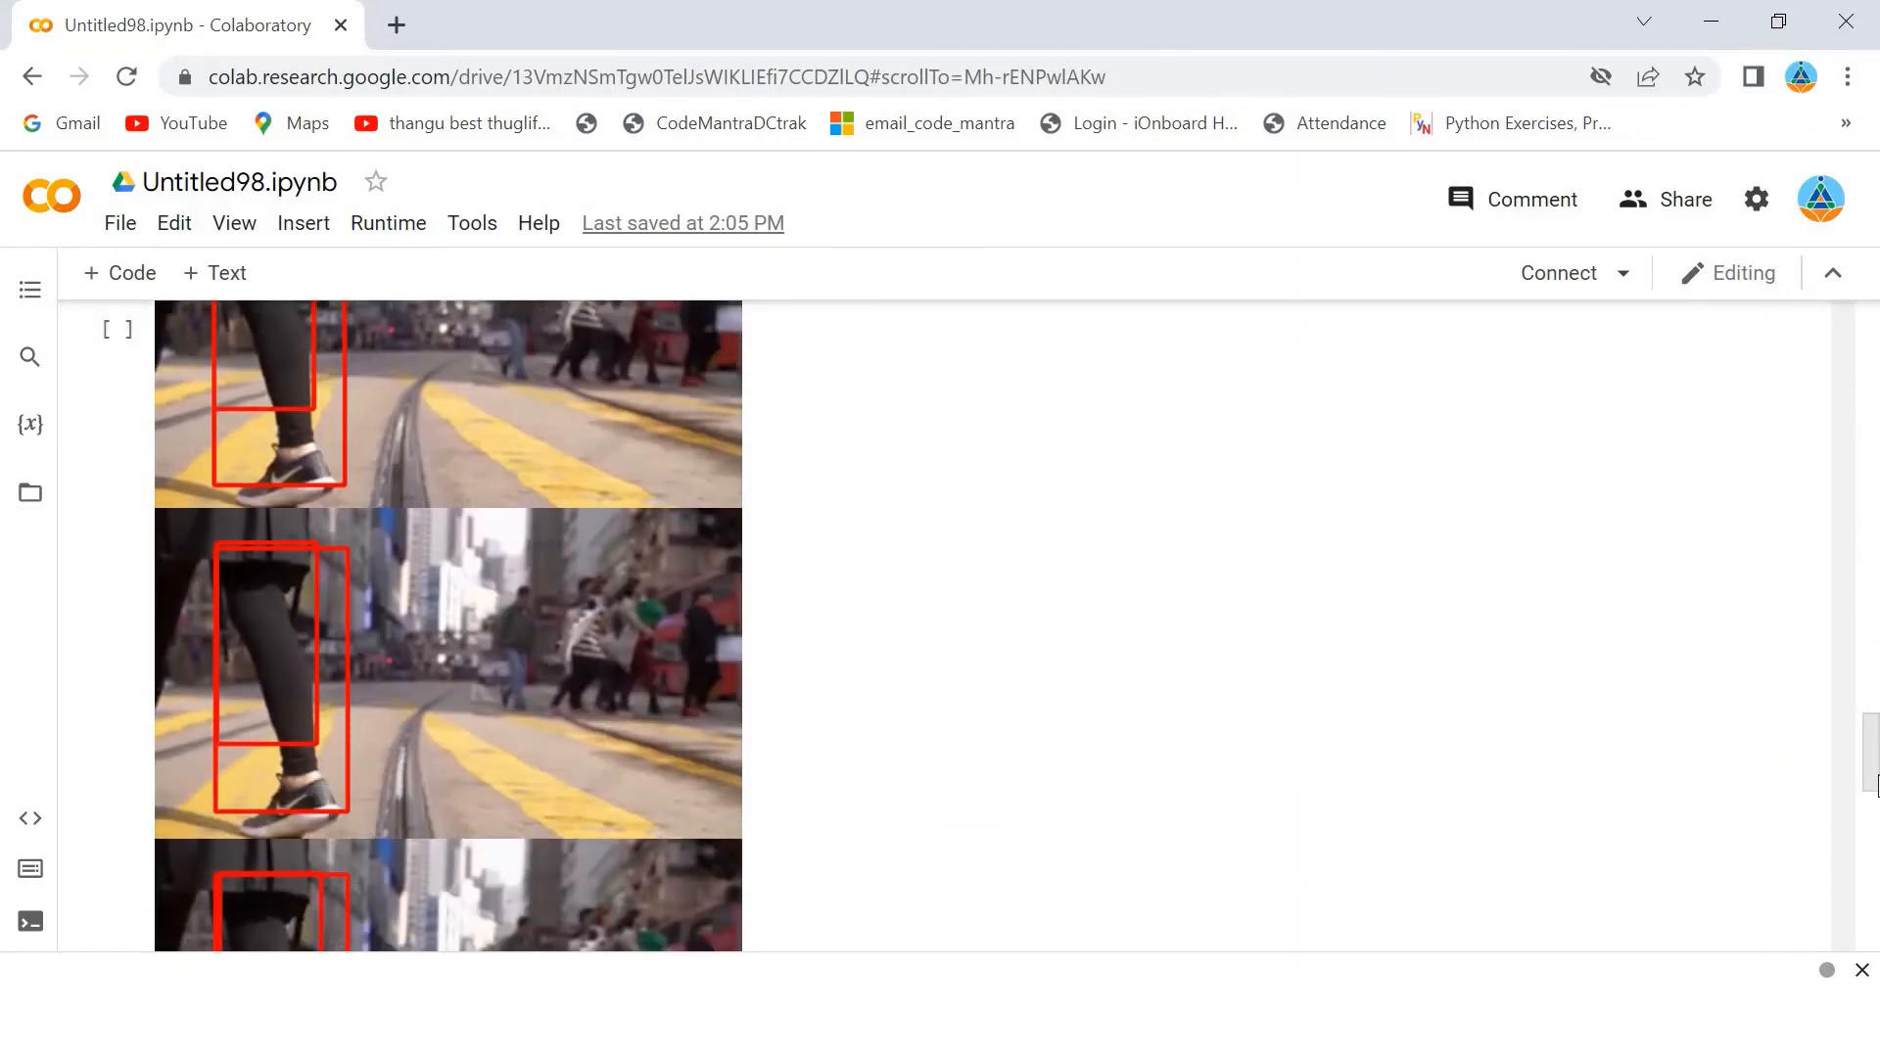
{"action": "scroll", "scroll_direction": "down", "scroll_amount": 3}
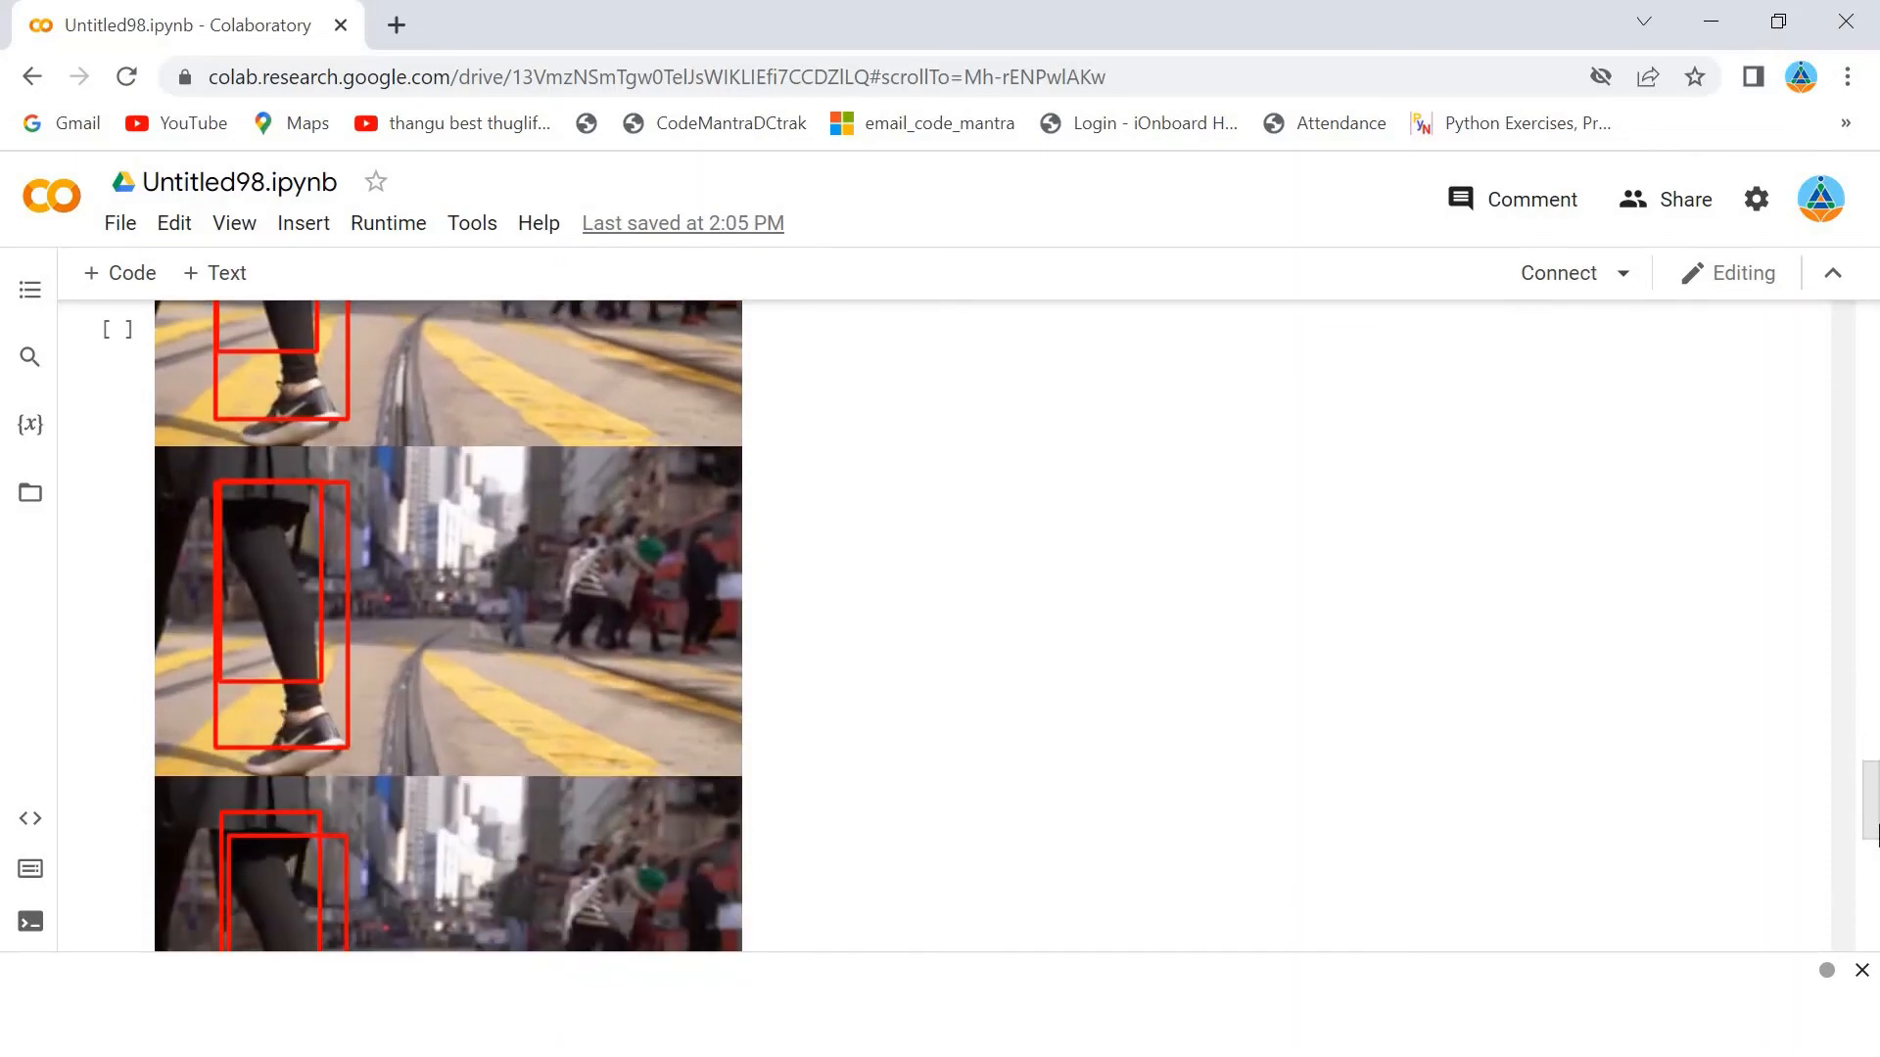
{"action": "scroll", "scroll_direction": "down", "scroll_amount": 3}
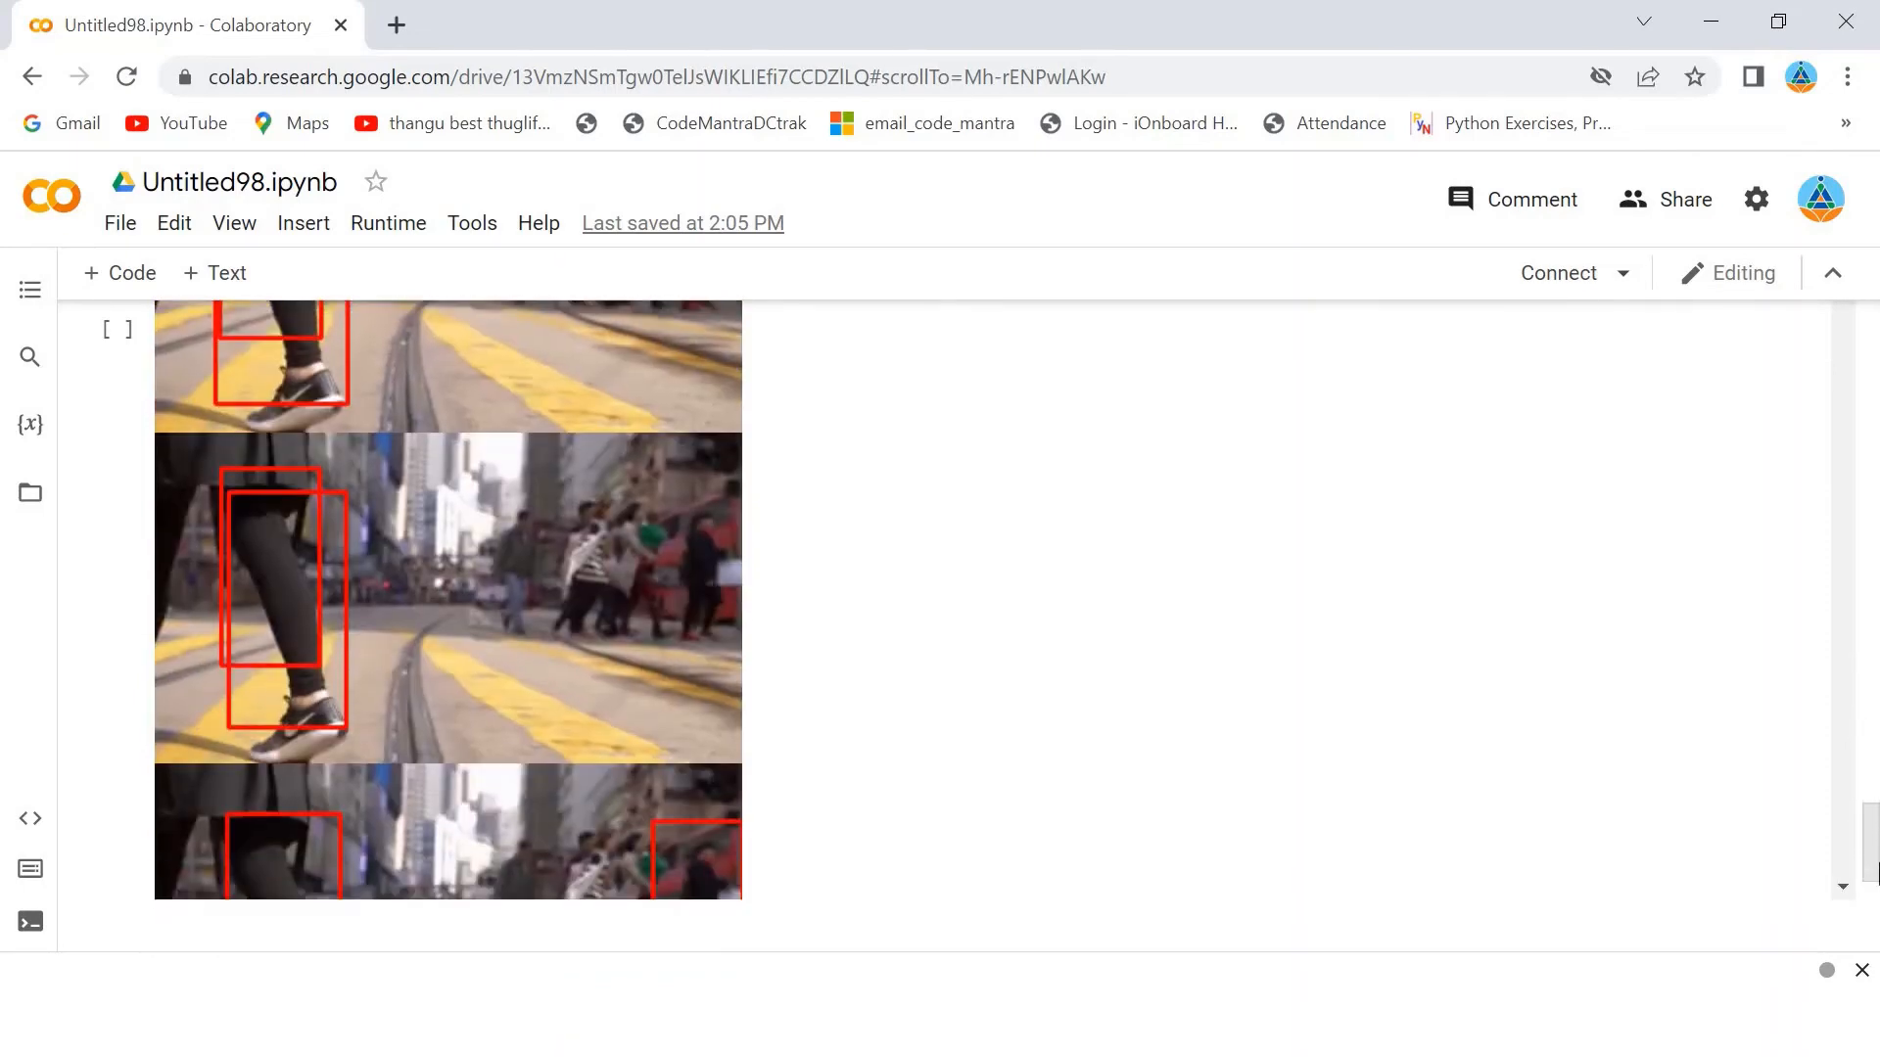
{"action": "scroll", "scroll_direction": "down", "scroll_amount": 3}
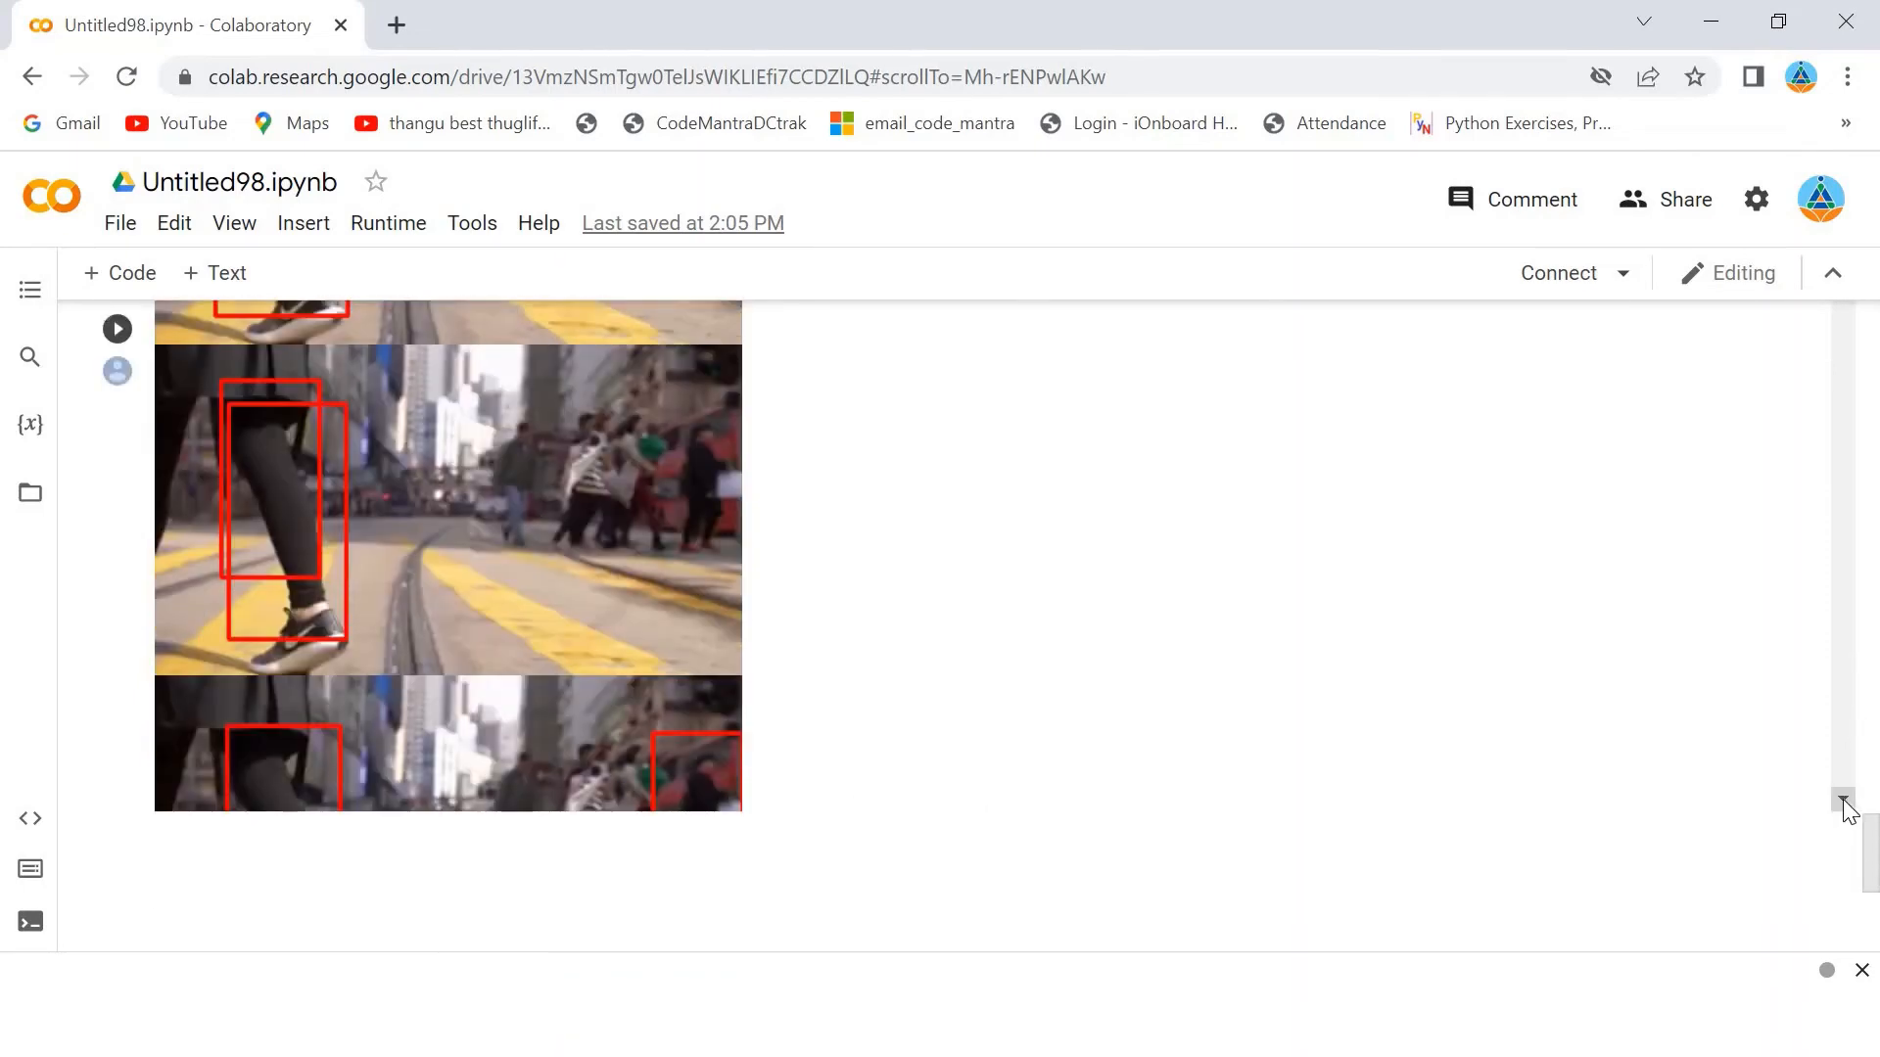
{"action": "scroll", "scroll_direction": "down", "scroll_amount": 3}
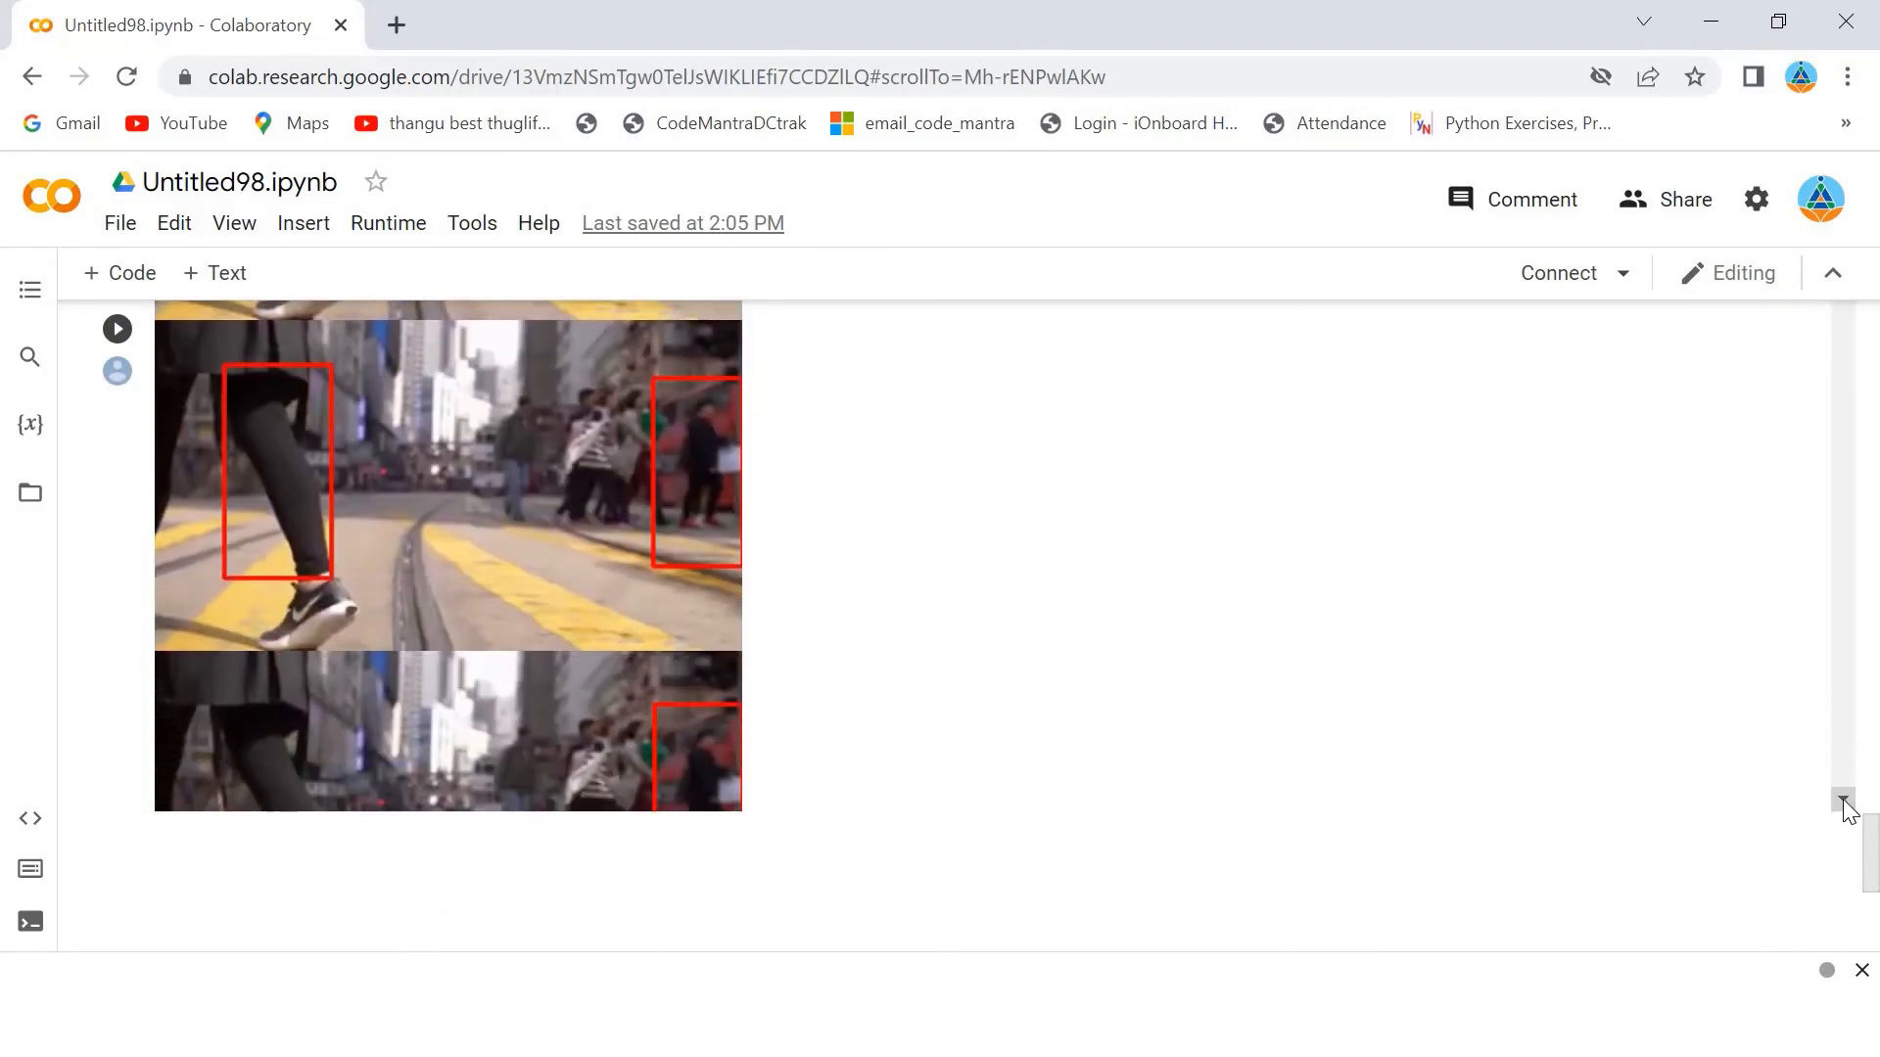
{"action": "scroll", "scroll_direction": "down", "scroll_amount": 3}
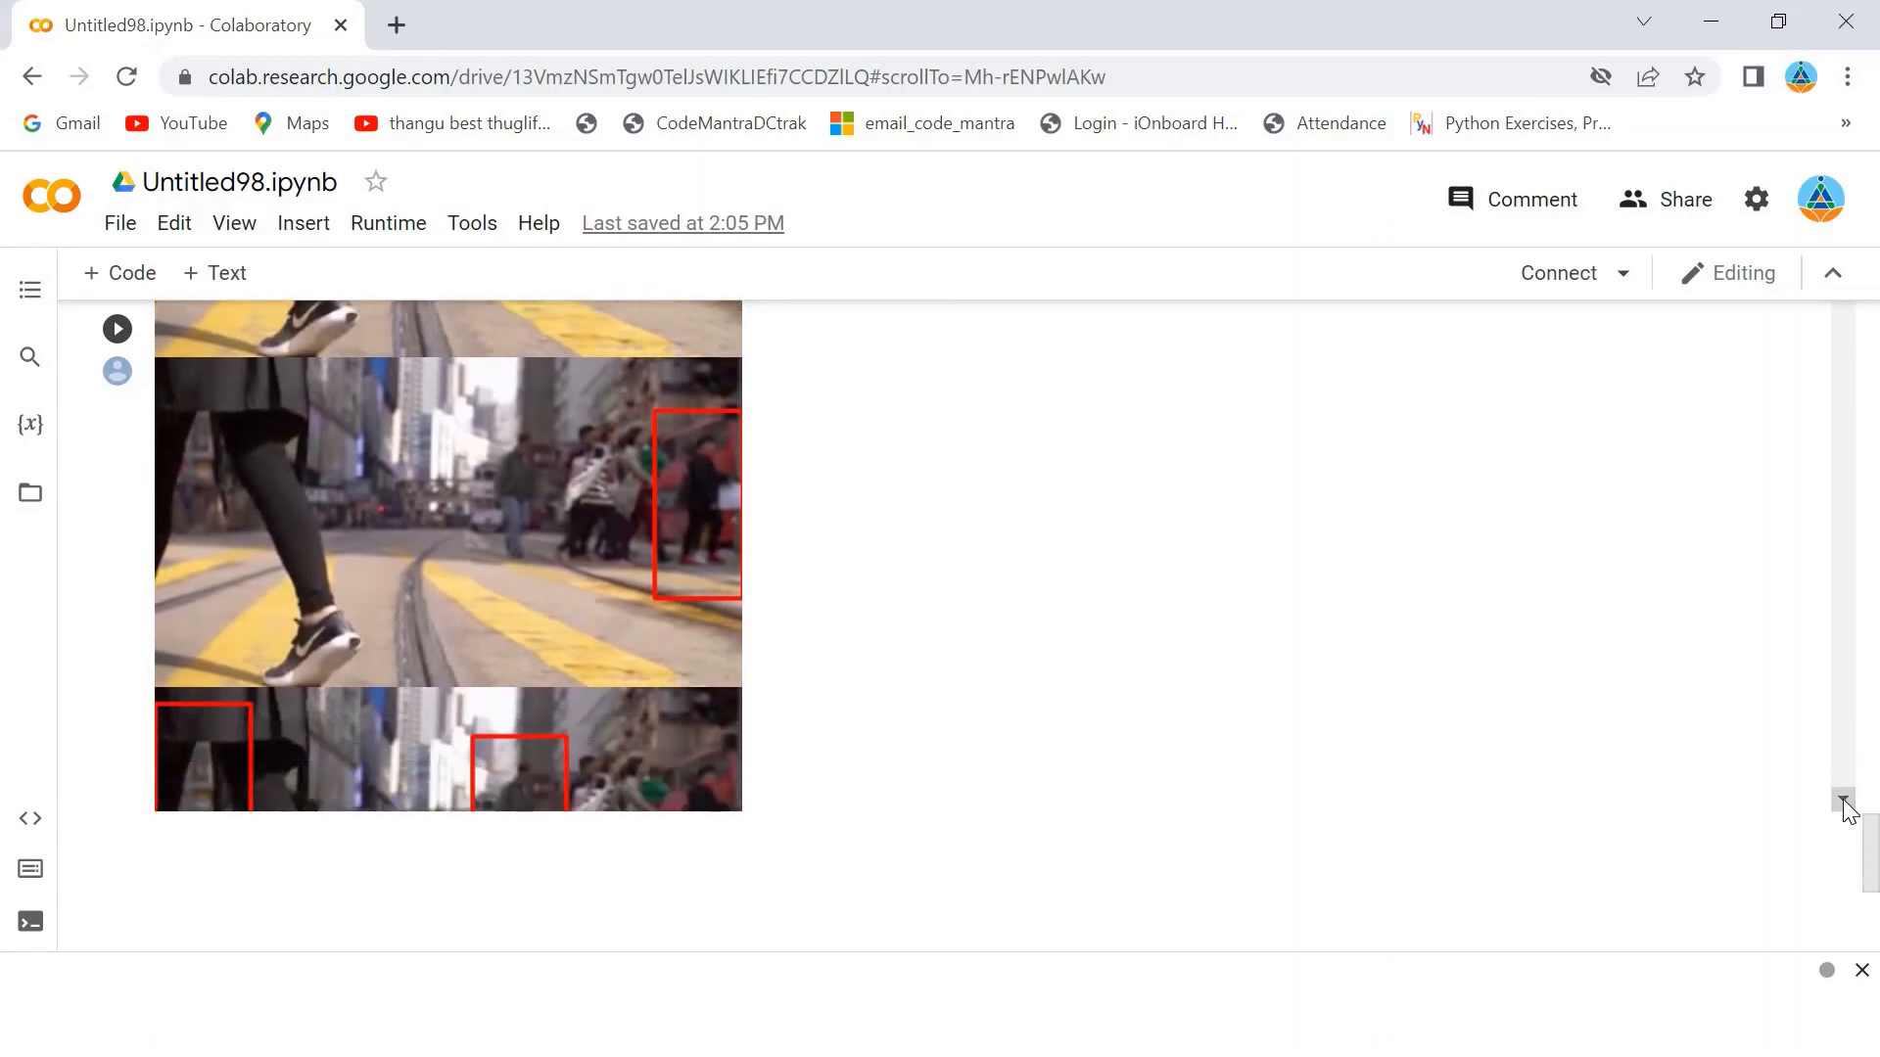
{"action": "scroll", "scroll_direction": "down", "scroll_amount": 3}
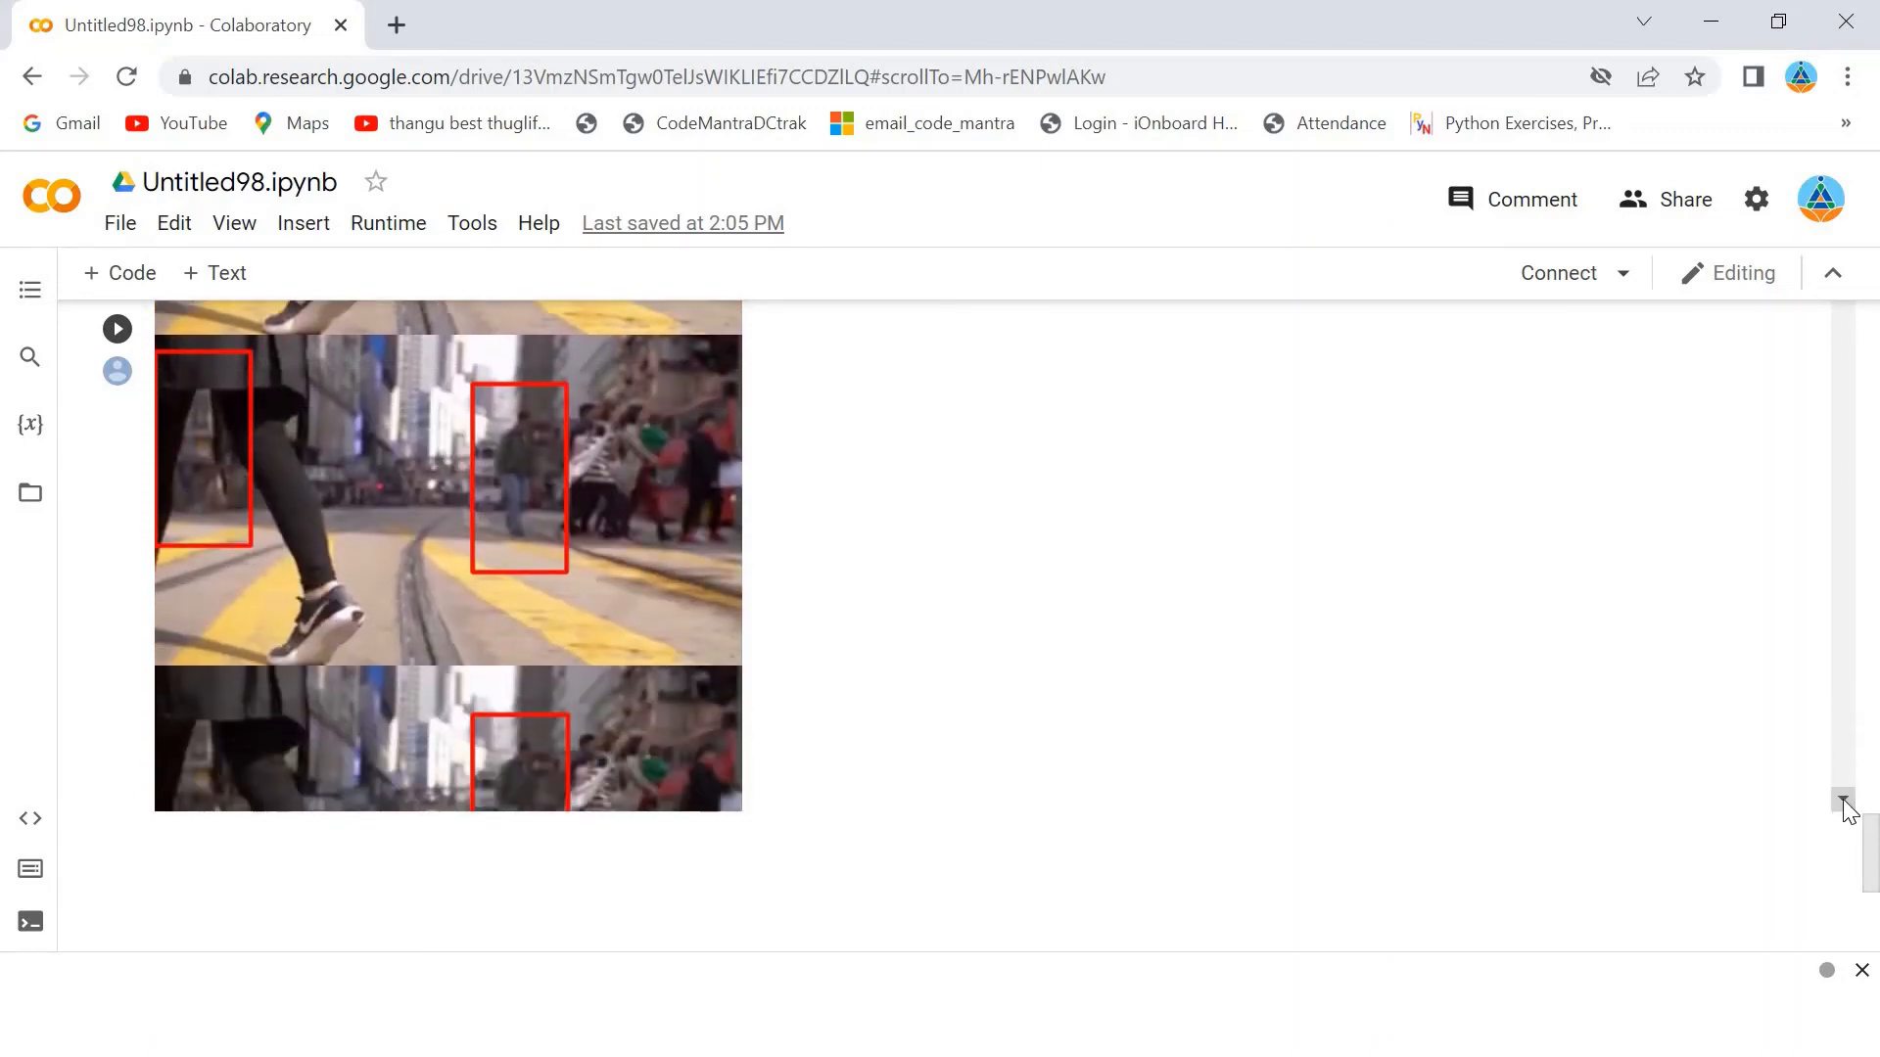
{"action": "scroll", "scroll_direction": "down", "scroll_amount": 3}
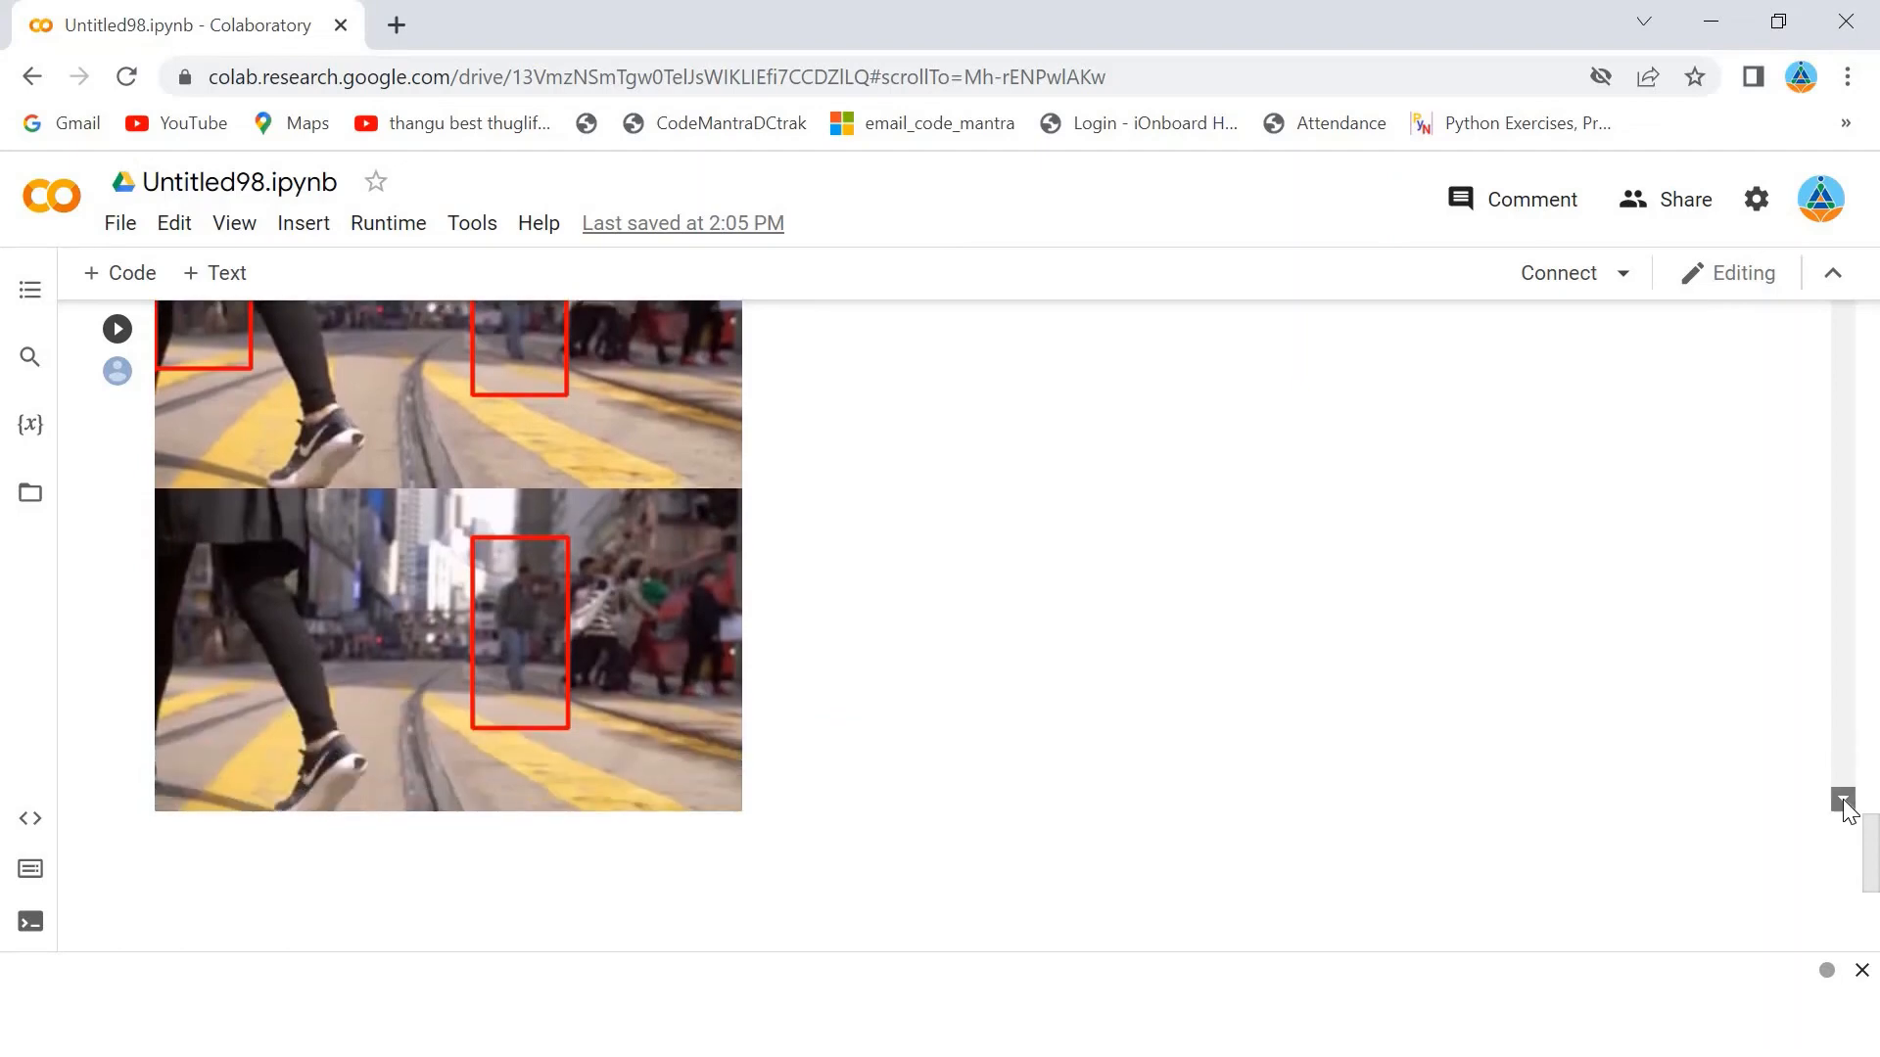
{"action": "scroll", "scroll_direction": "down", "scroll_amount": 3}
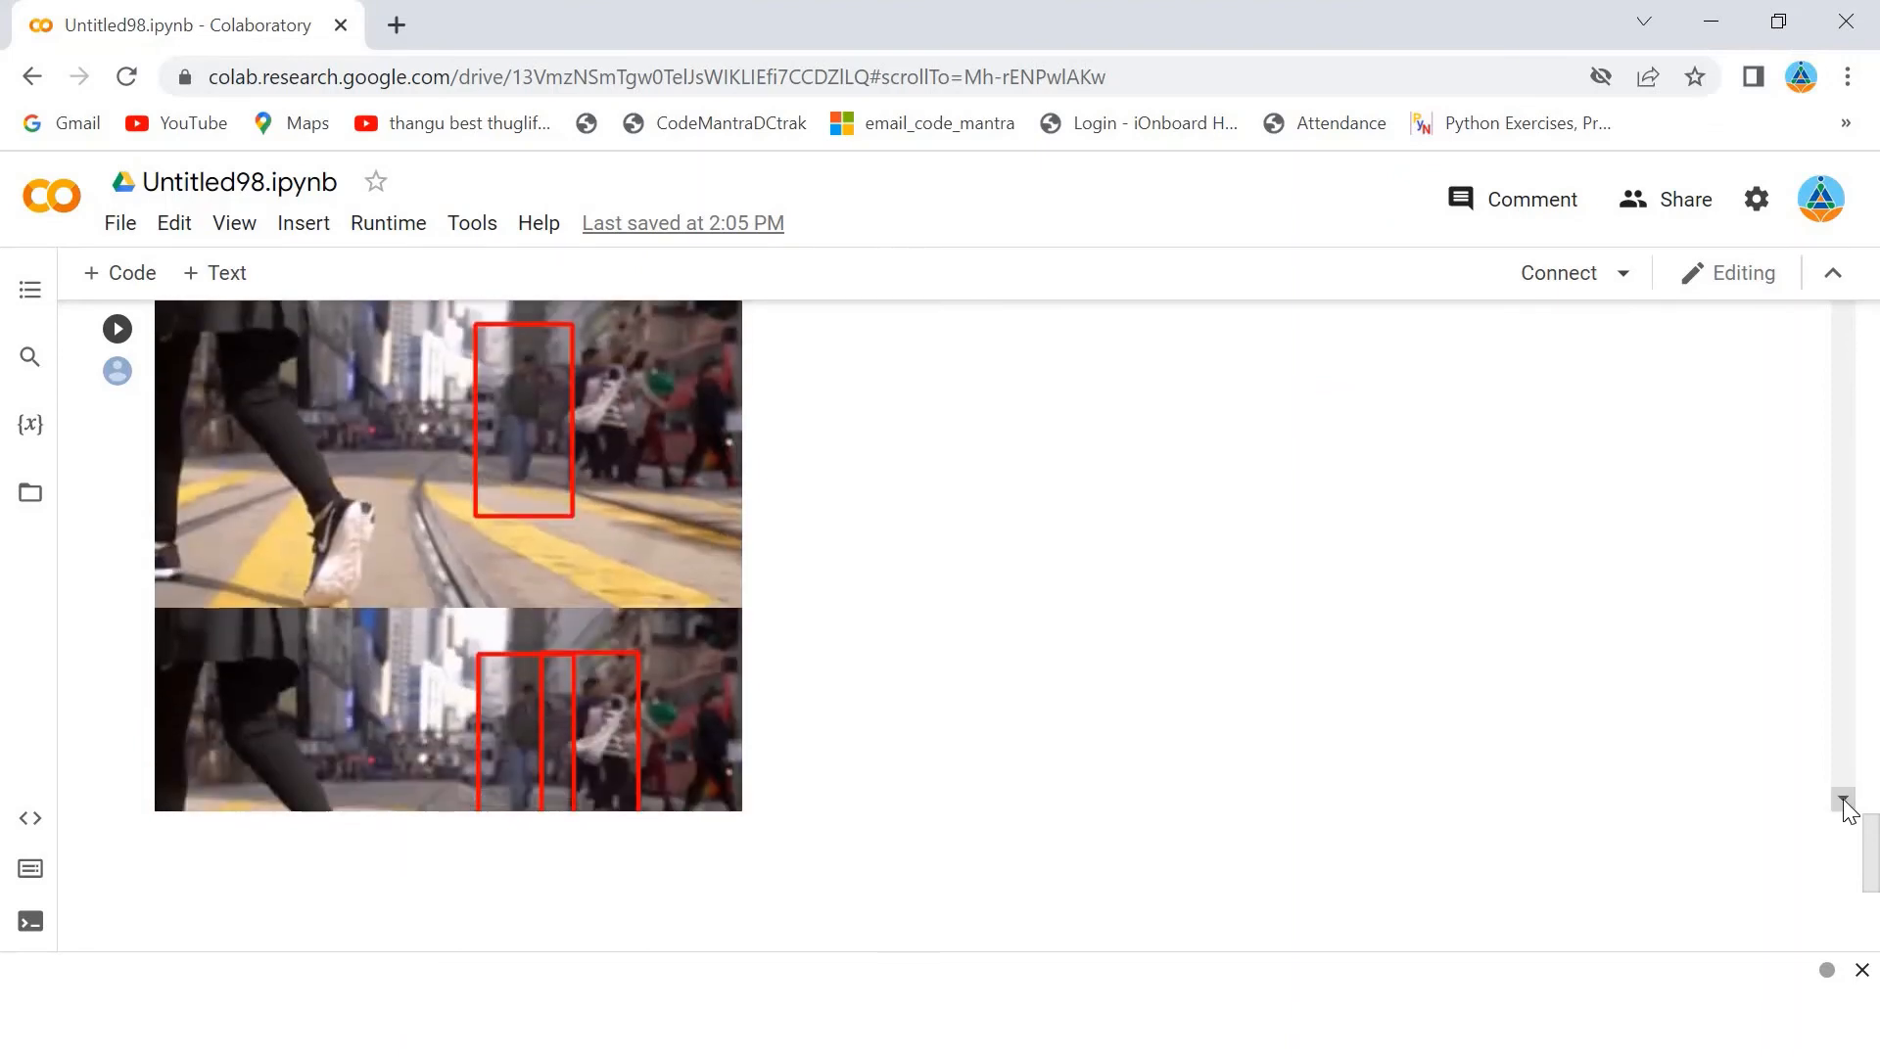
{"action": "scroll", "scroll_direction": "down", "scroll_amount": 3}
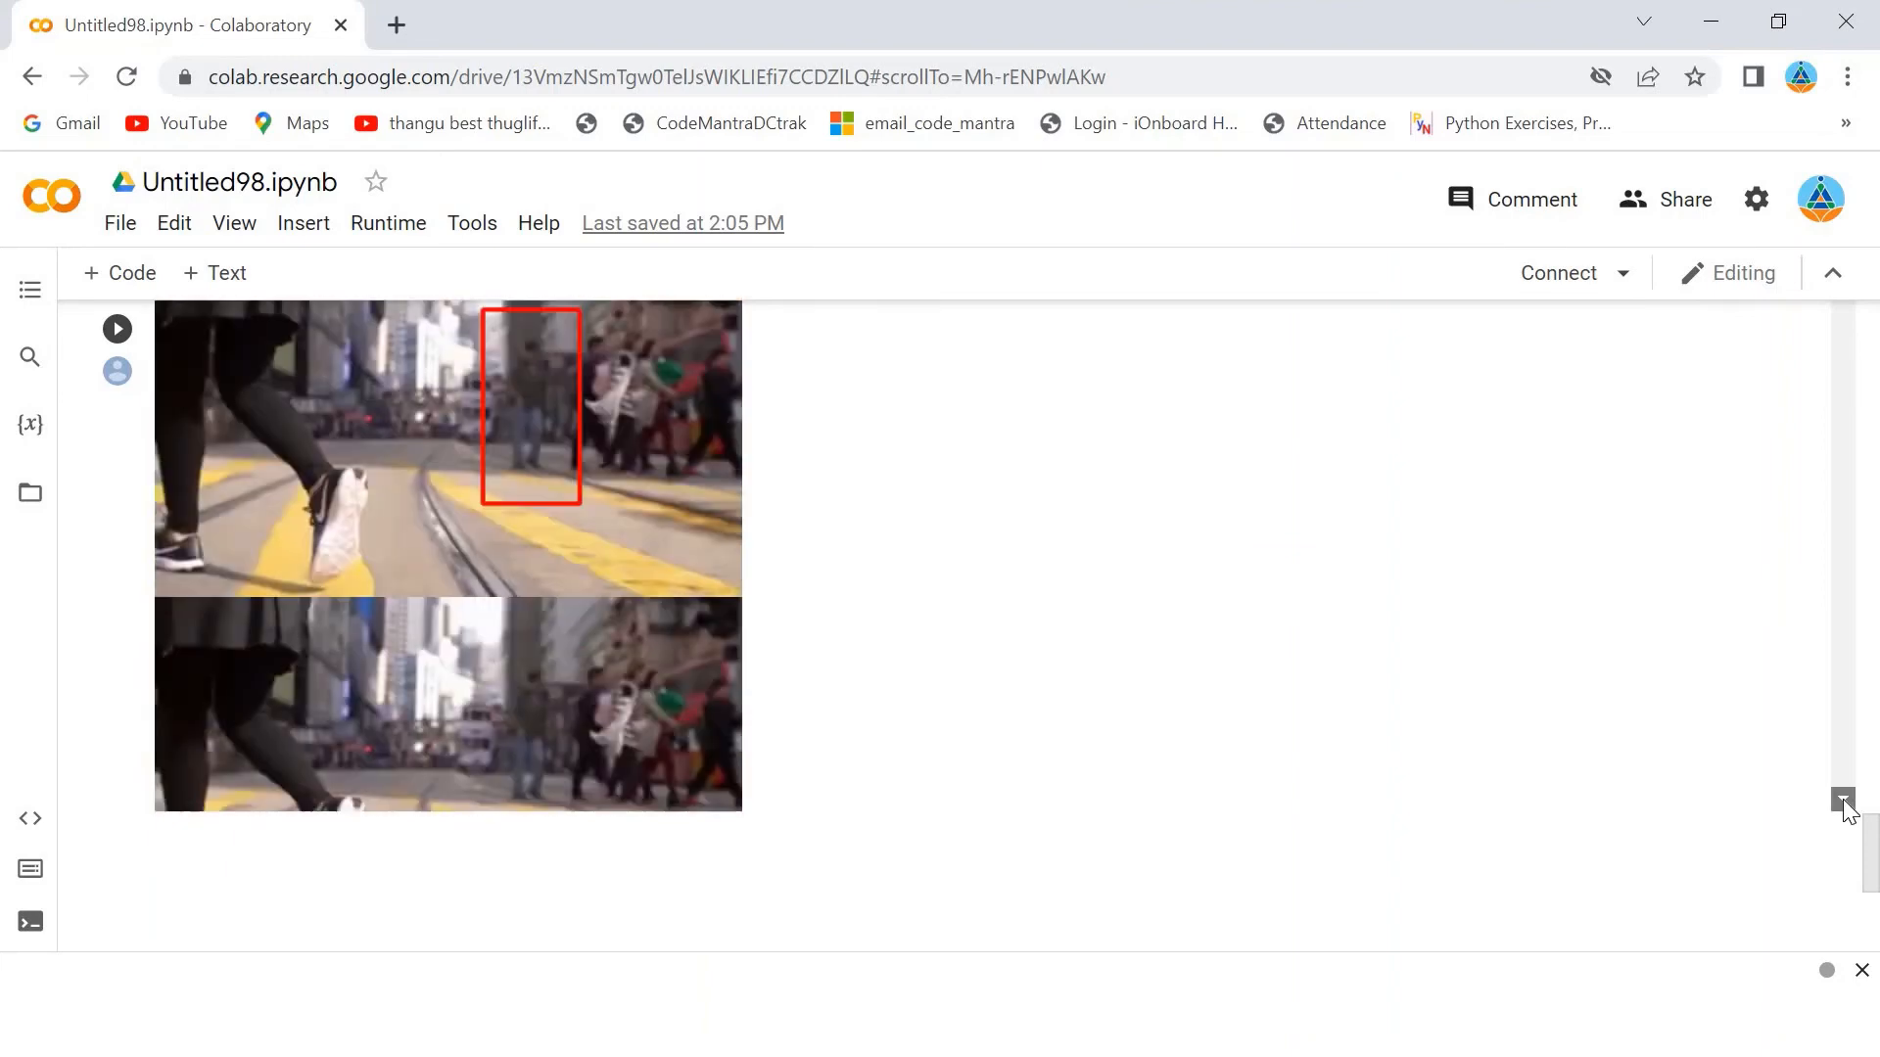
{"action": "scroll", "scroll_direction": "down", "scroll_amount": 3}
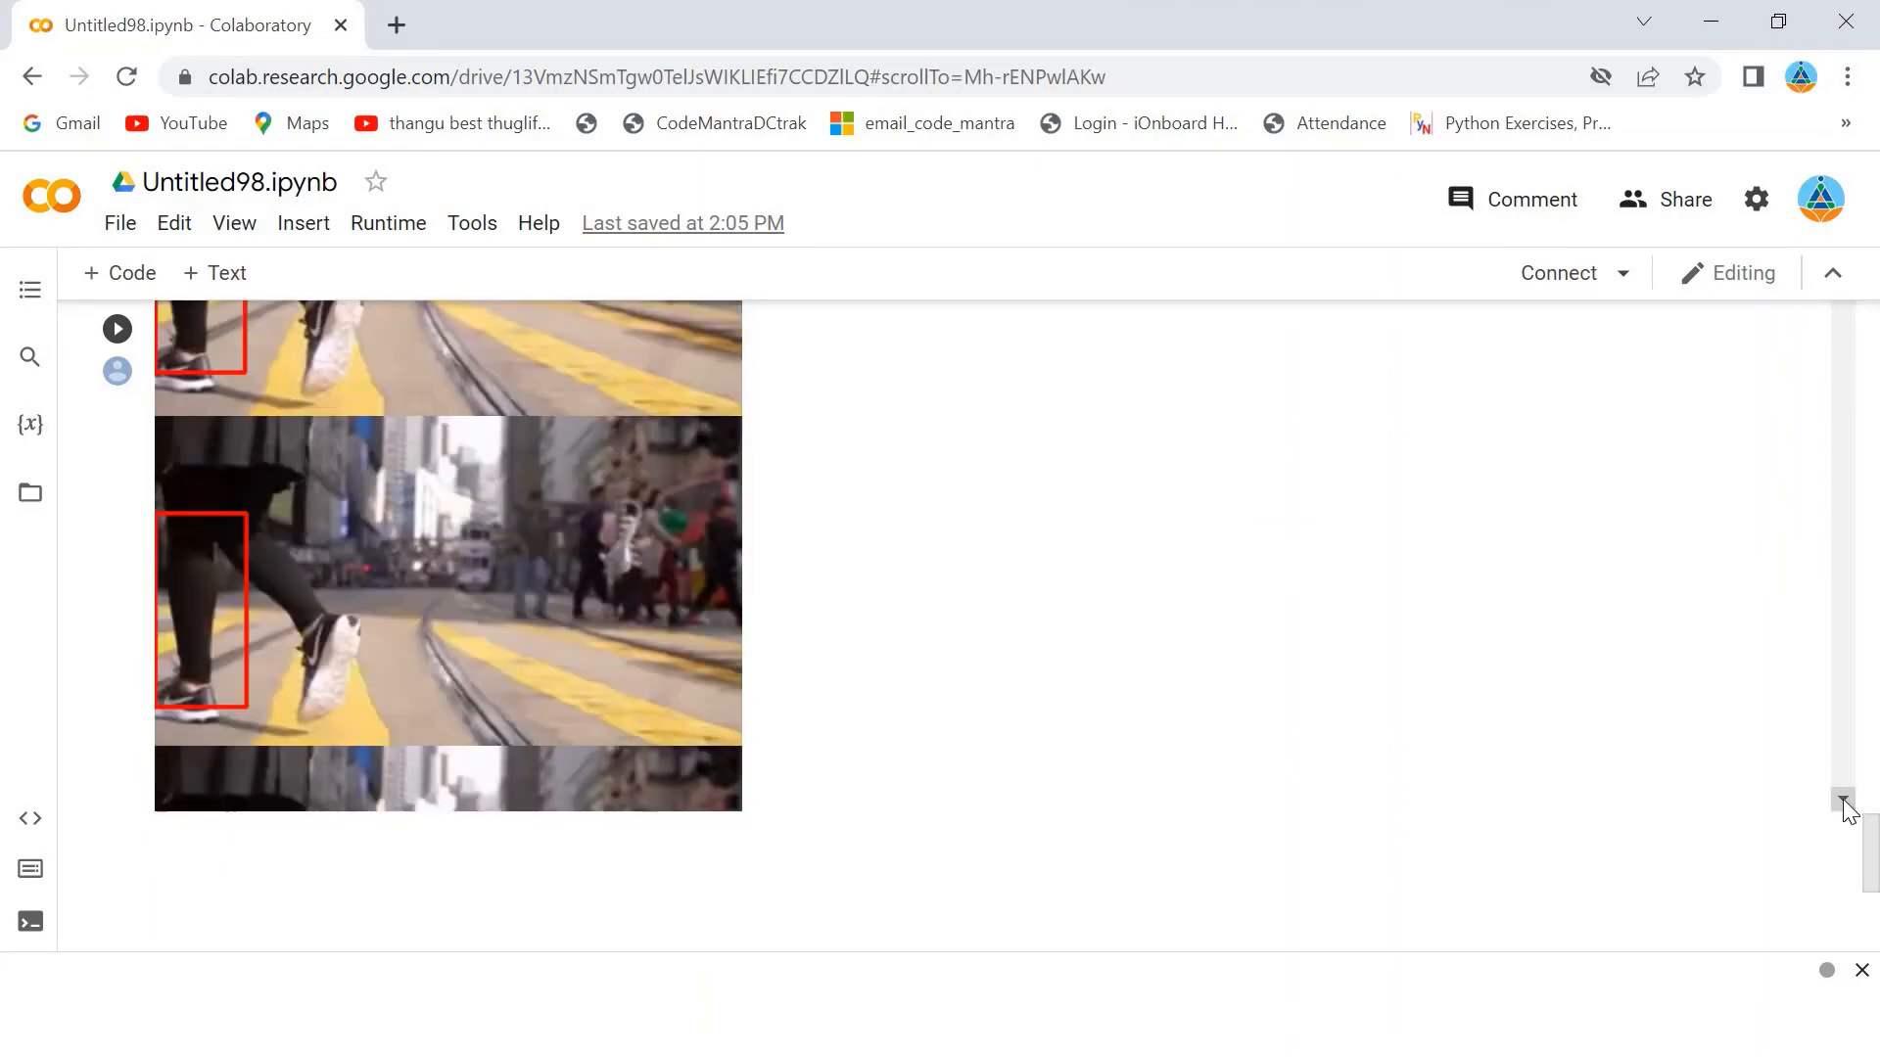